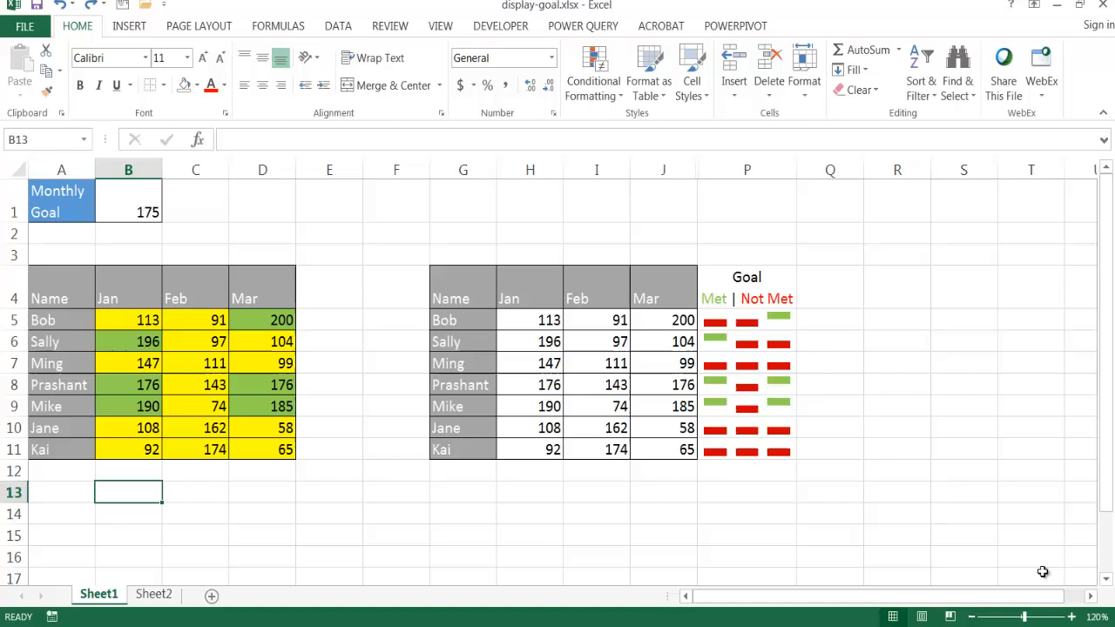
mouse_move(777, 555)
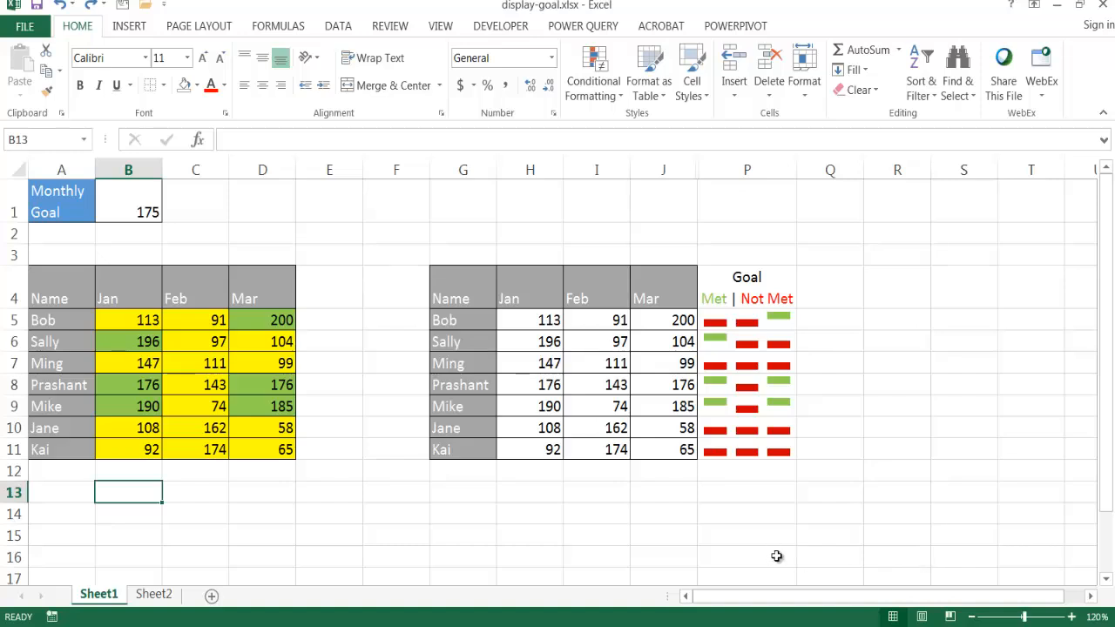
mouse_move(773, 563)
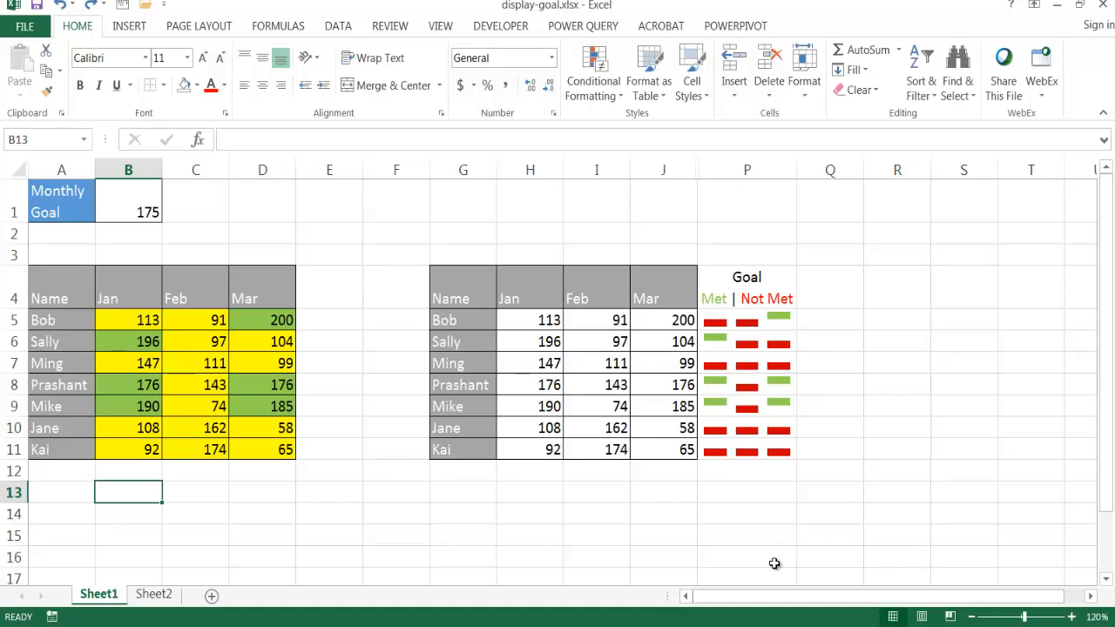
mouse_move(186, 233)
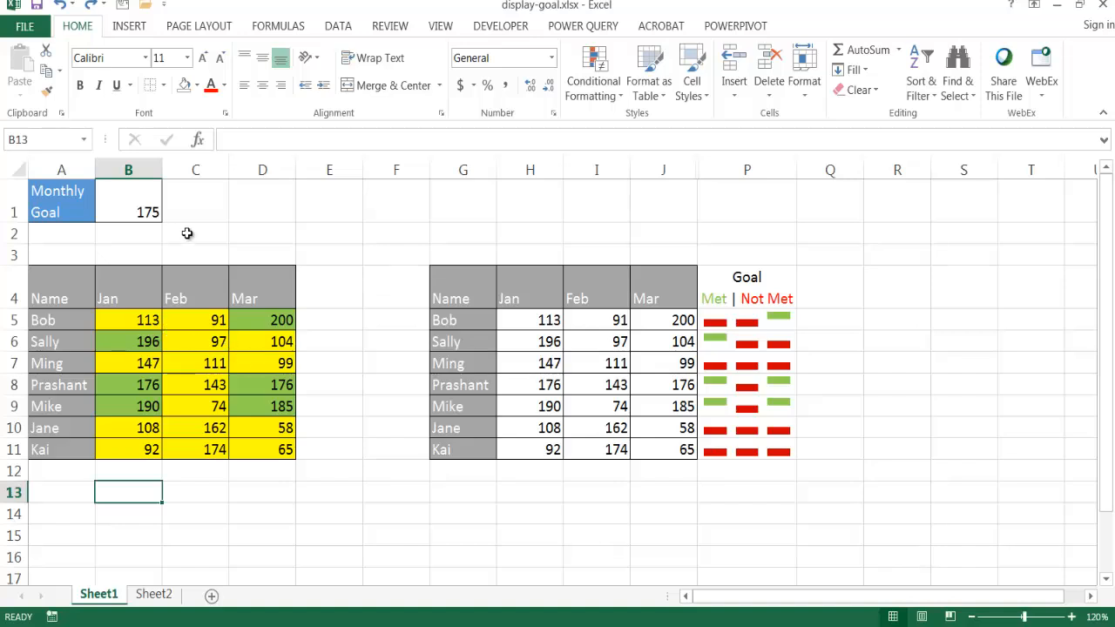
mouse_move(122, 205)
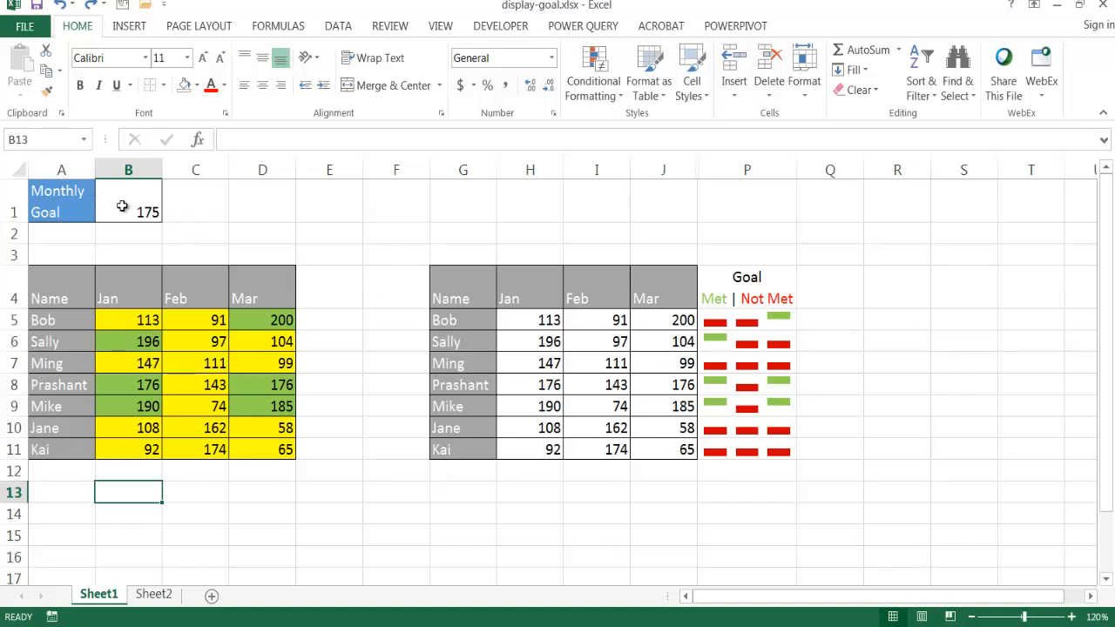
mouse_move(135, 199)
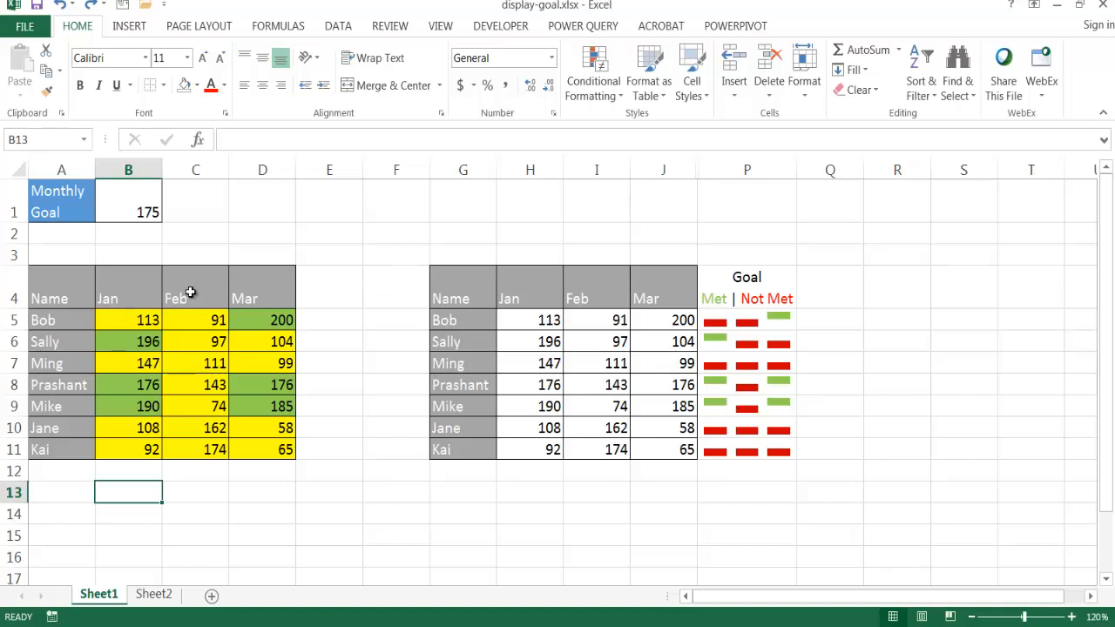
mouse_move(194, 332)
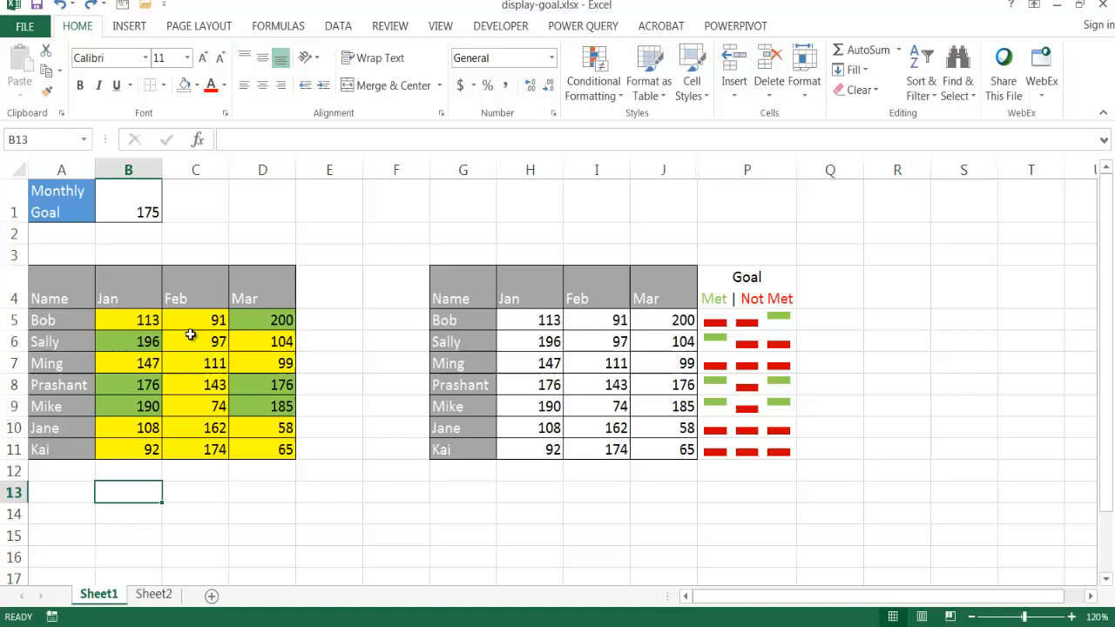
mouse_move(195, 336)
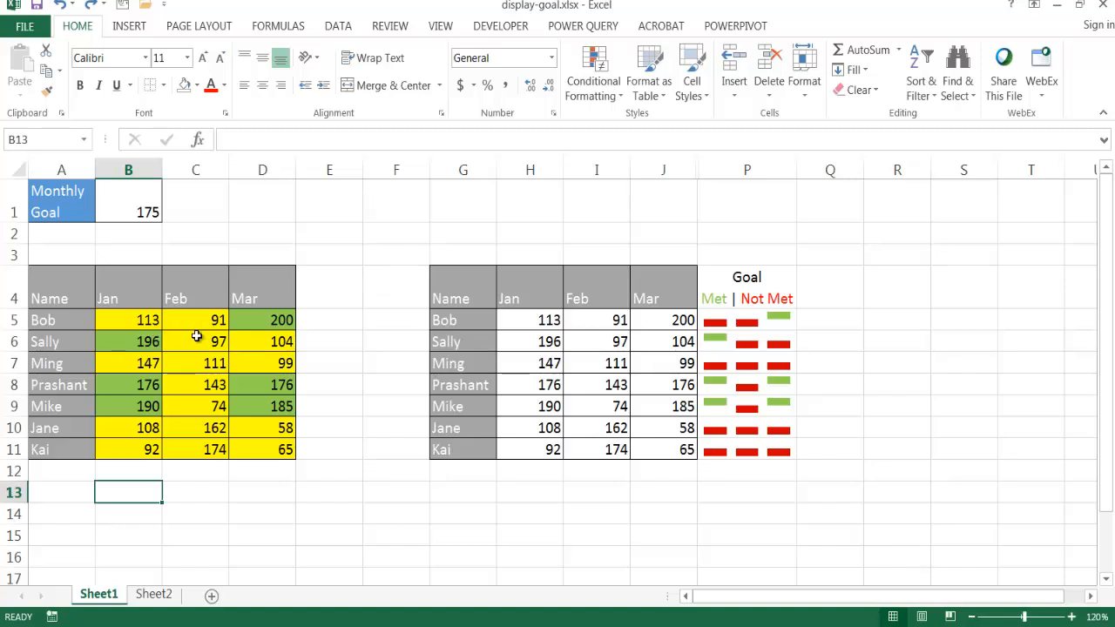
mouse_move(212, 340)
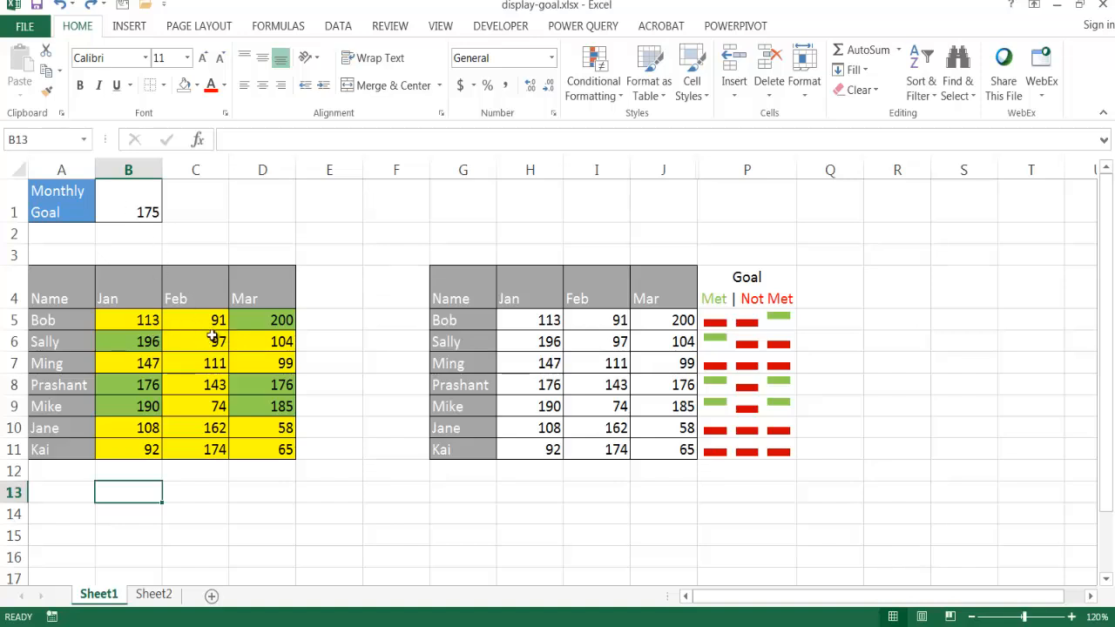
mouse_move(198, 321)
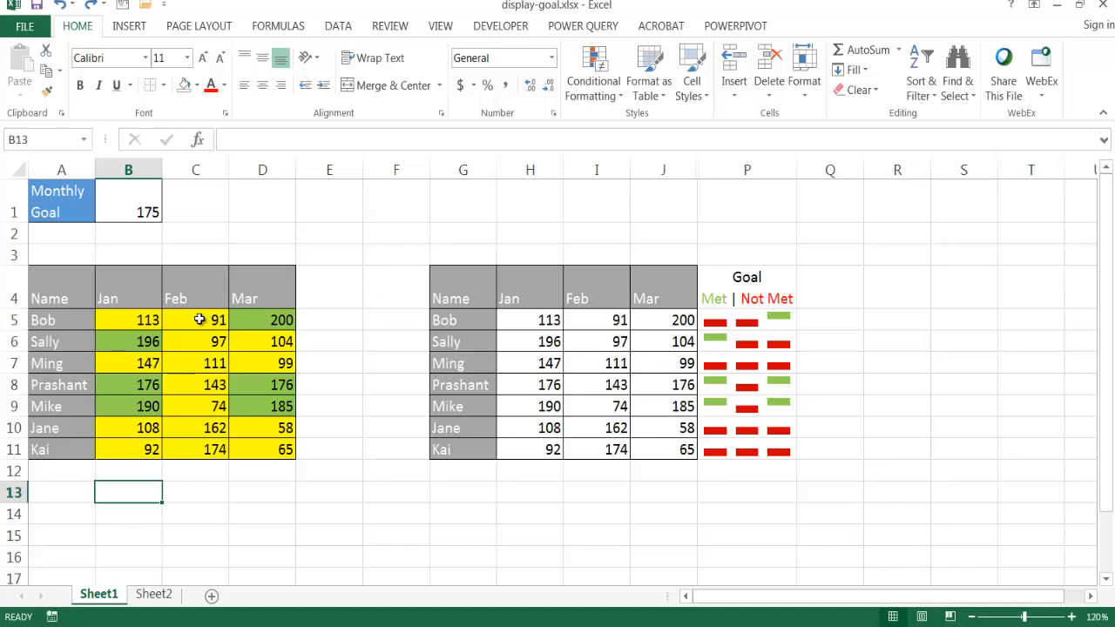
Step: Enter 175 as Bob's February sales in the first table so the cell turns green
click(195, 321)
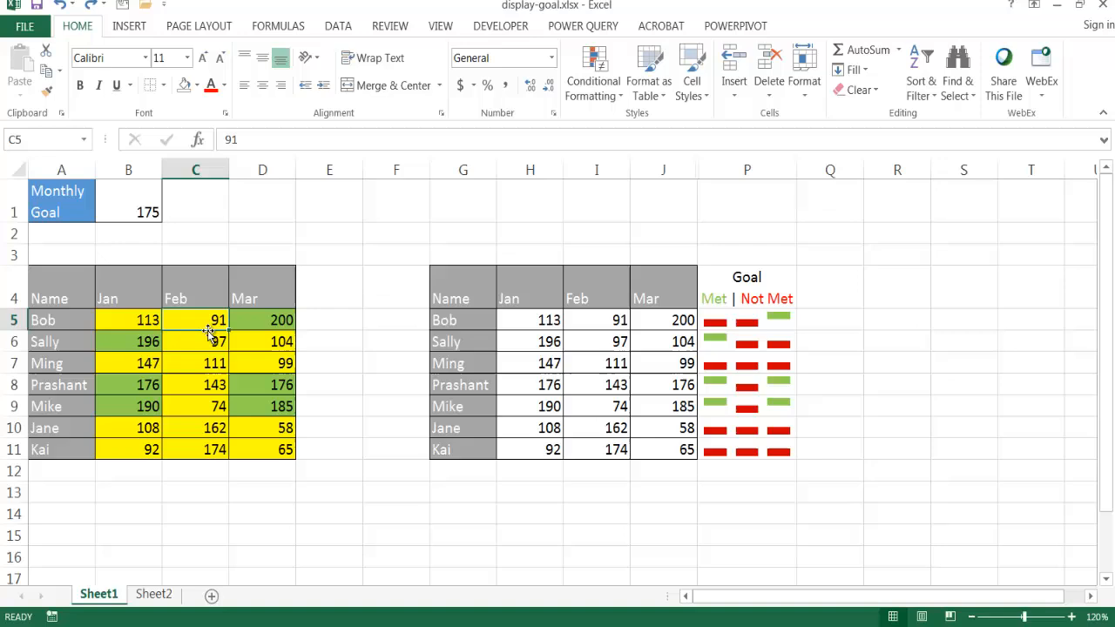
text(175)
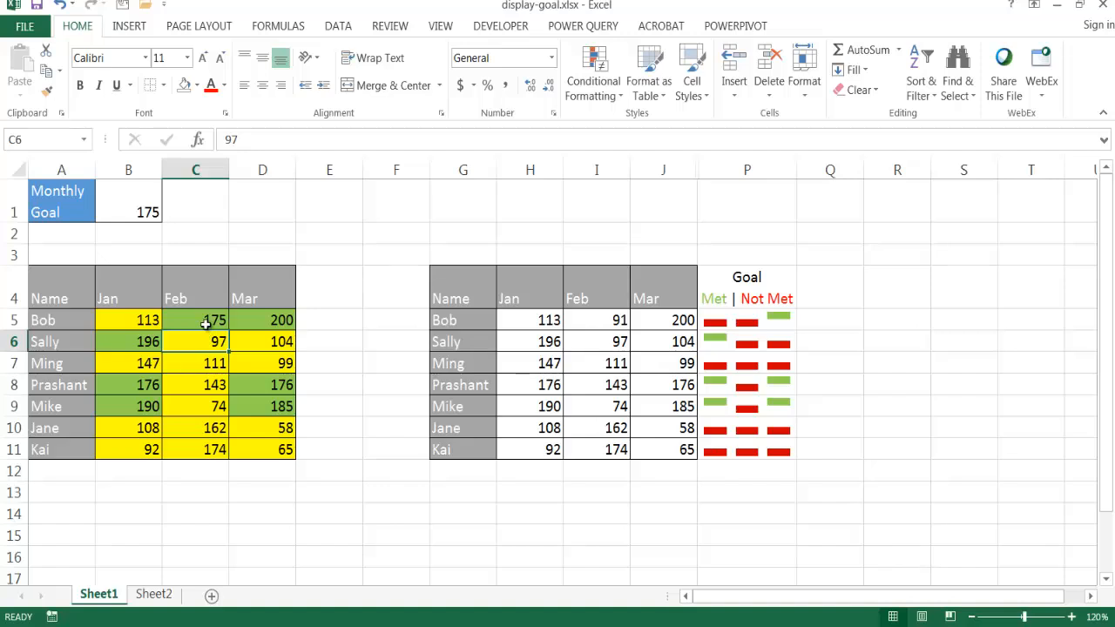
mouse_move(204, 355)
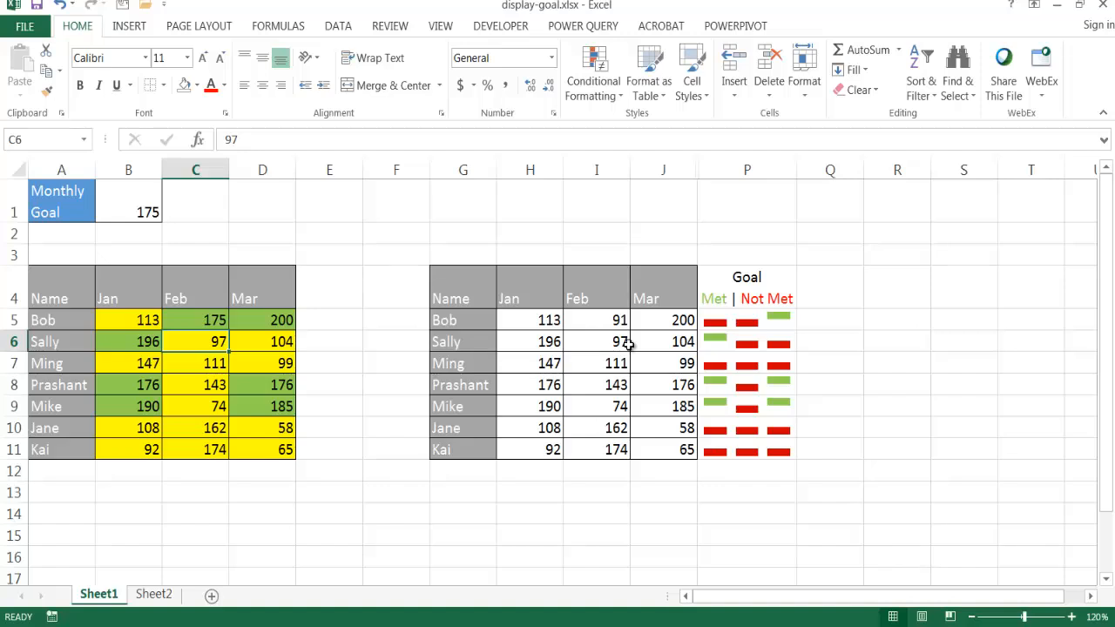
mouse_move(703, 331)
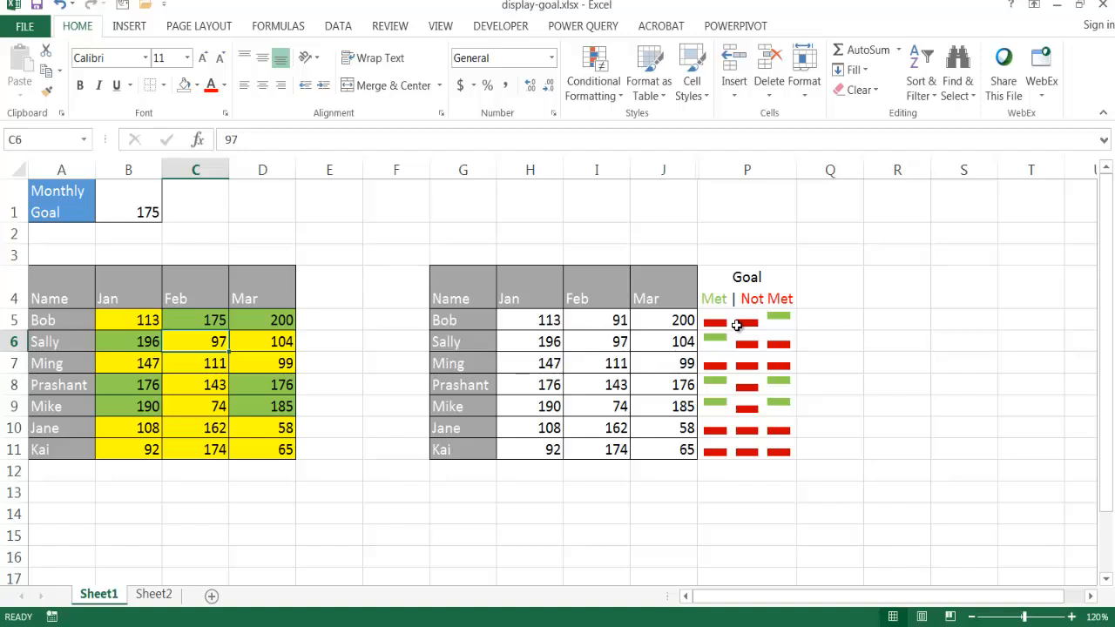
mouse_move(758, 322)
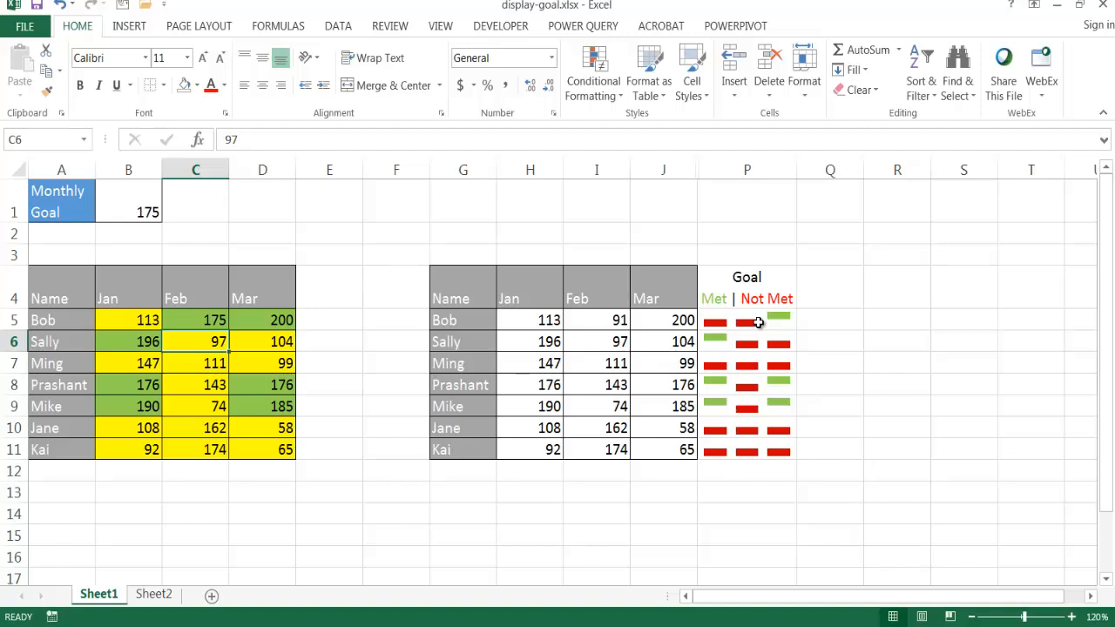
mouse_move(603, 311)
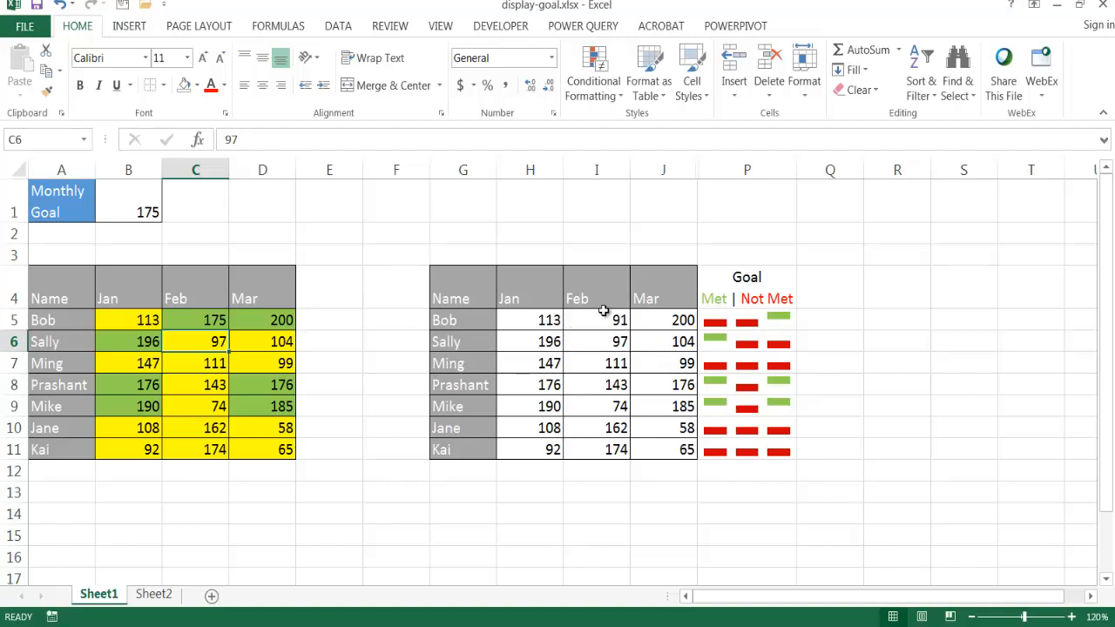
Step: Select Bob's February cell in the second table to set it to 175
click(596, 321)
text(175)
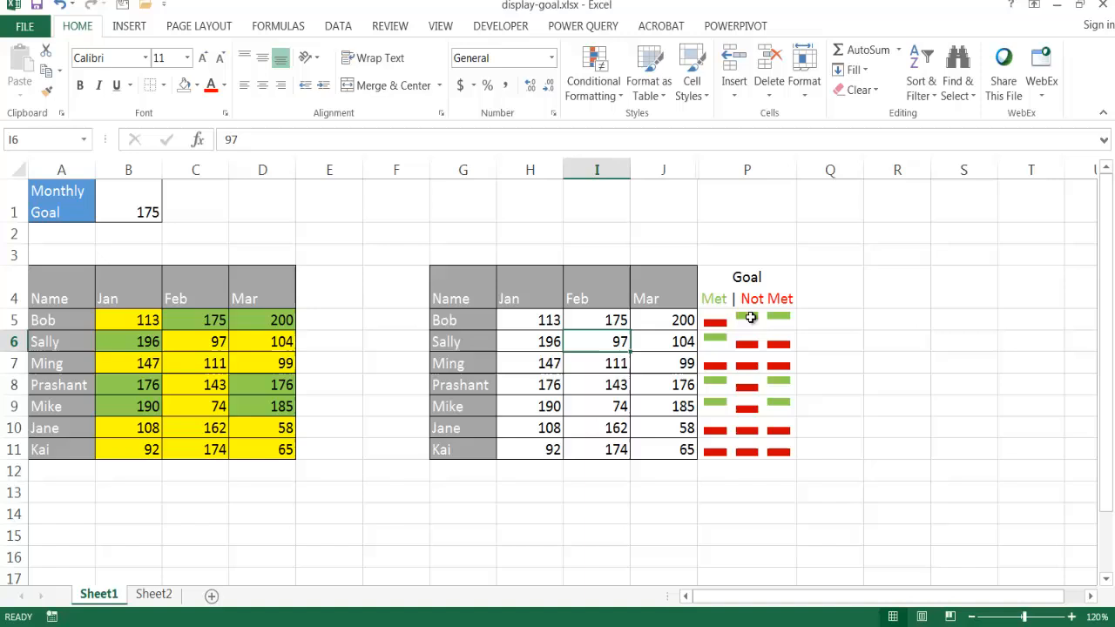
mouse_move(754, 324)
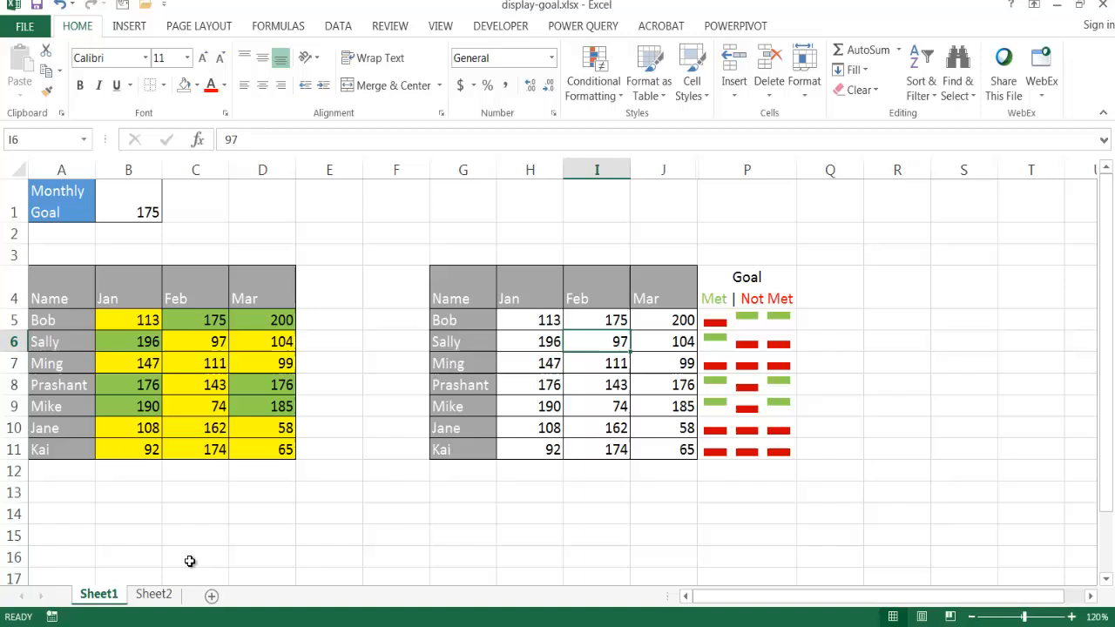
Step: Switch to Sheet2 and select the first table's January–March figures B5:D11
click(153, 596)
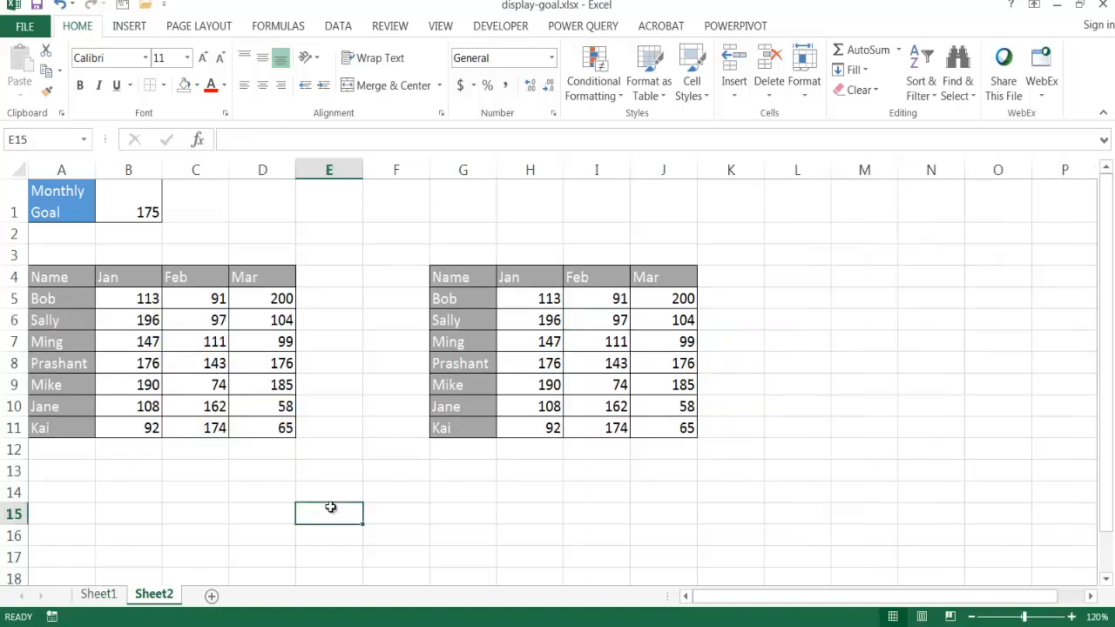
mouse_move(155, 314)
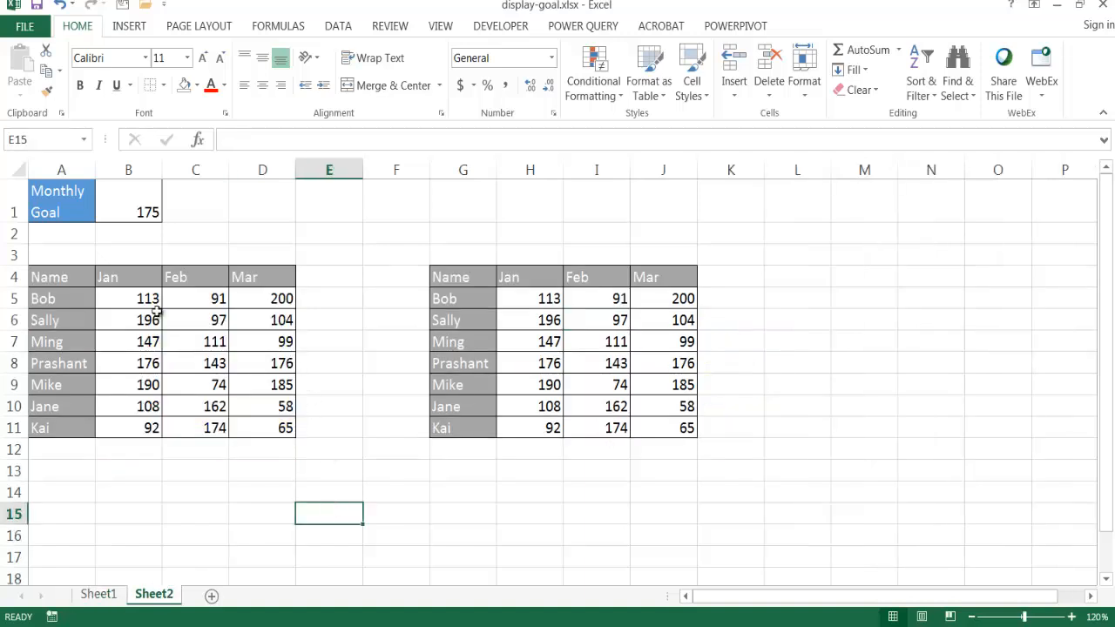
mouse_move(129, 299)
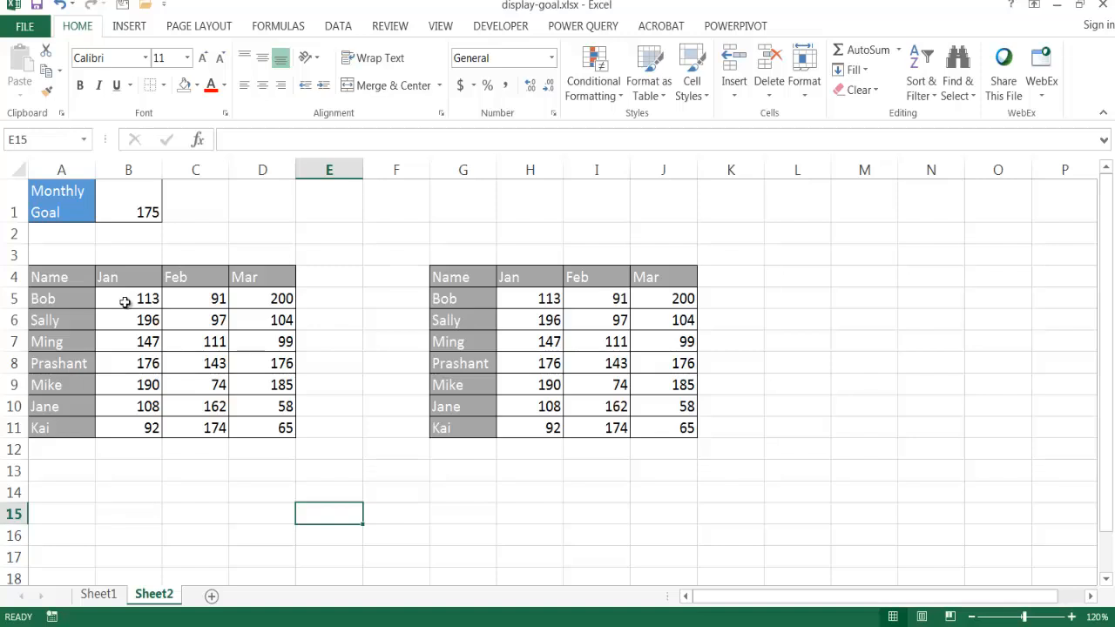
drag(128, 299, 262, 426)
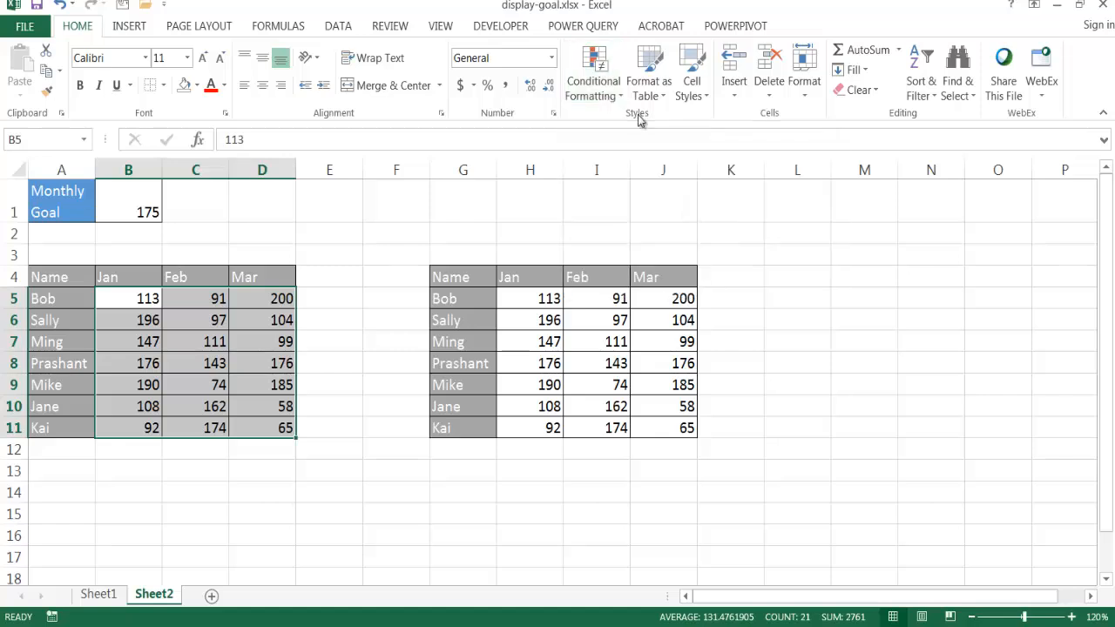
Step: Create a rule giving cells with value >= $B$1 a green fill
click(594, 73)
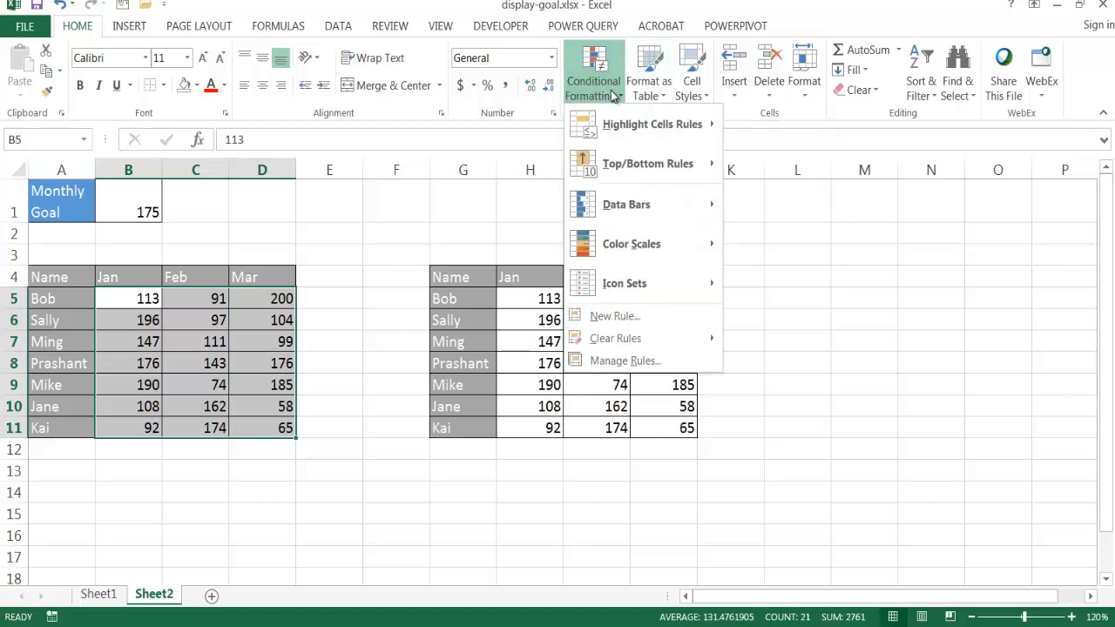
mouse_move(613, 317)
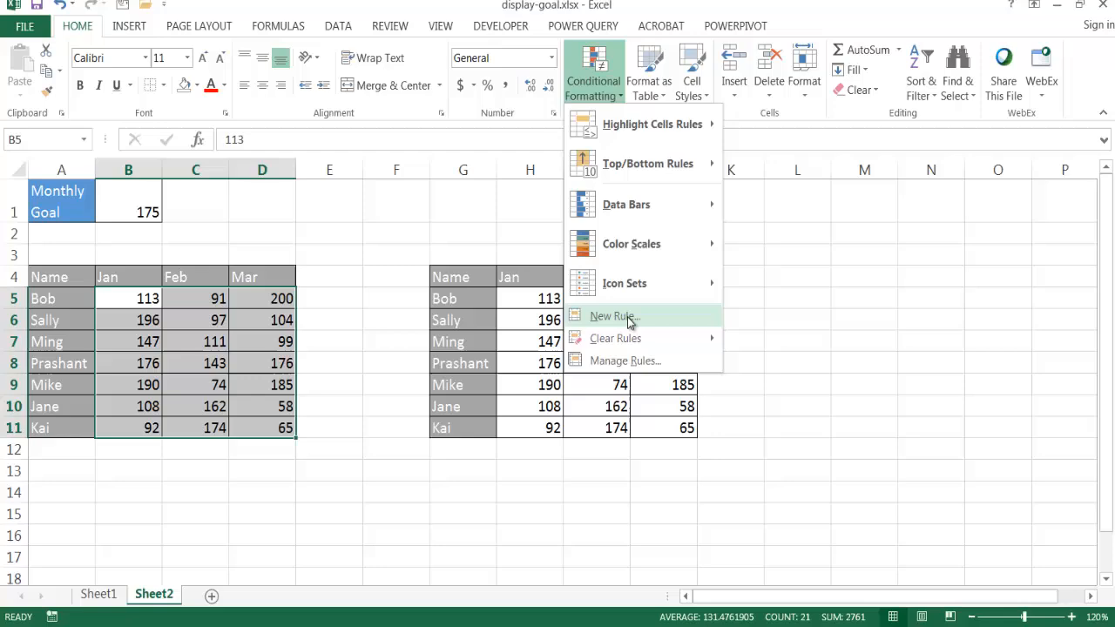
click(610, 317)
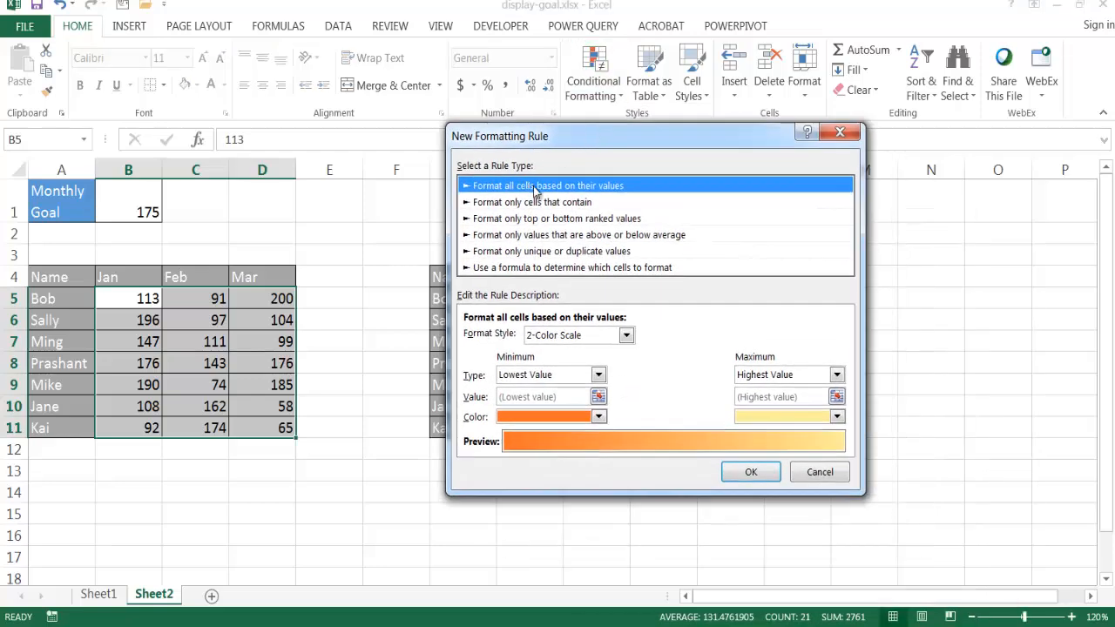
click(533, 202)
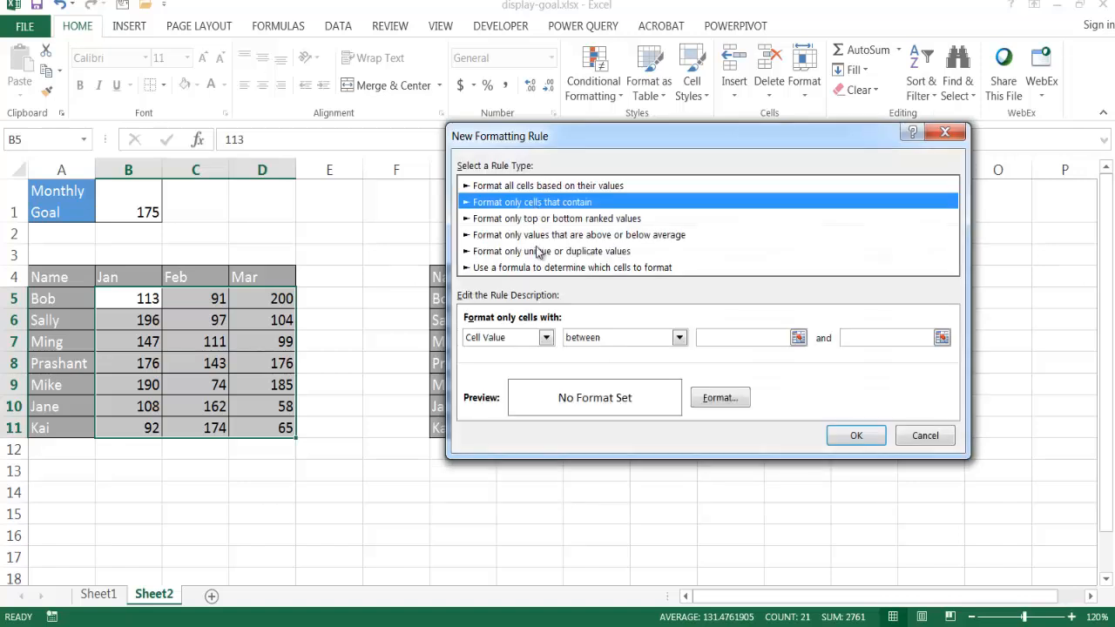
mouse_move(548, 338)
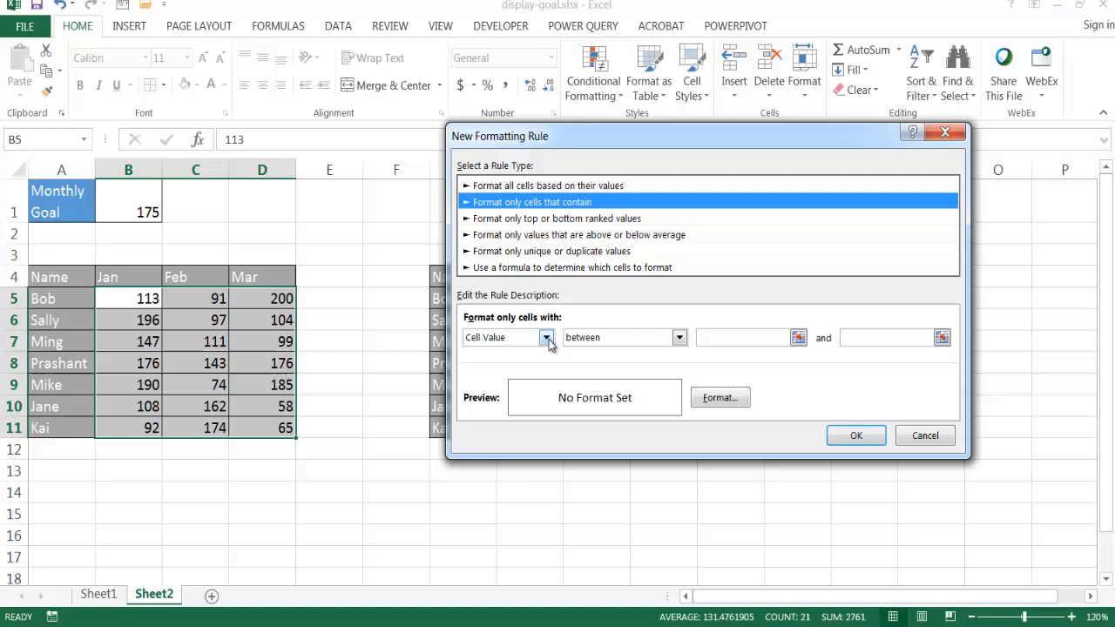
click(547, 338)
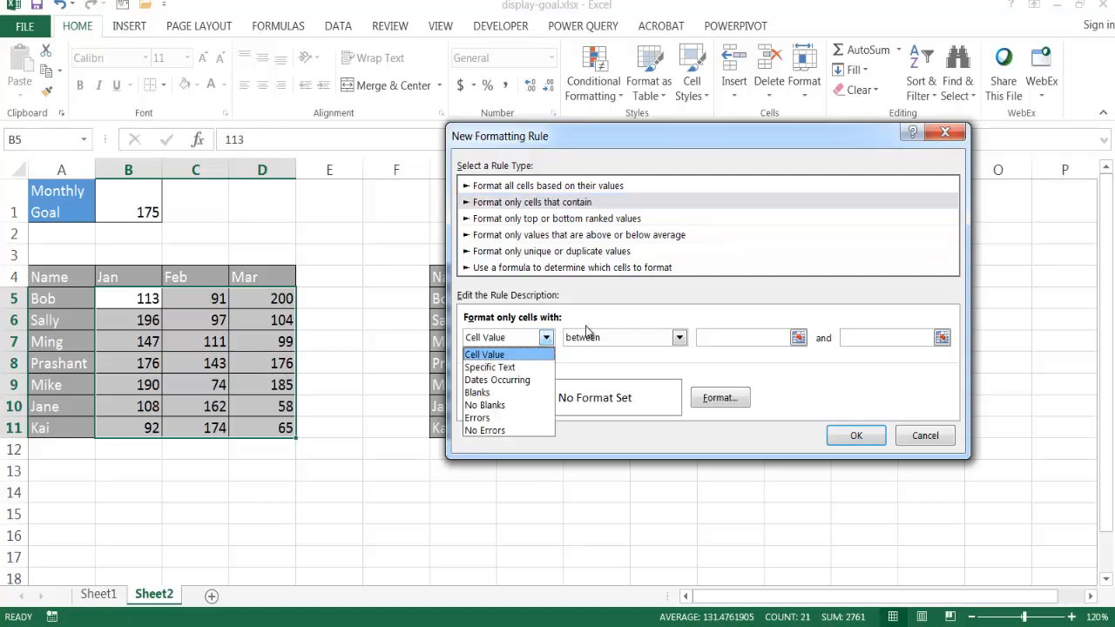
click(679, 337)
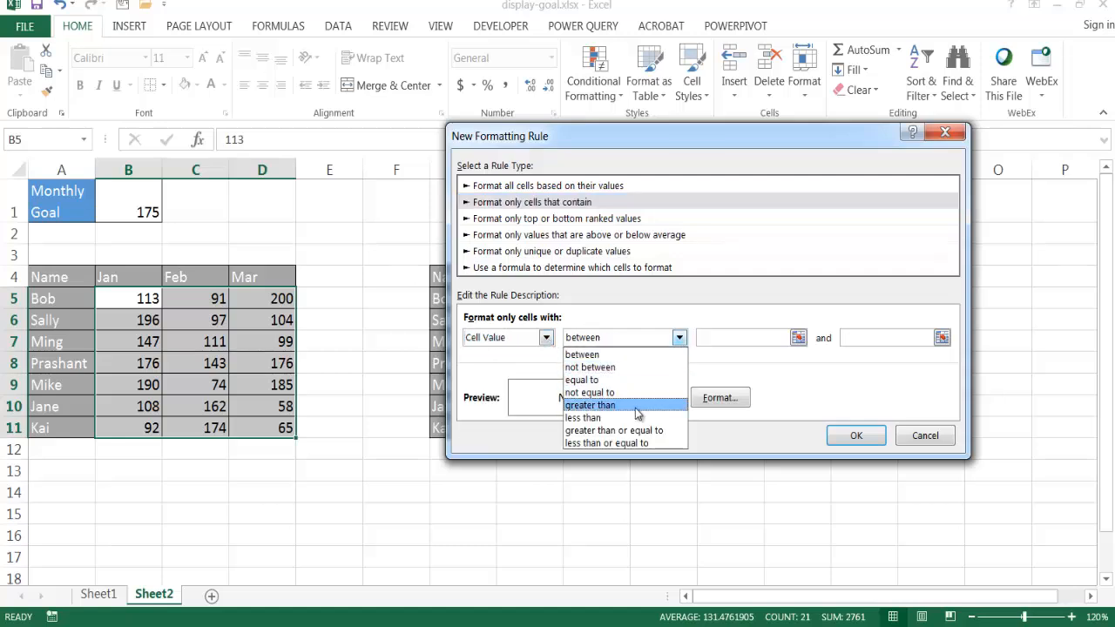
mouse_move(620, 435)
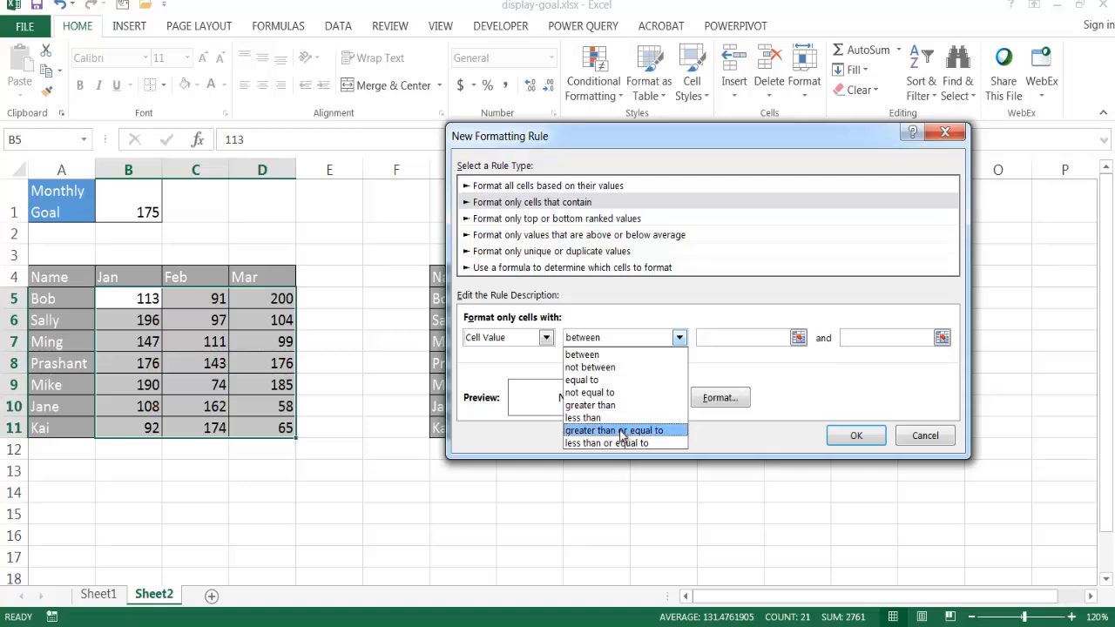
click(620, 430)
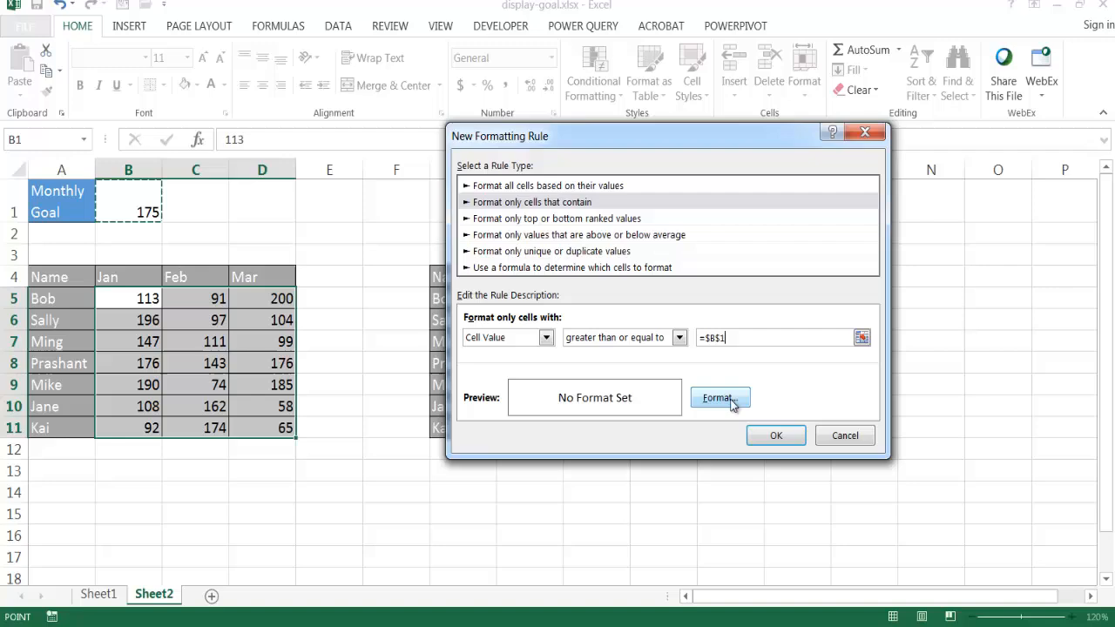
click(717, 397)
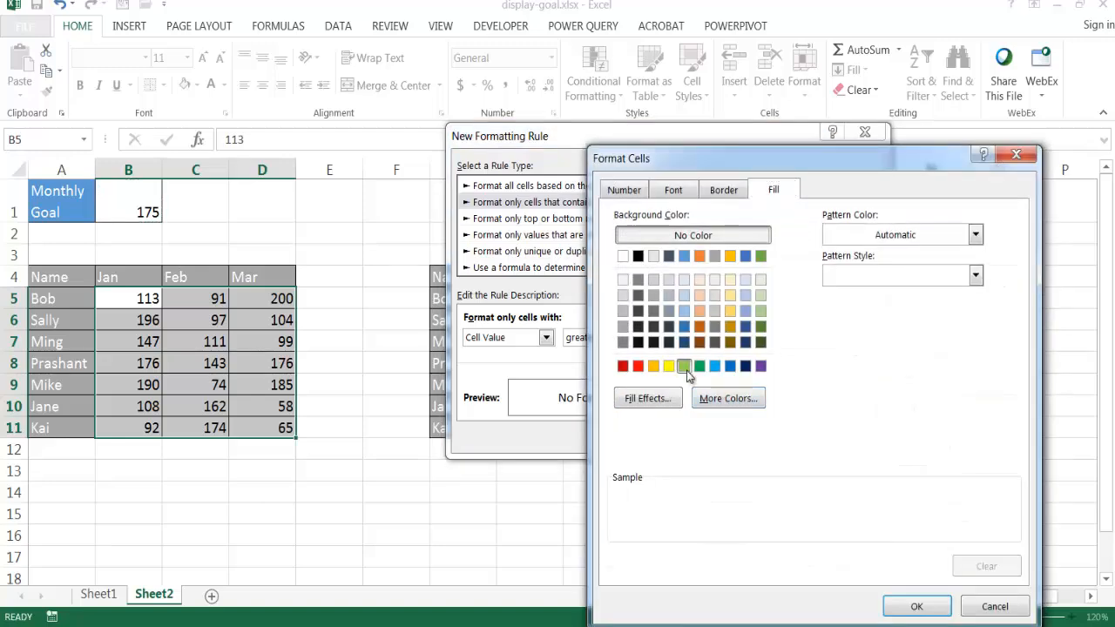
click(918, 606)
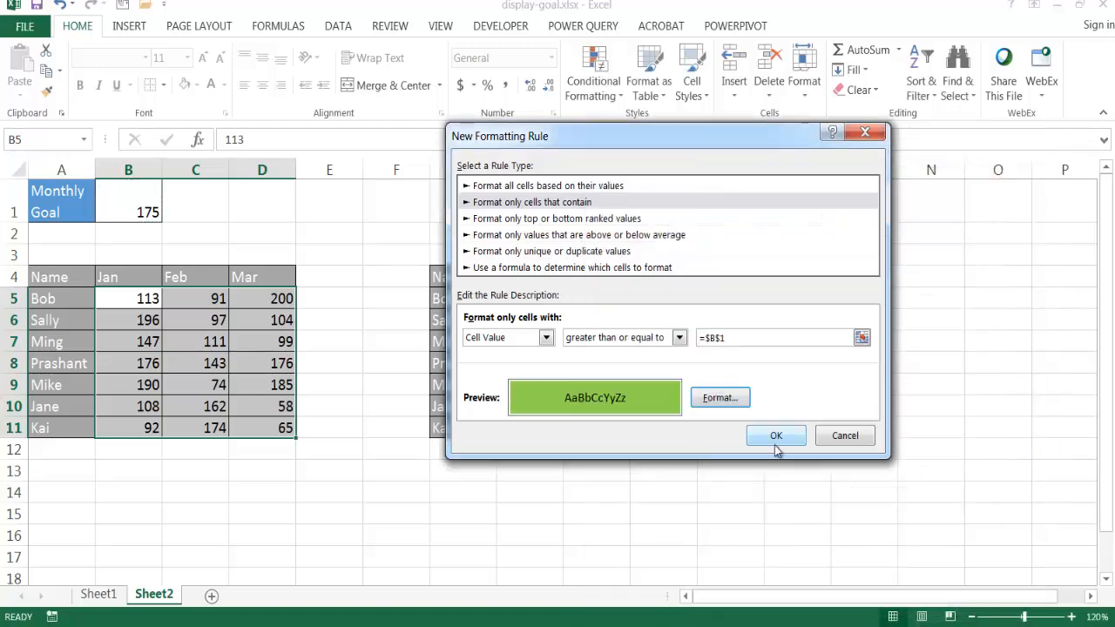
click(775, 435)
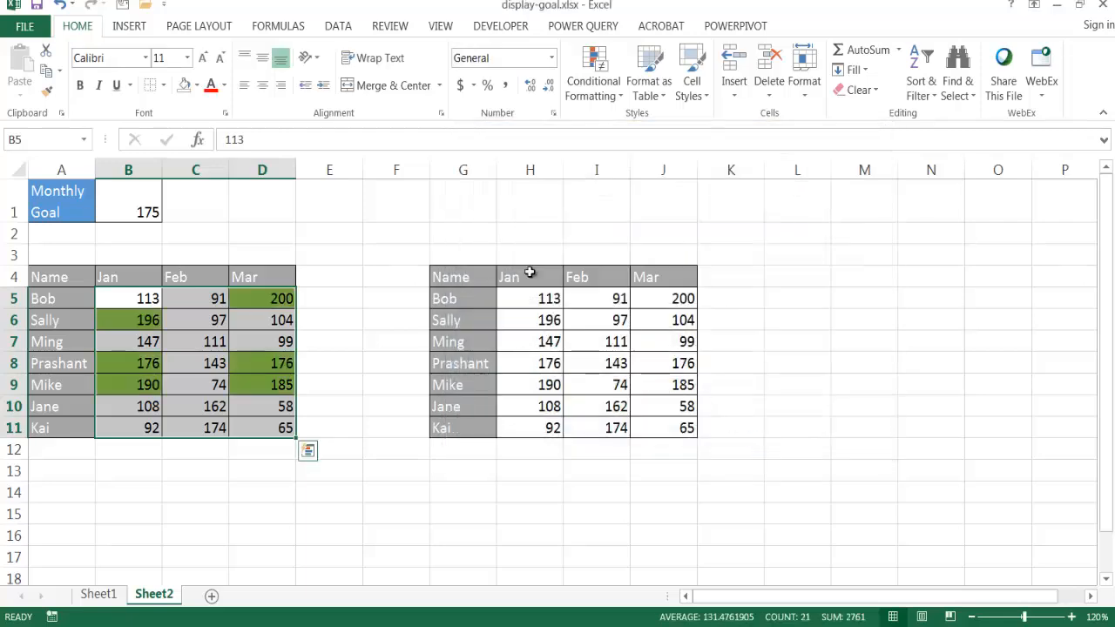
Step: Create a rule giving cells with value less than $B$1 a yellow fill
click(592, 73)
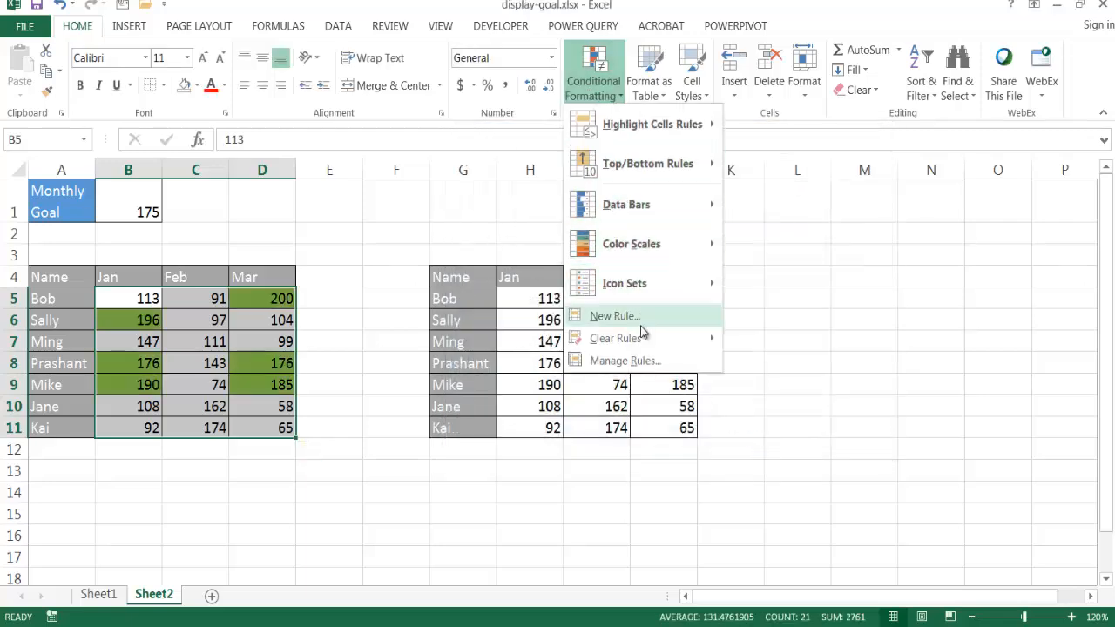
mouse_move(620, 319)
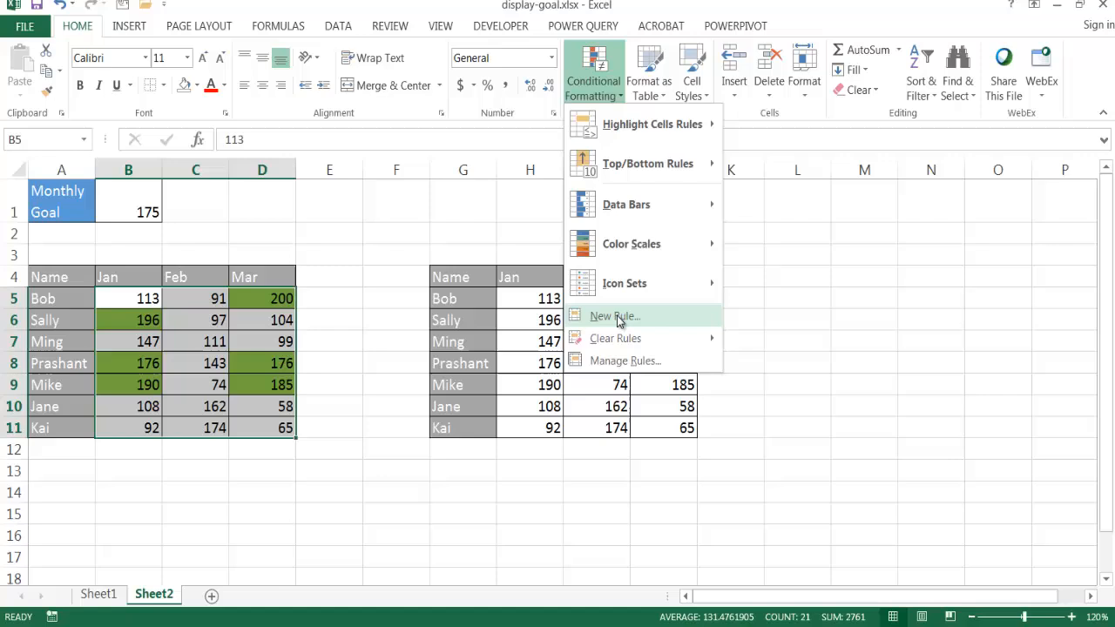
mouse_move(646, 360)
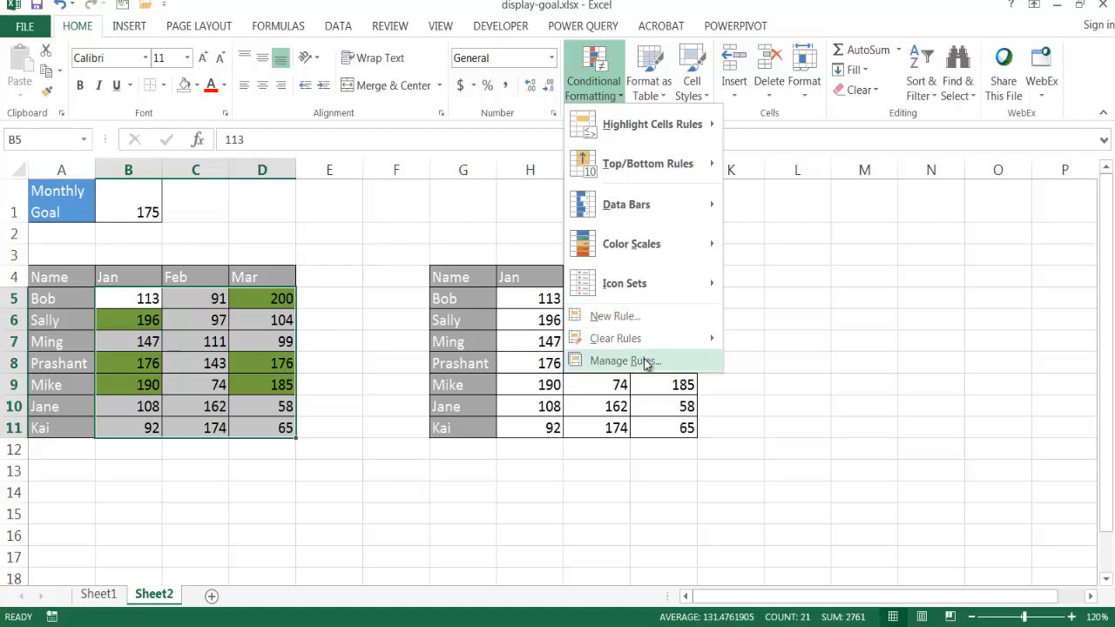
mouse_move(646, 364)
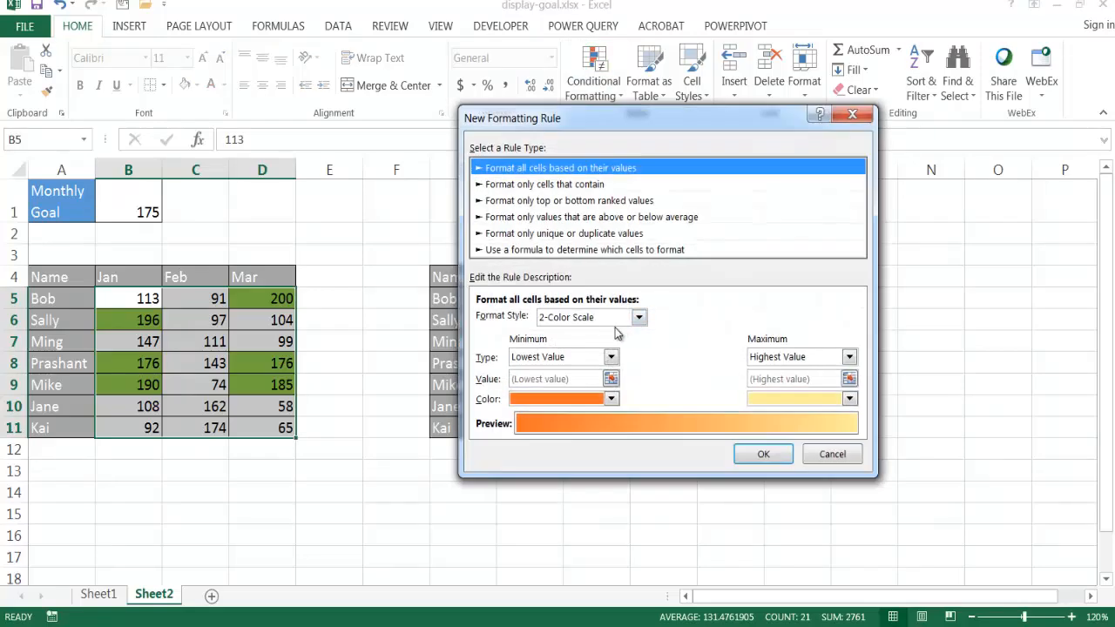
click(544, 184)
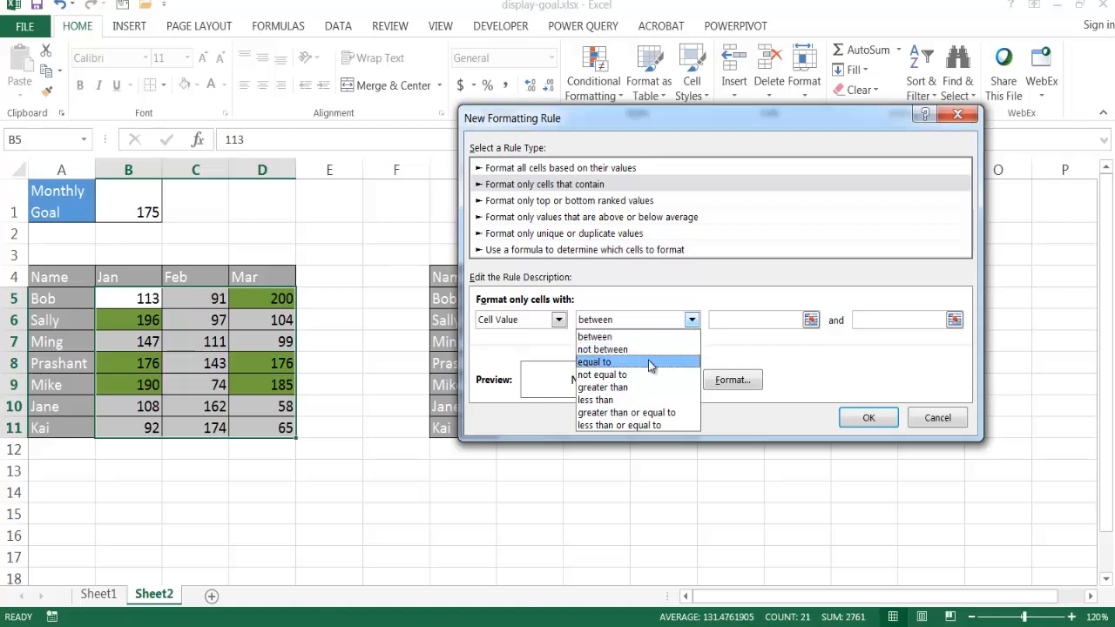
click(596, 398)
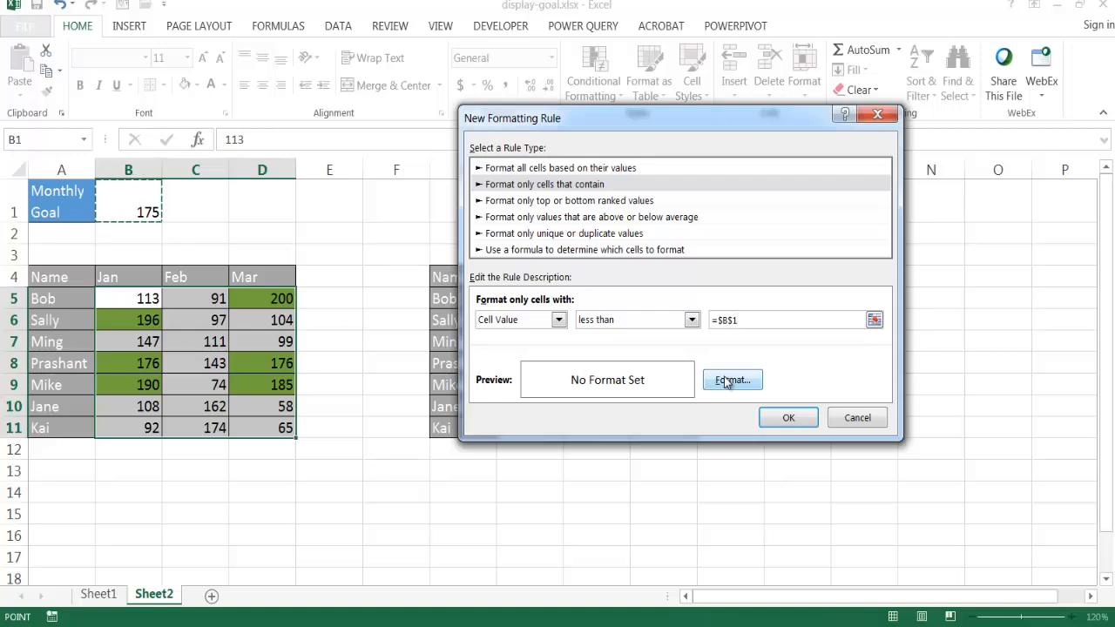
click(732, 380)
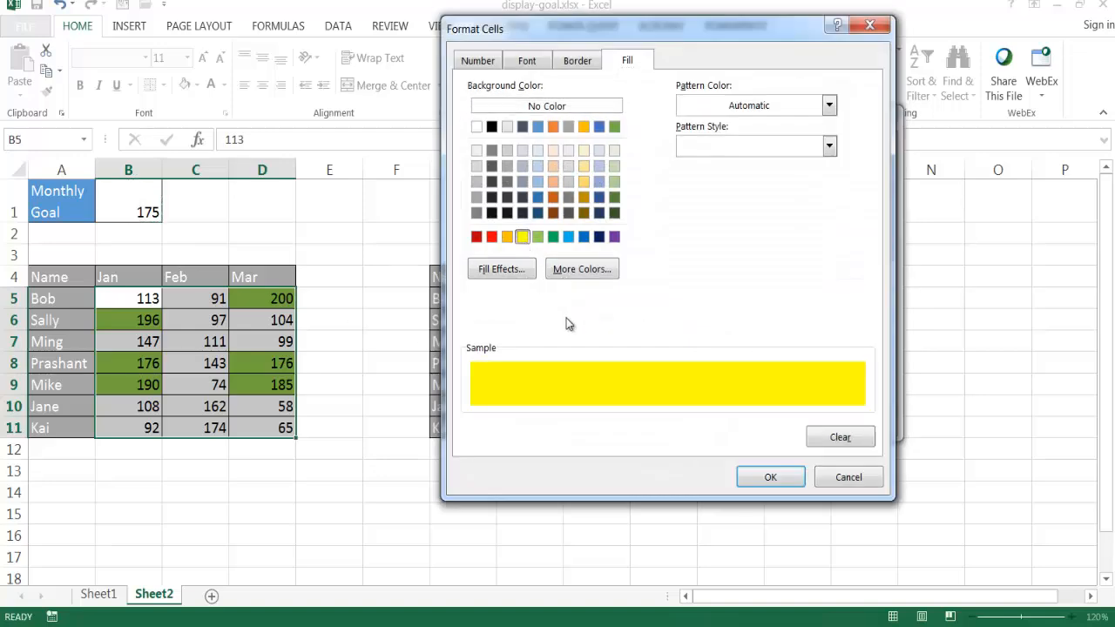
click(769, 477)
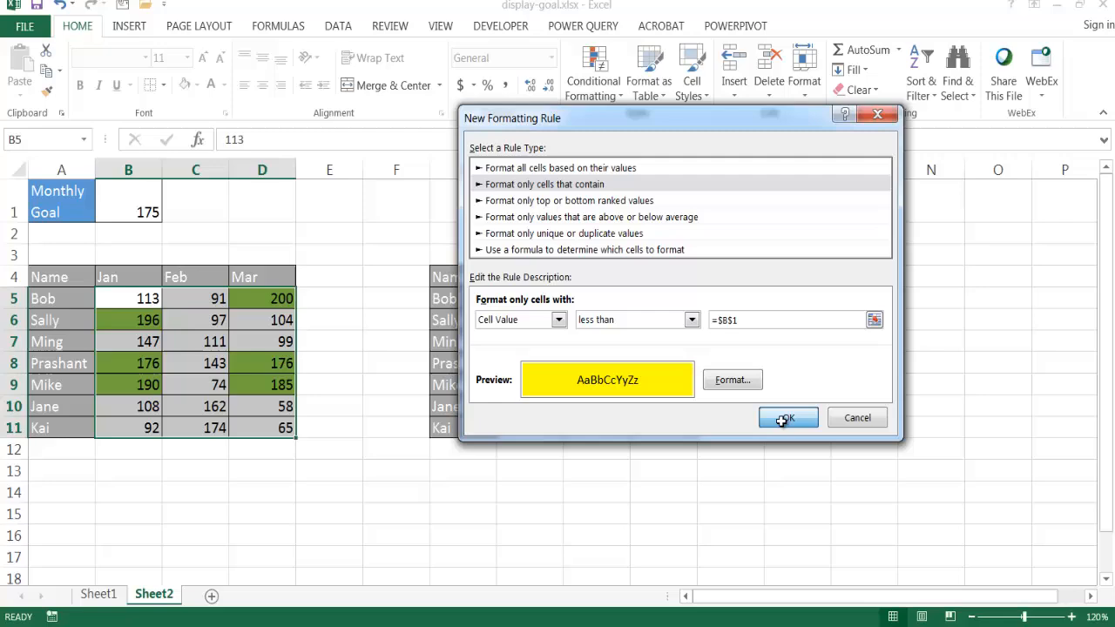
click(788, 418)
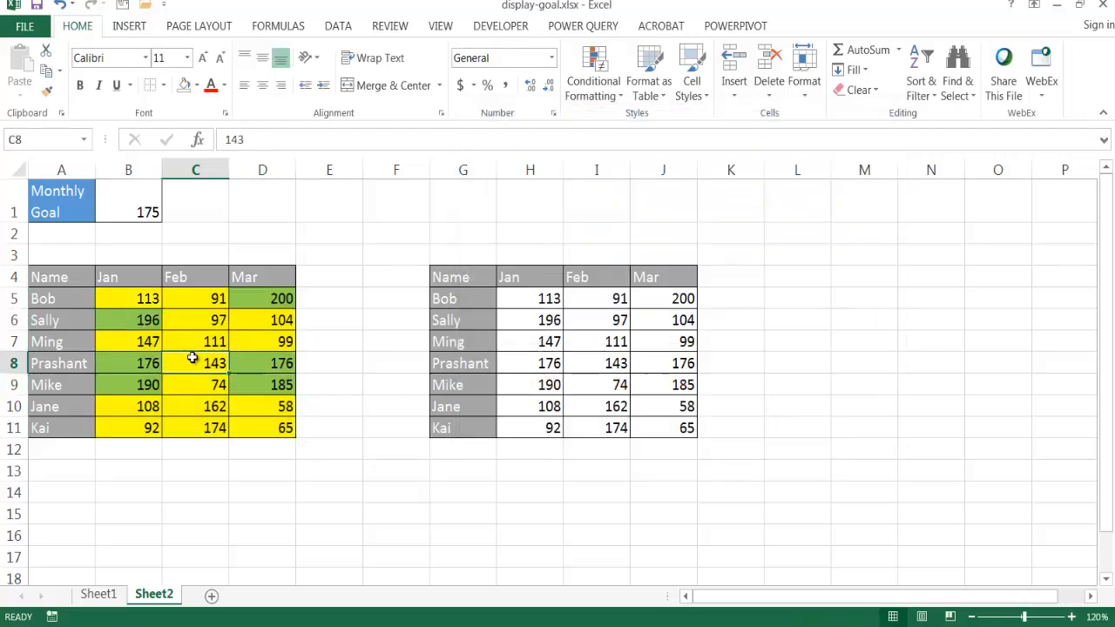
mouse_move(209, 300)
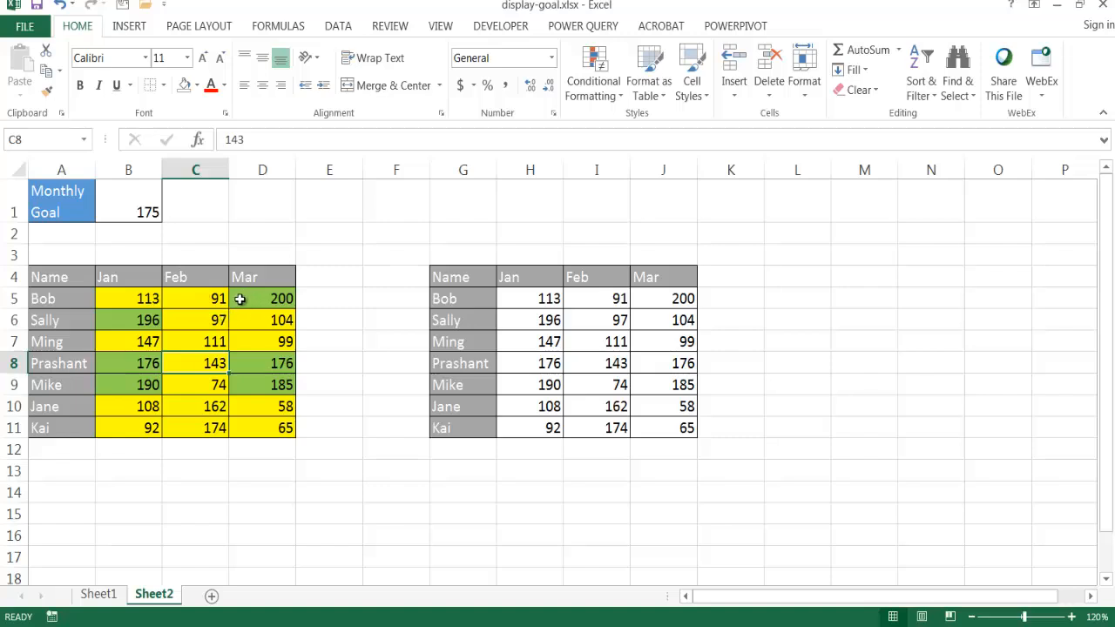
click(592, 73)
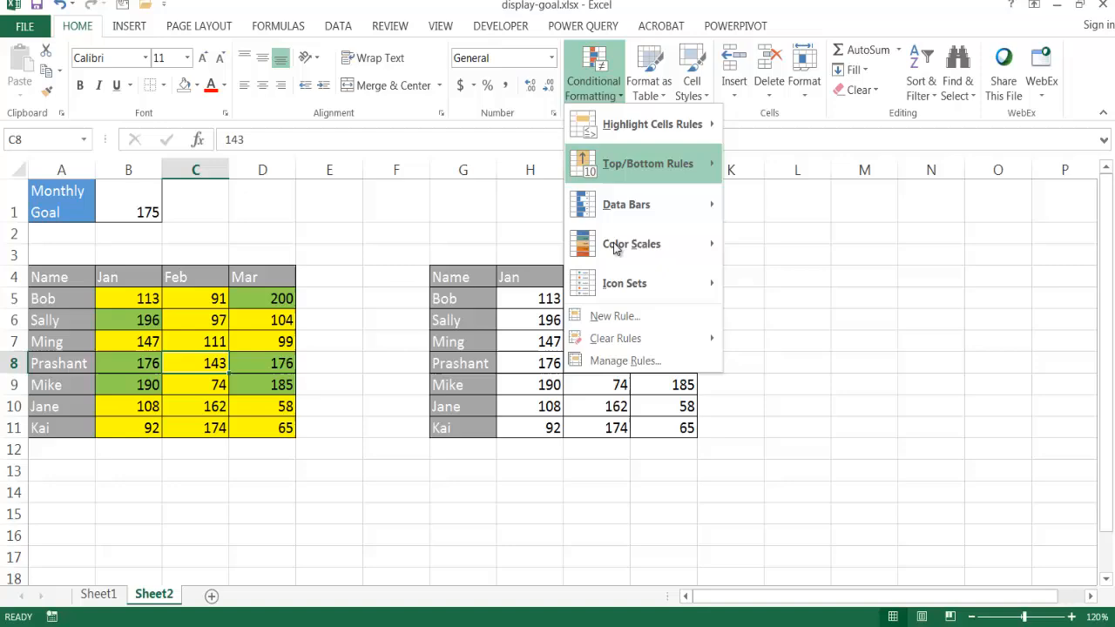
mouse_move(652, 360)
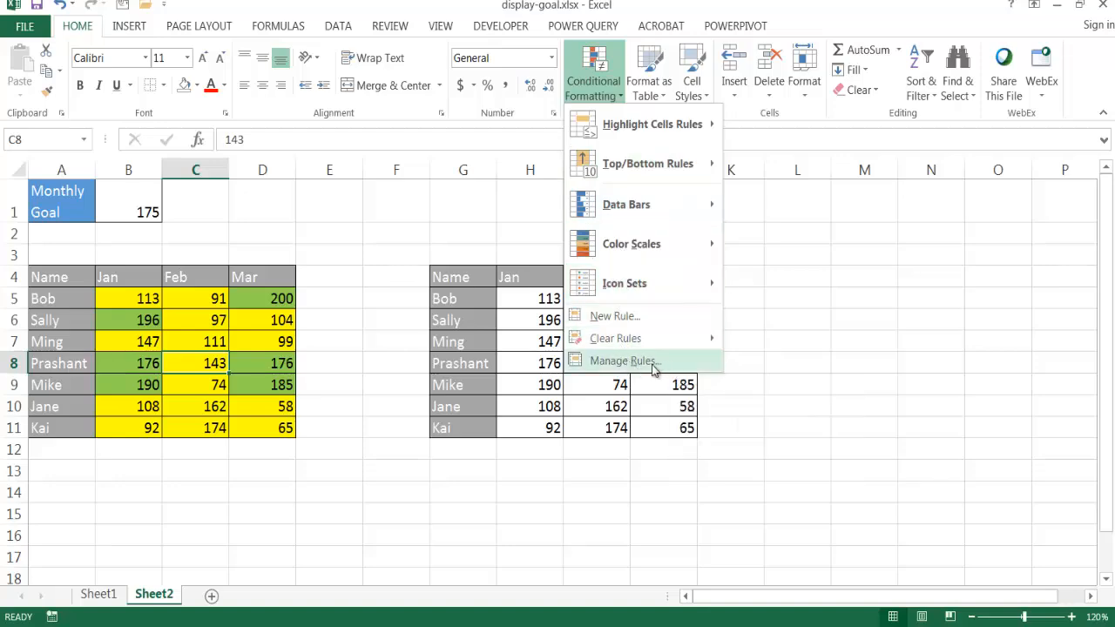
click(623, 361)
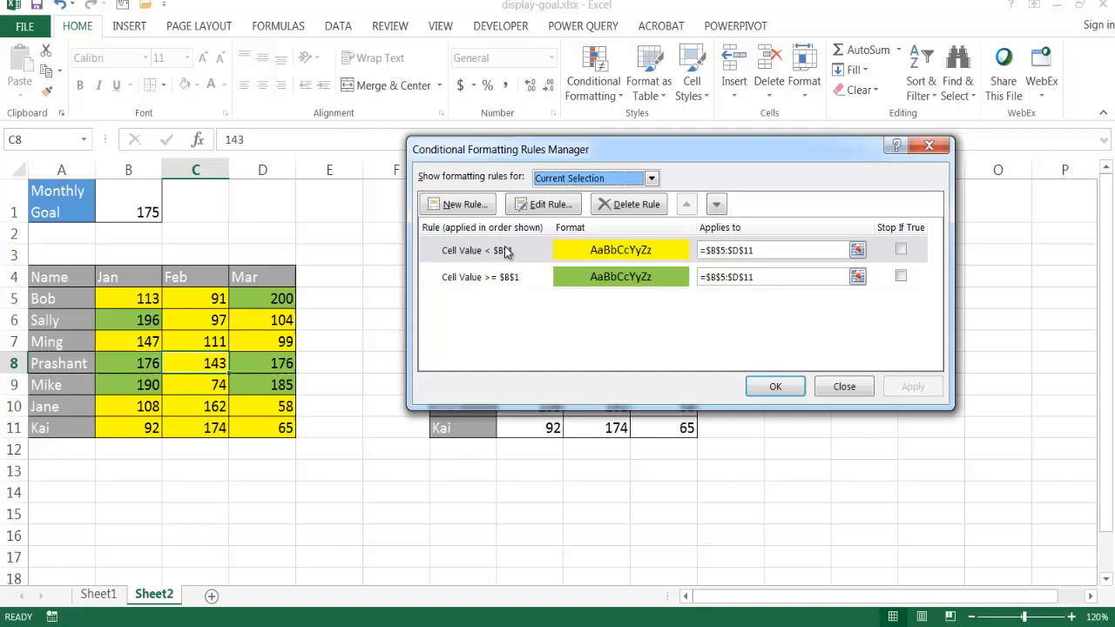
mouse_move(216, 219)
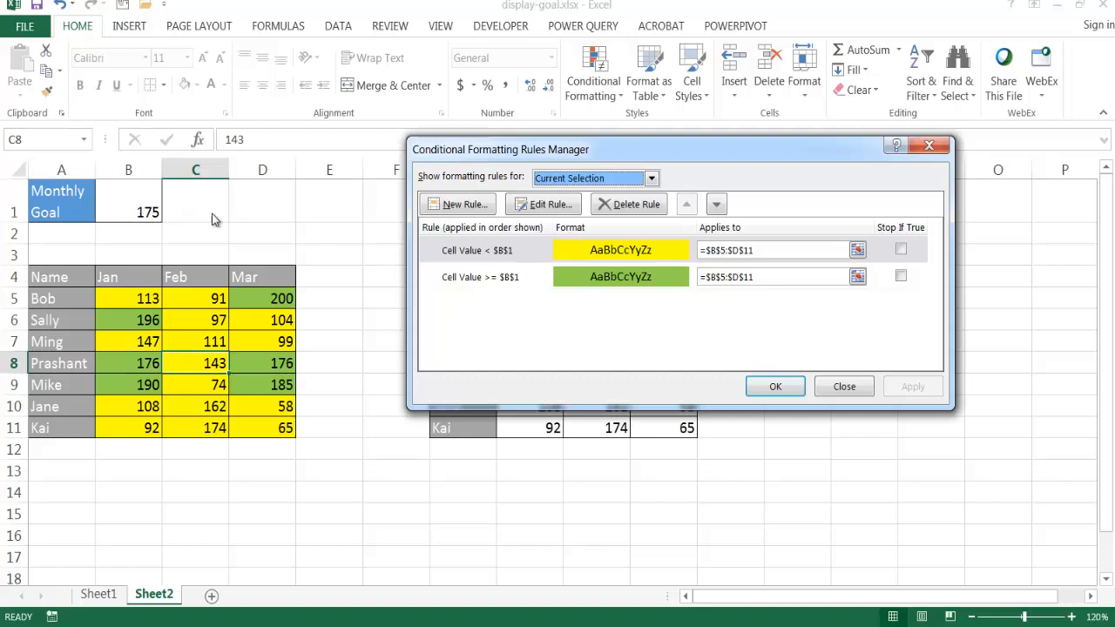
mouse_move(489, 287)
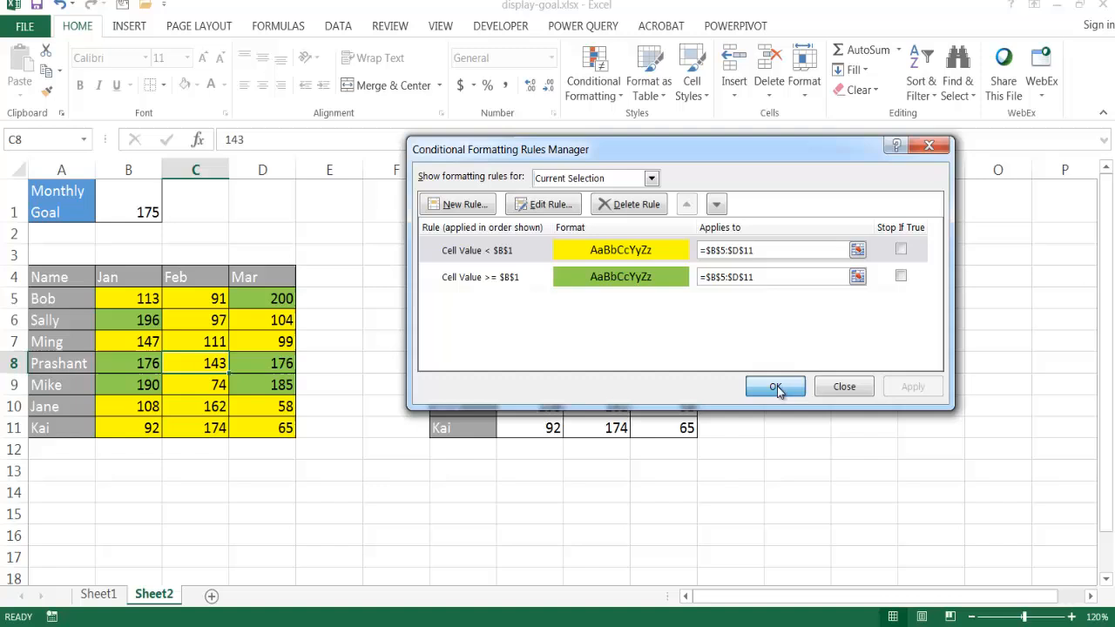
click(775, 387)
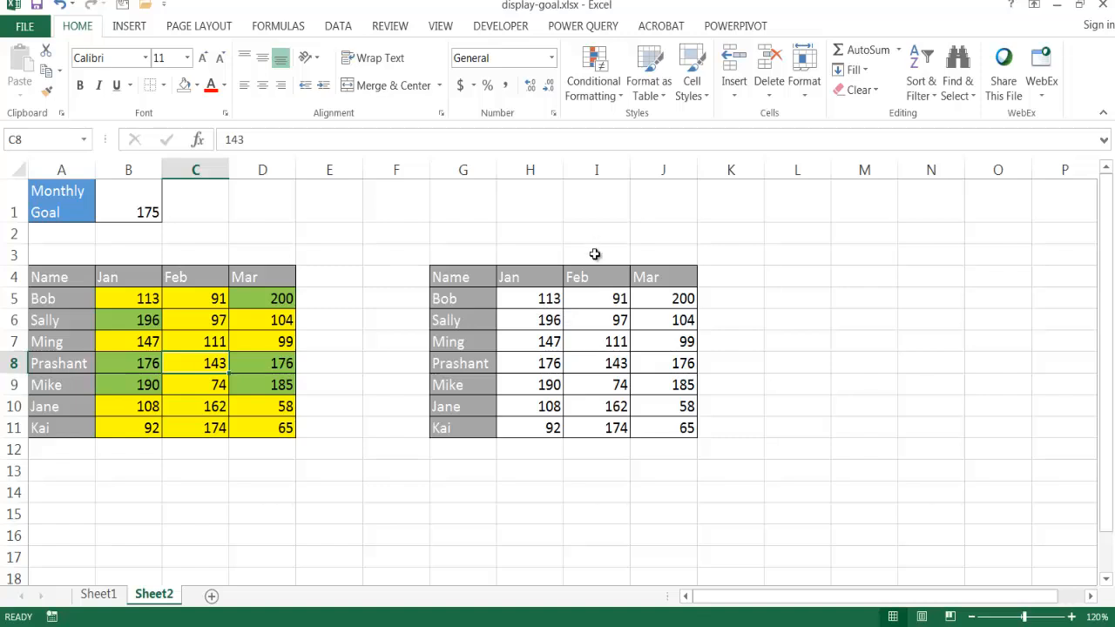
mouse_move(596, 355)
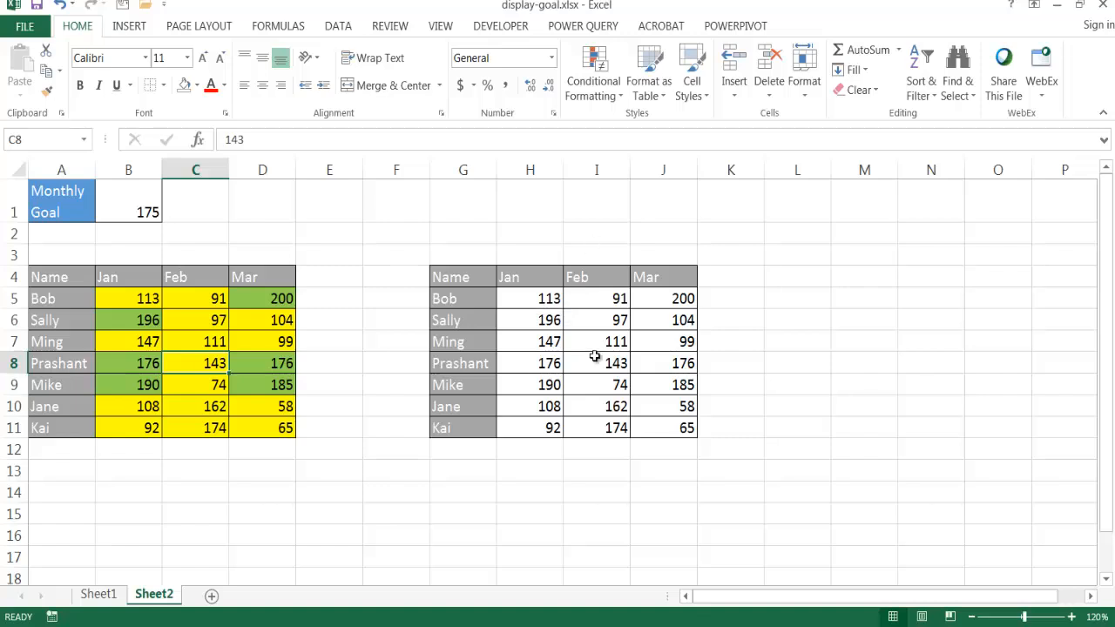
mouse_move(501, 288)
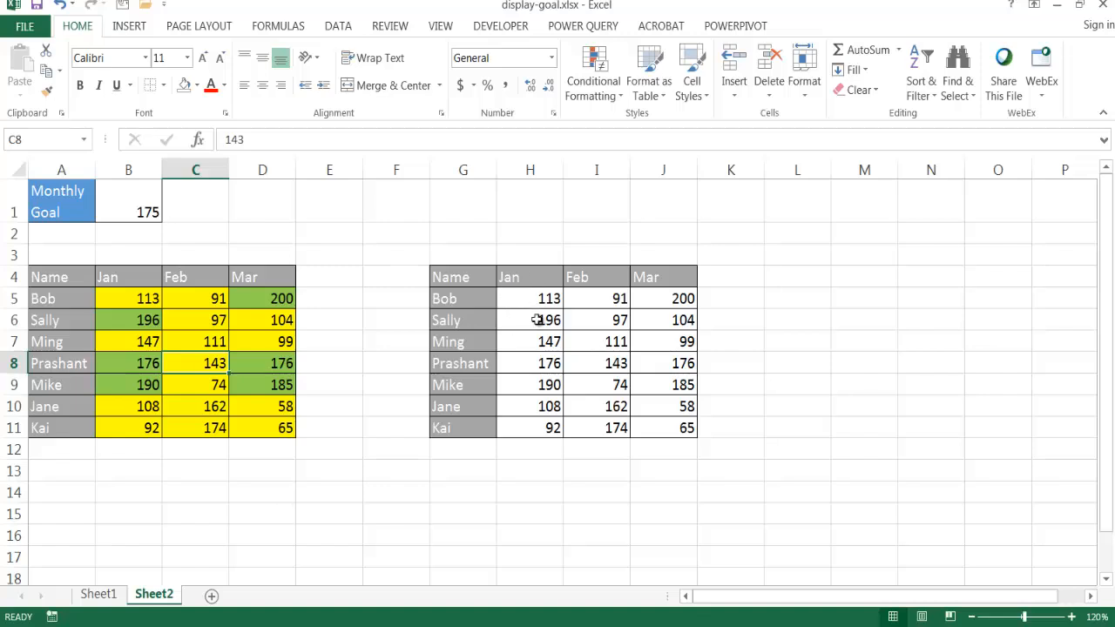
Step: Copy the second sales table G4:J11 and paste a duplicate starting at K4
drag(463, 277, 596, 364)
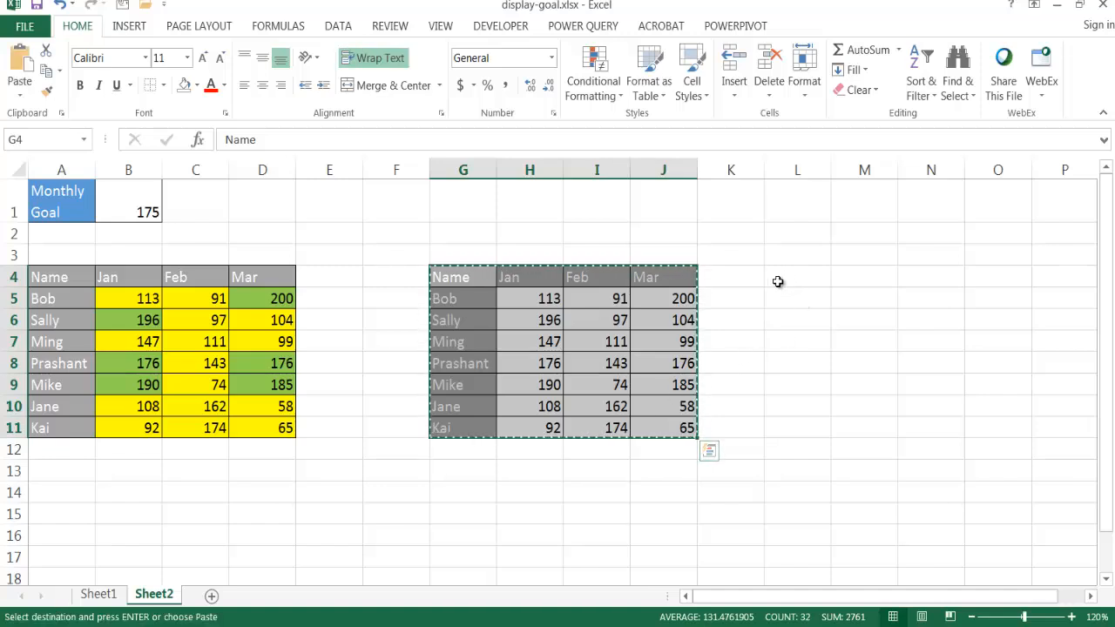
click(730, 277)
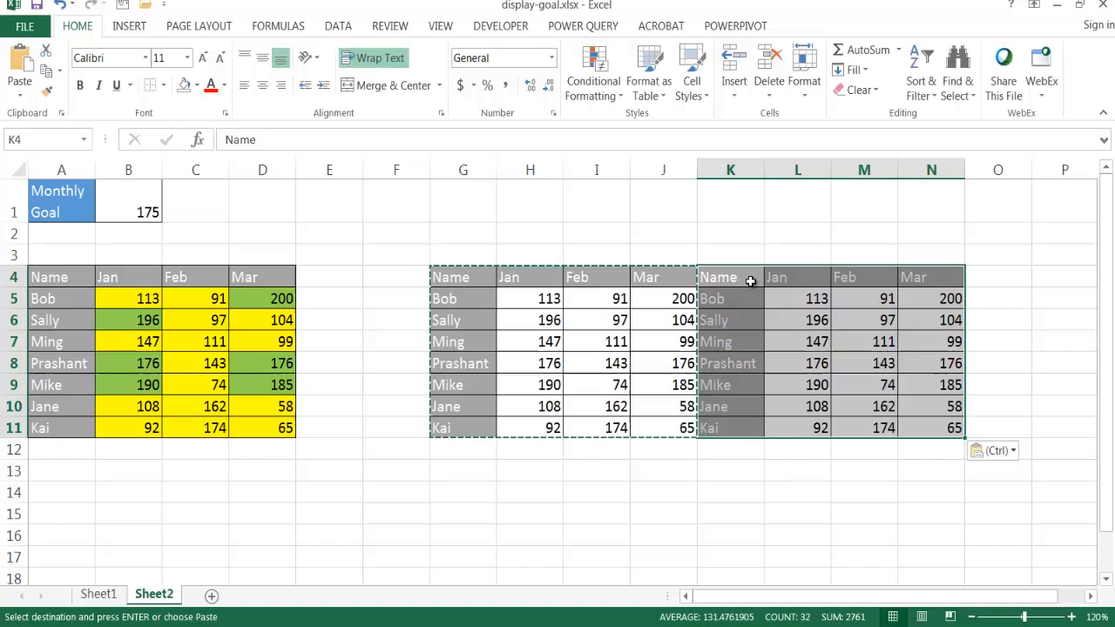
mouse_move(767, 300)
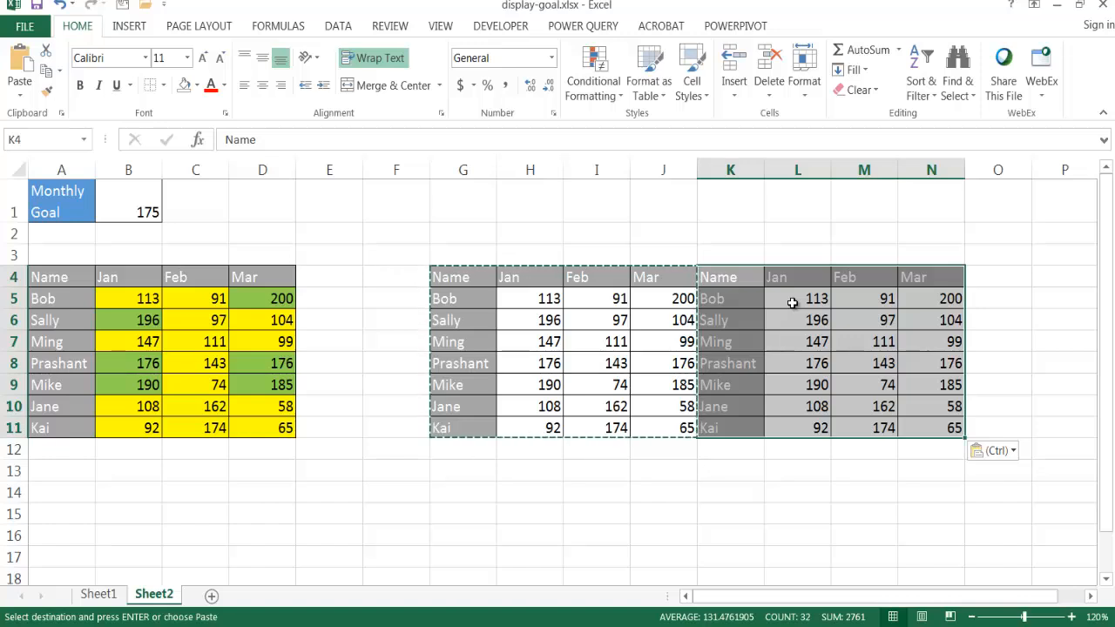
click(796, 298)
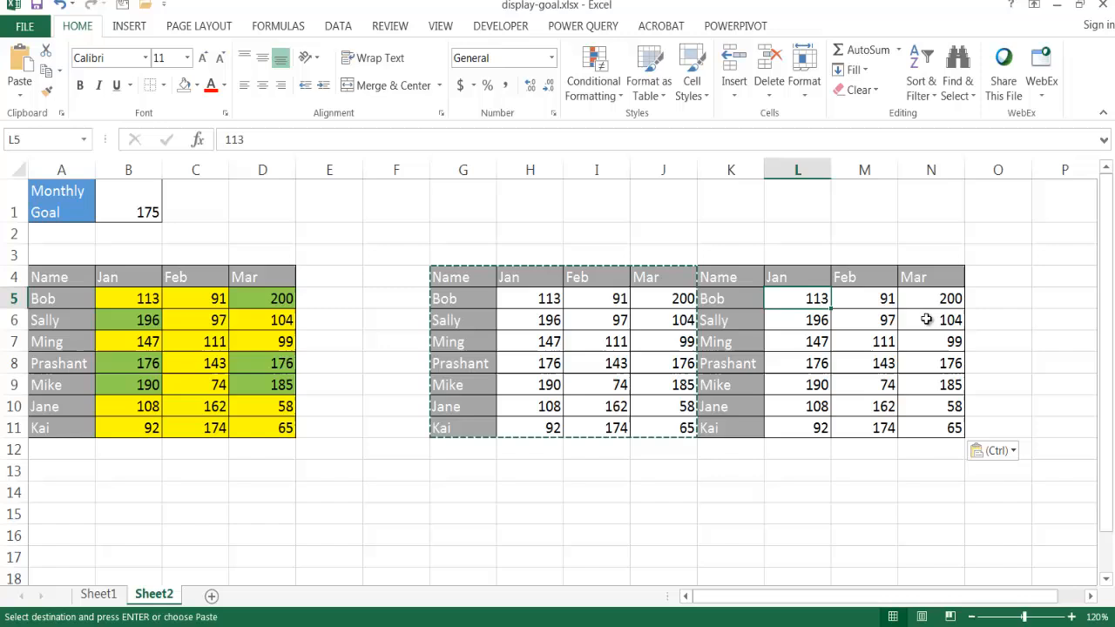
Step: Select the copy's monthly figures and begin =IF(H5>=$B$1 comparing sales to the goal
drag(796, 297, 930, 428)
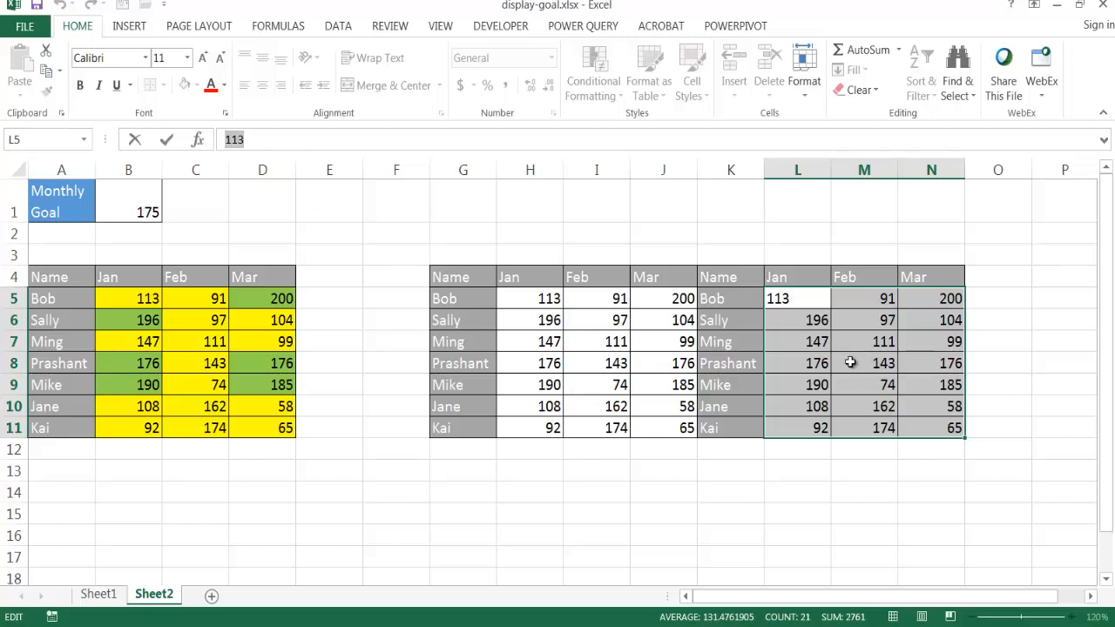
mouse_move(878, 330)
text(=)
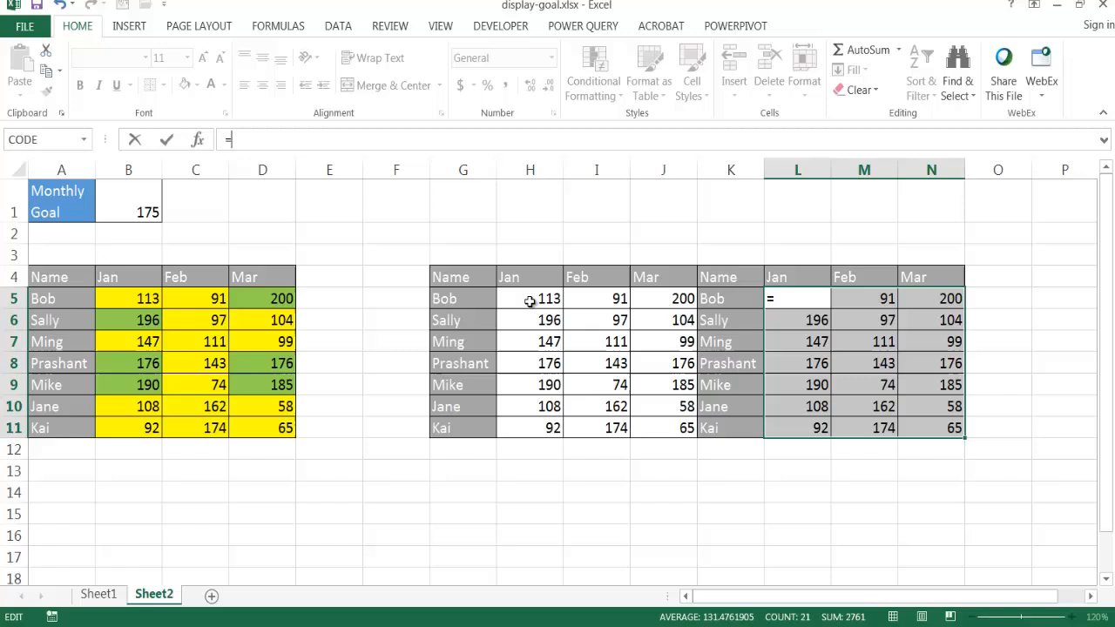
click(529, 298)
text(H)
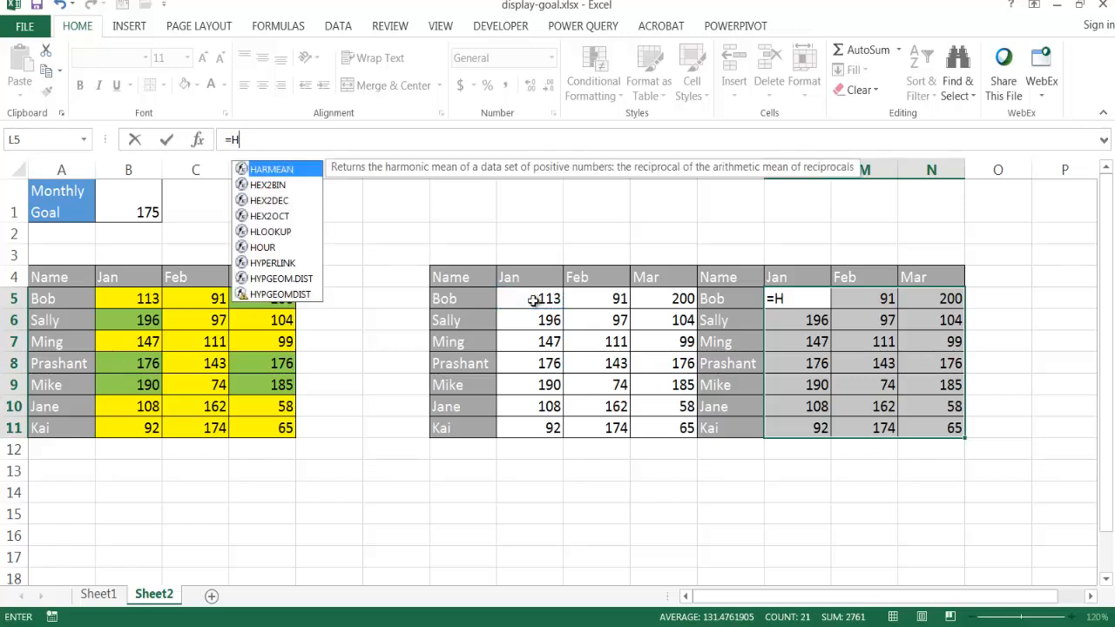
text(if)
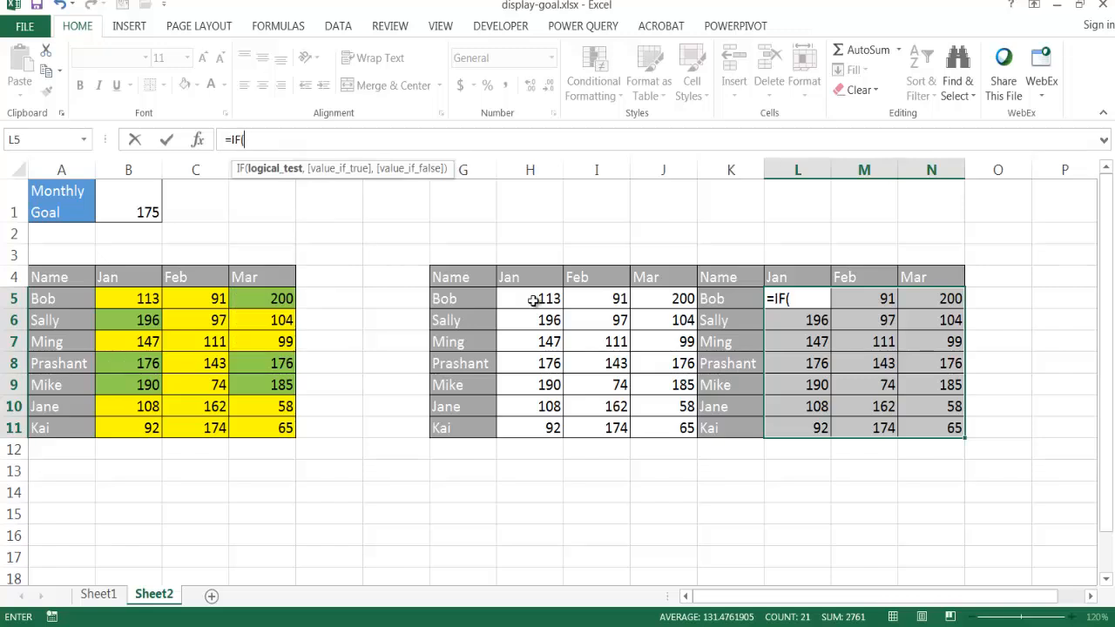
click(529, 298)
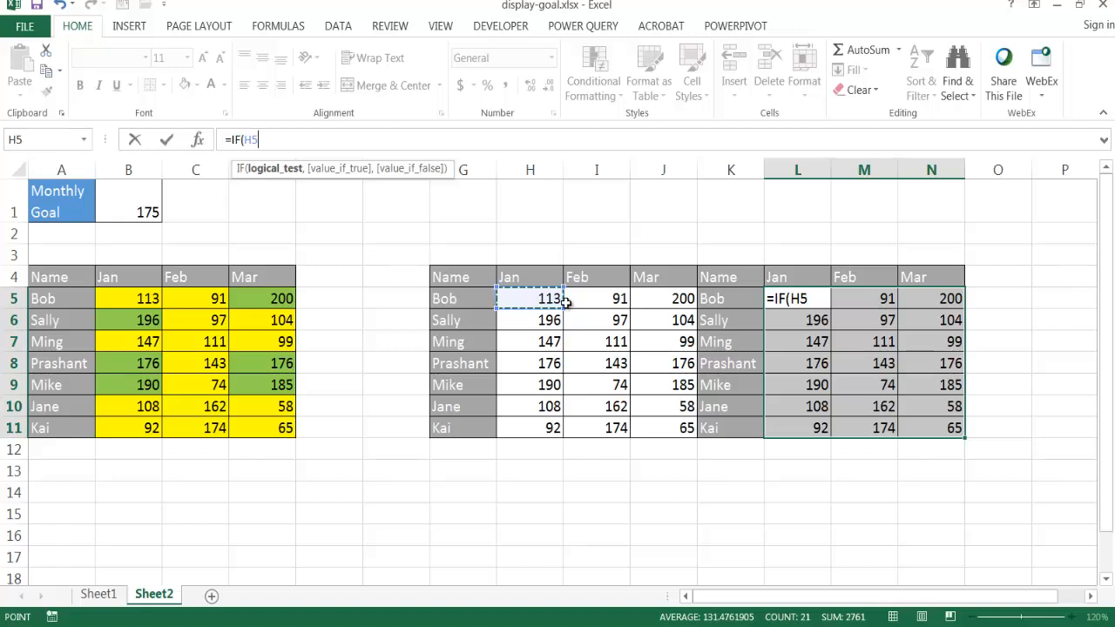
text(>=)
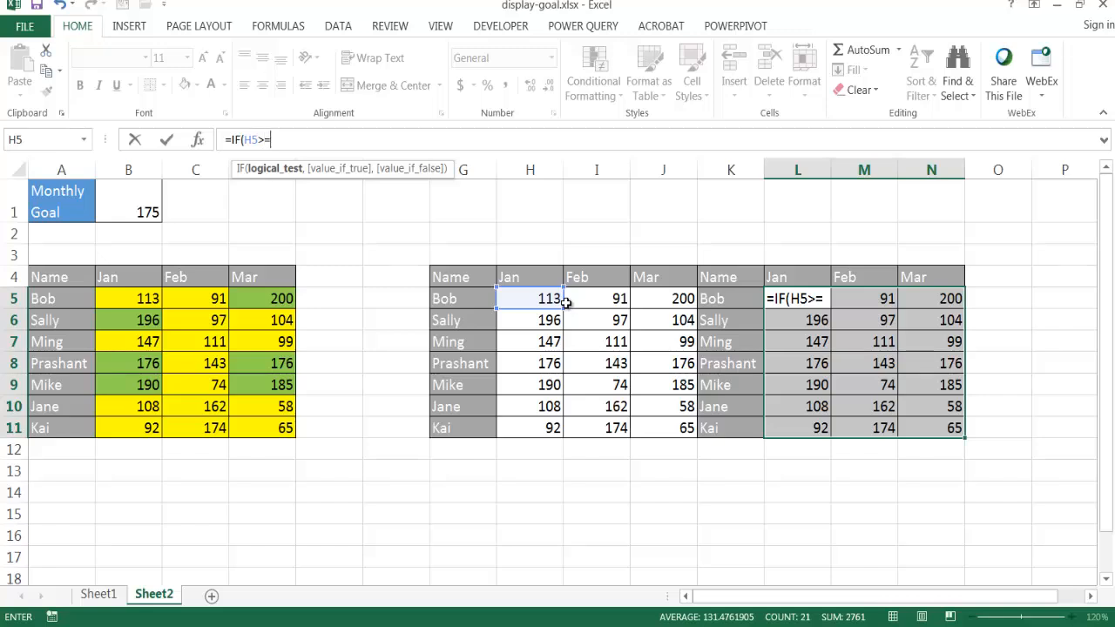
click(132, 198)
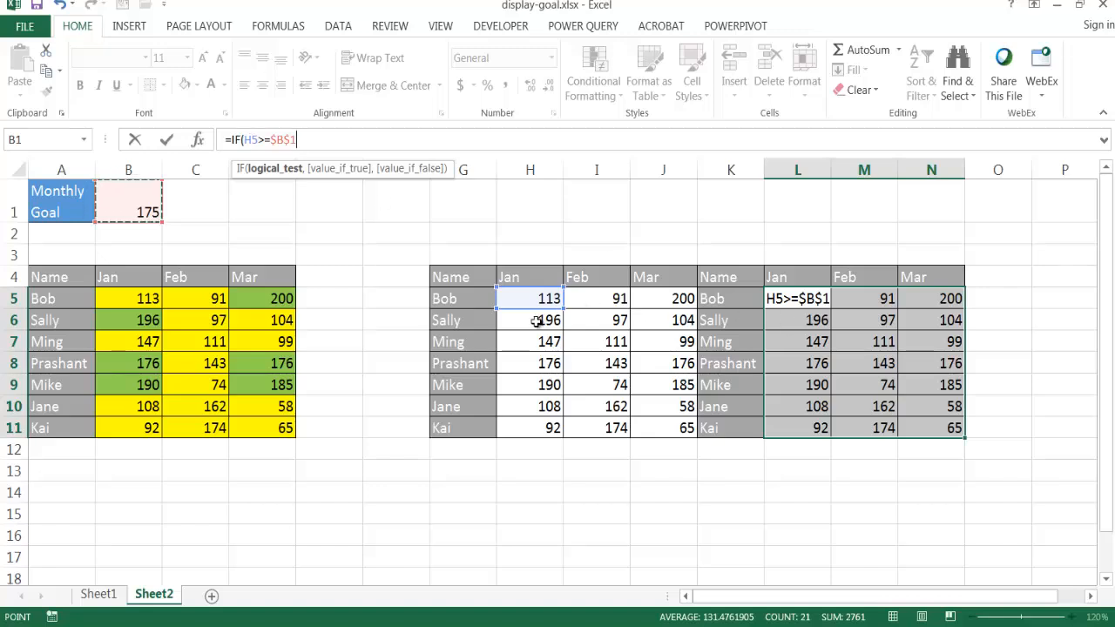
mouse_move(697, 331)
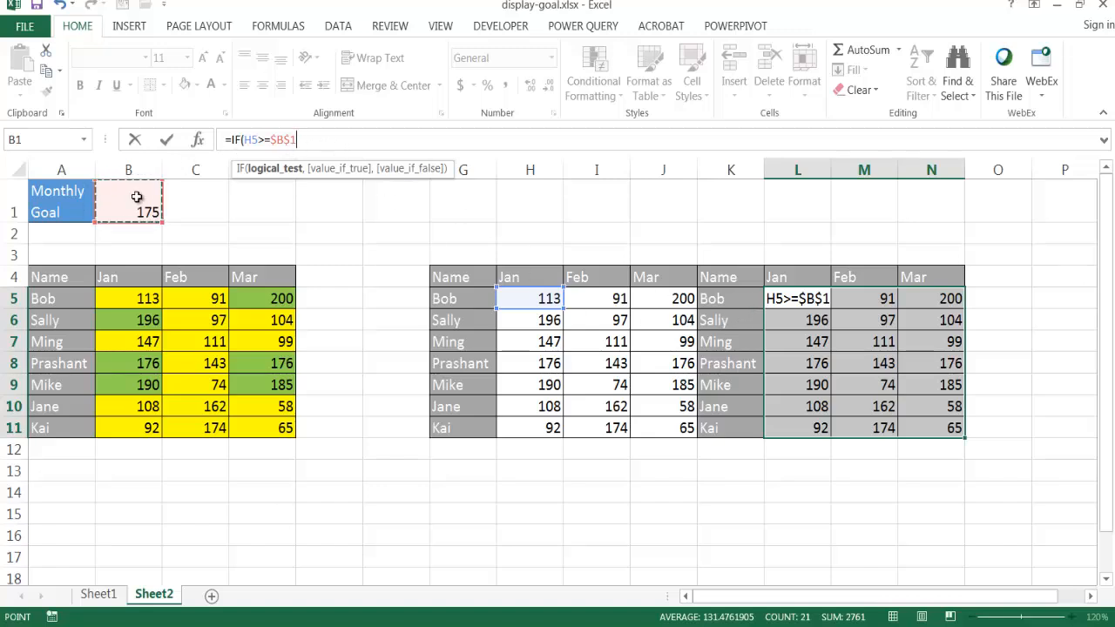
mouse_move(131, 202)
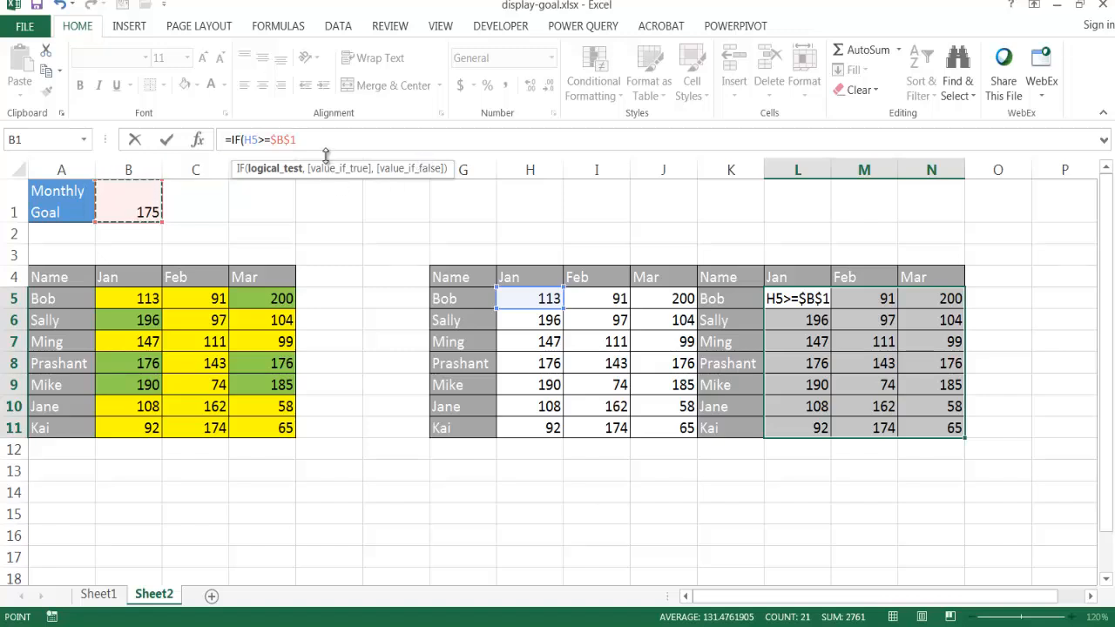
Step: Complete the formula as =IF(H5>=$B$1,1,-1) to fill the range with 1 or -1
text(,)
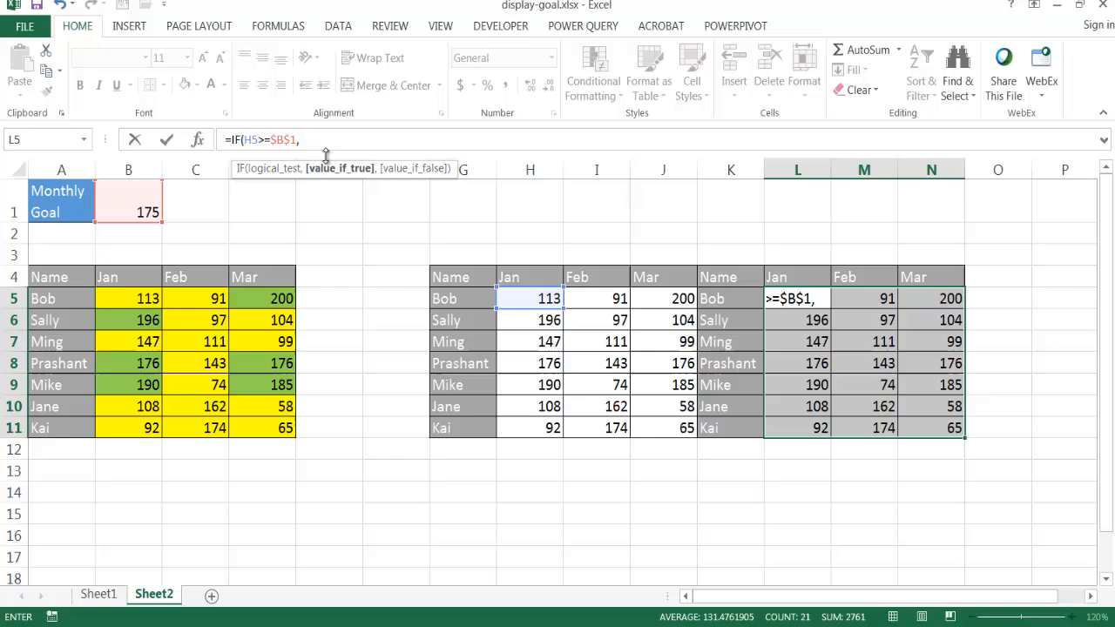
text(1)
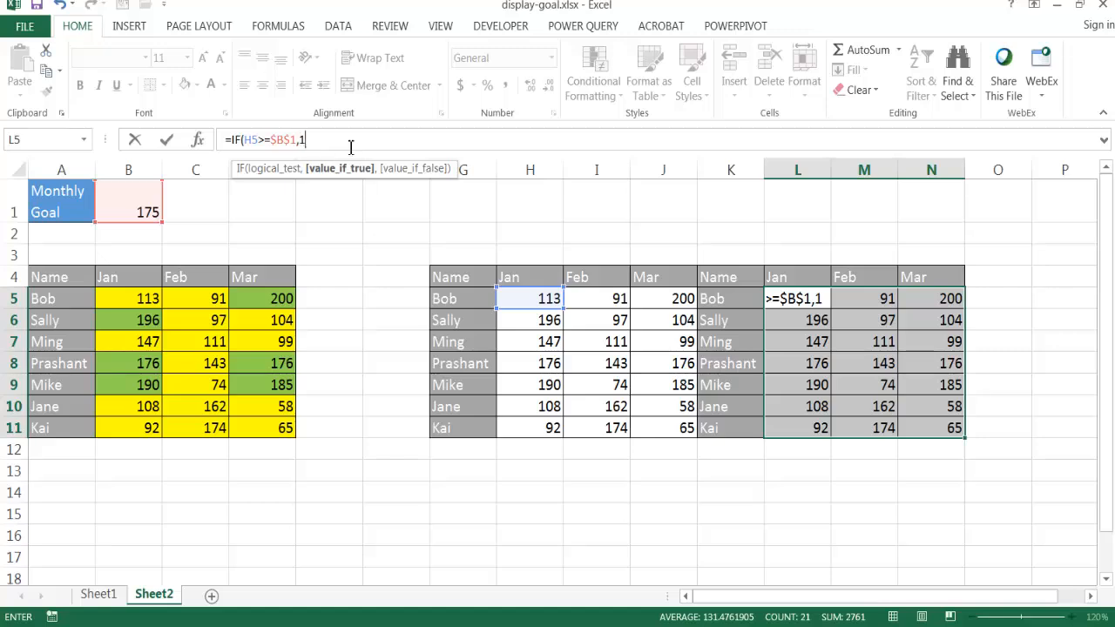
text(,)
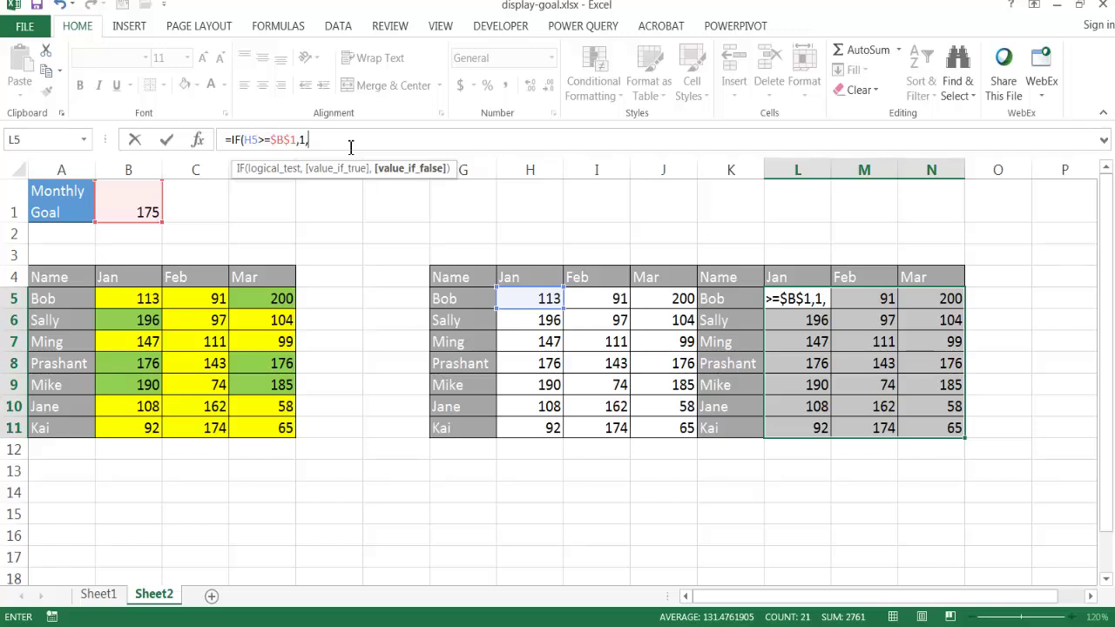
text(-)
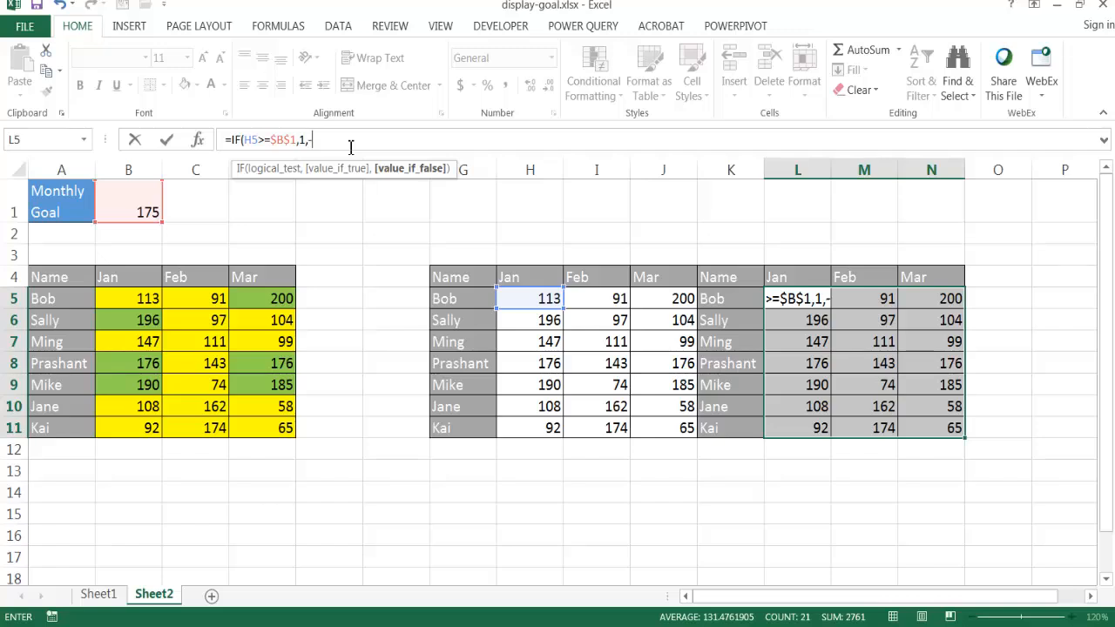
text(1)
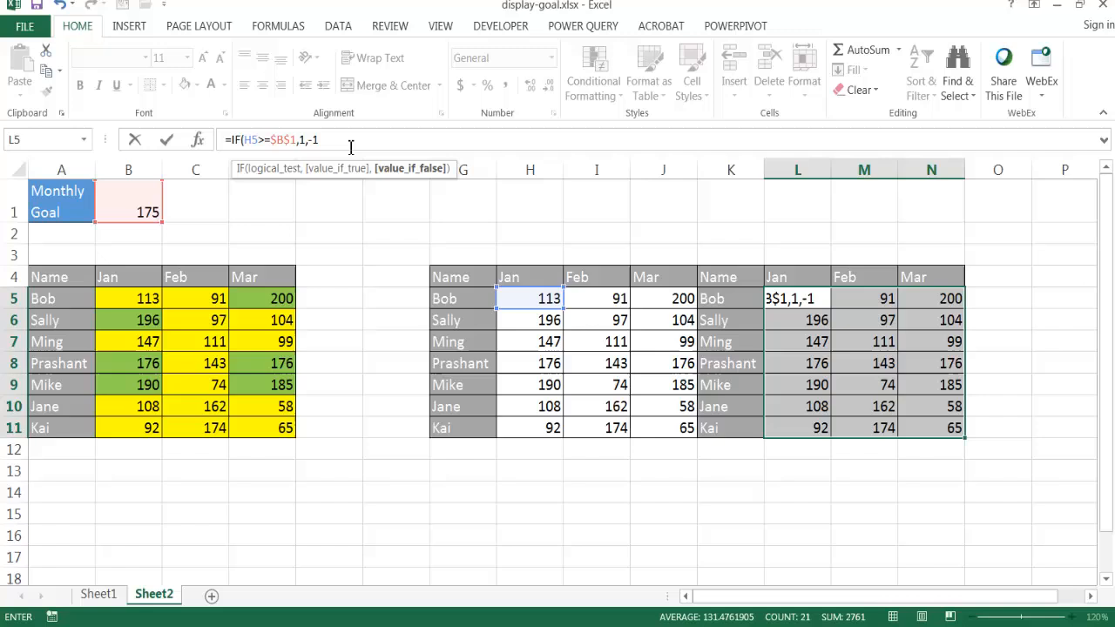
text())
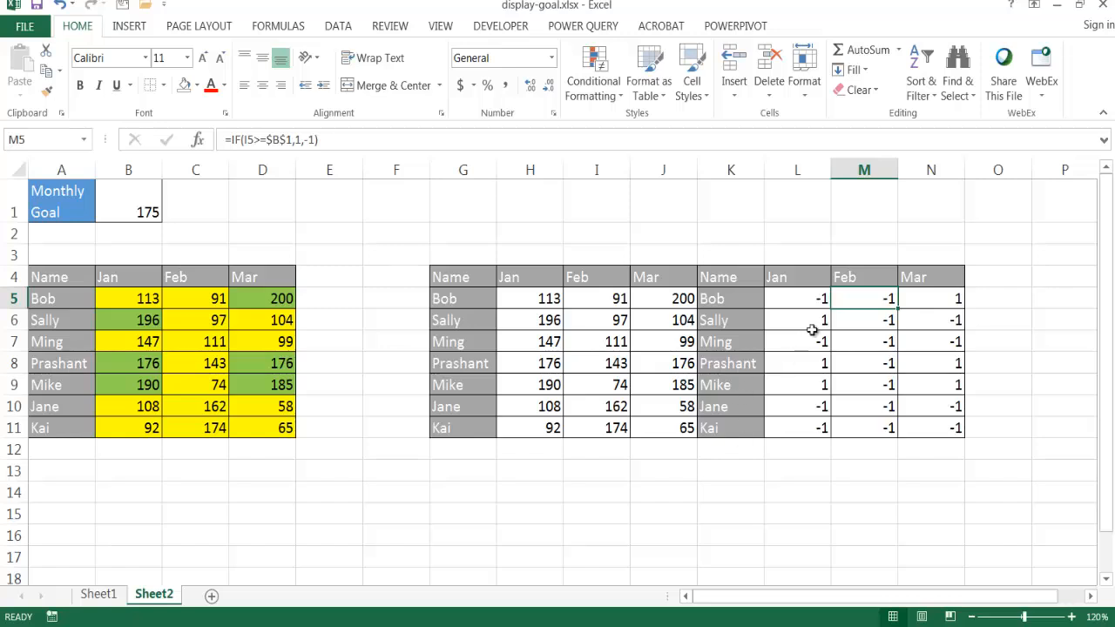
mouse_move(934, 303)
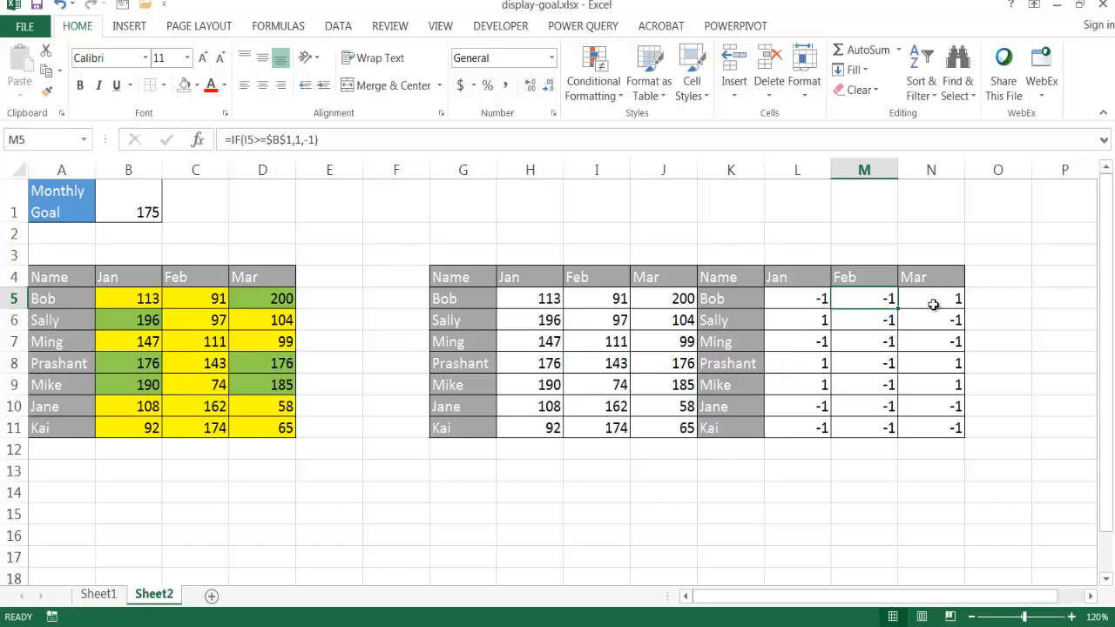
mouse_move(746, 182)
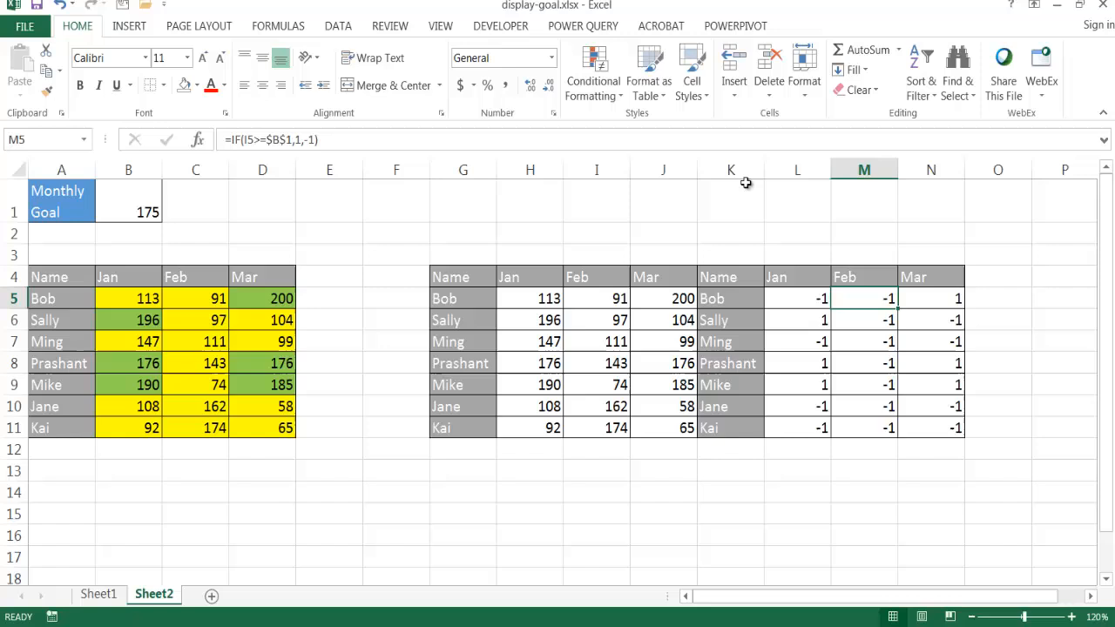
Step: Insert a blank column at K and clear its formats to separate the tables
click(729, 169)
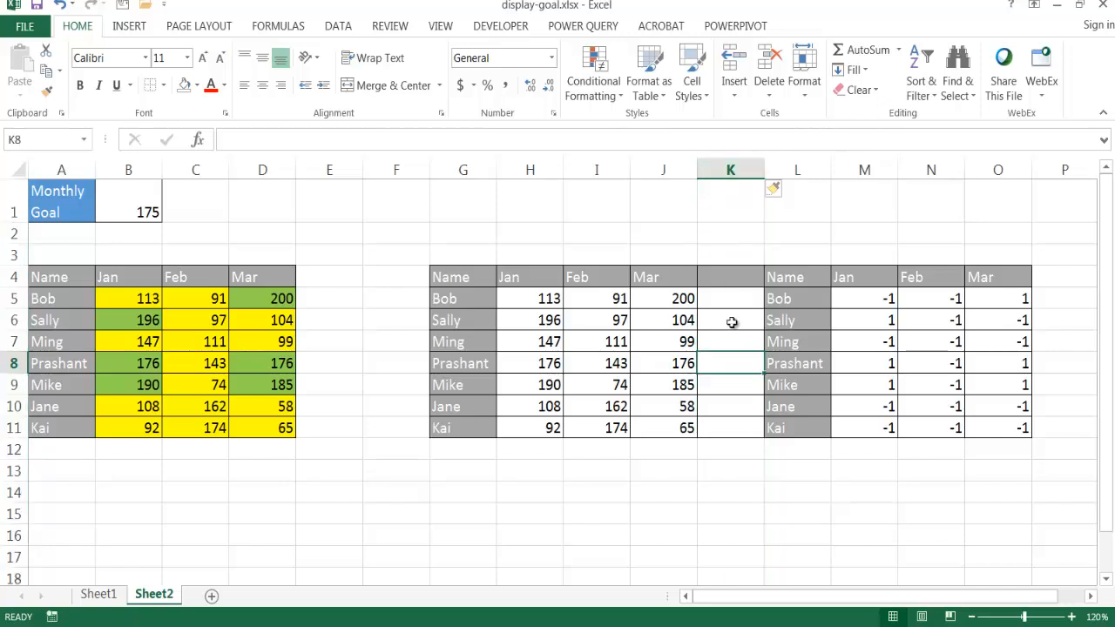
click(730, 169)
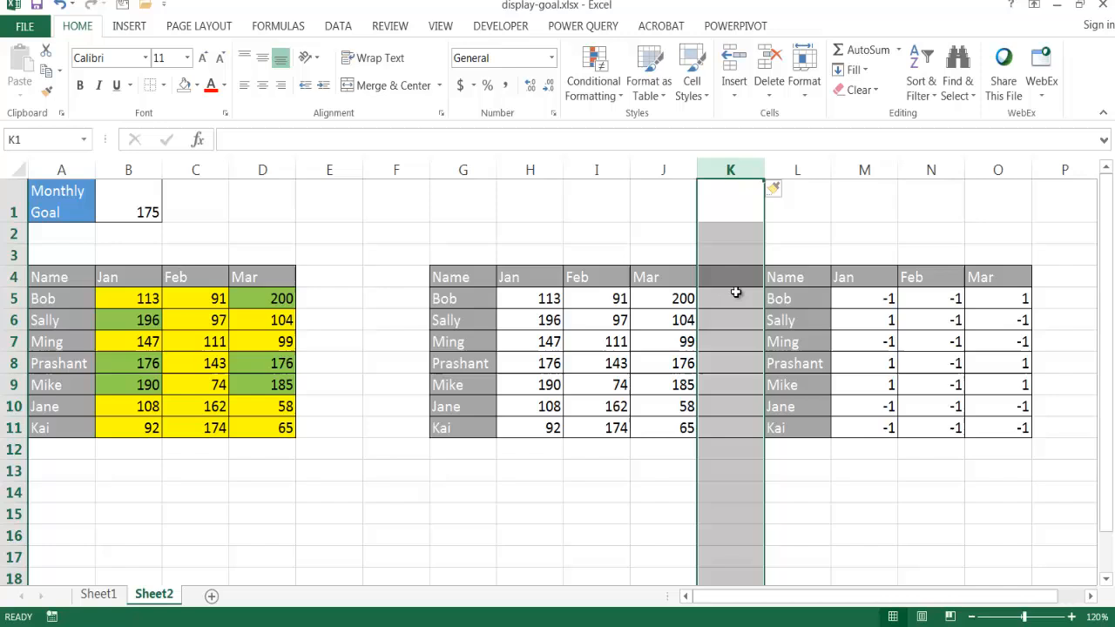
click(857, 91)
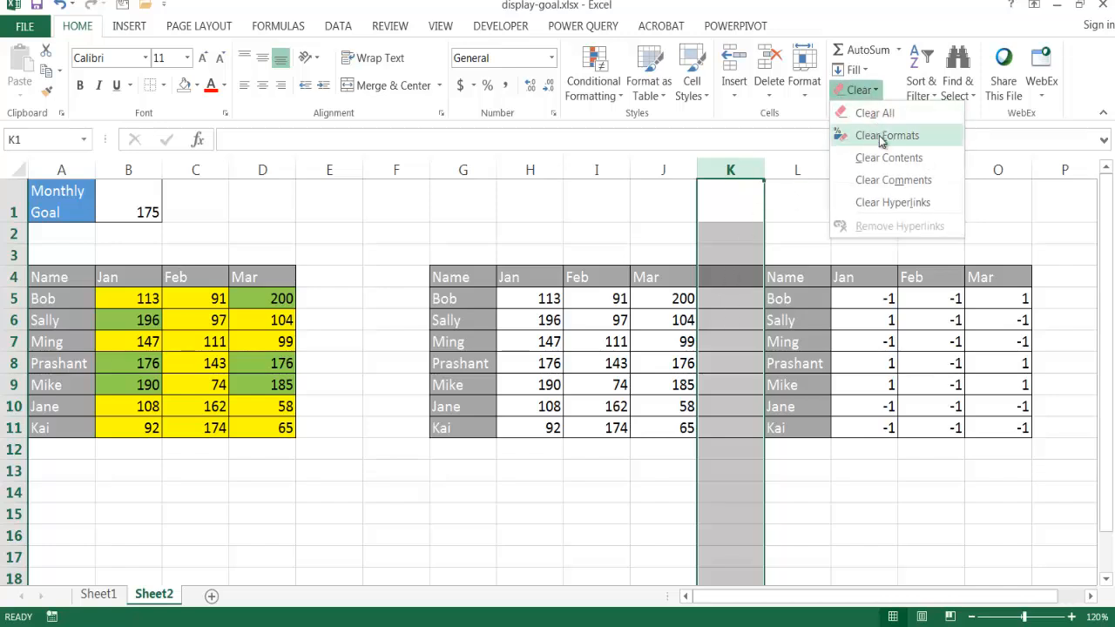
click(886, 136)
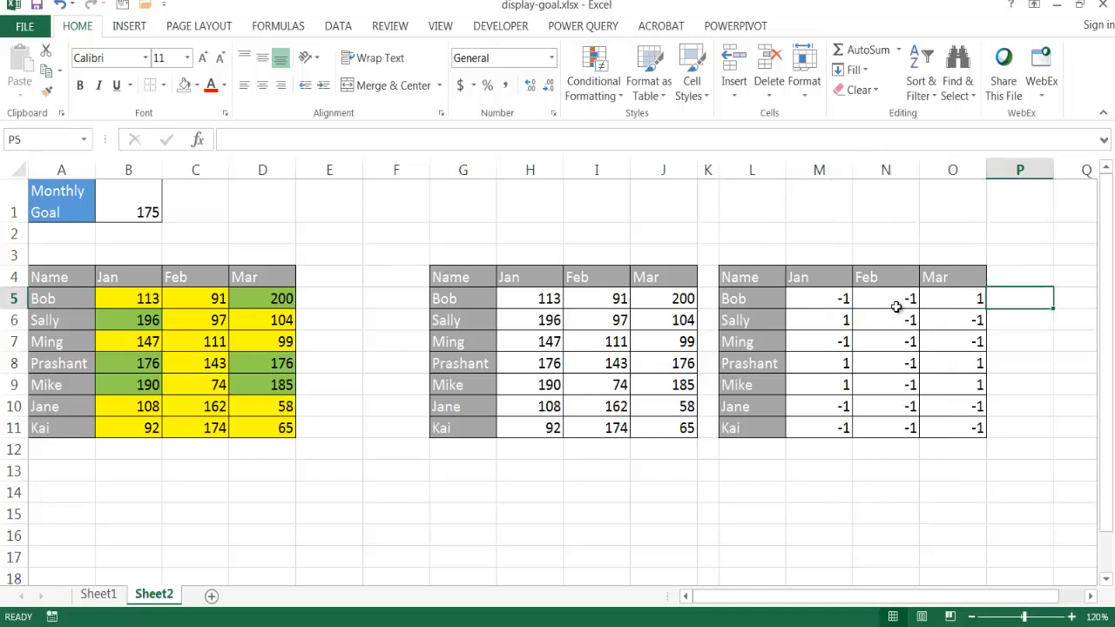
mouse_move(763, 298)
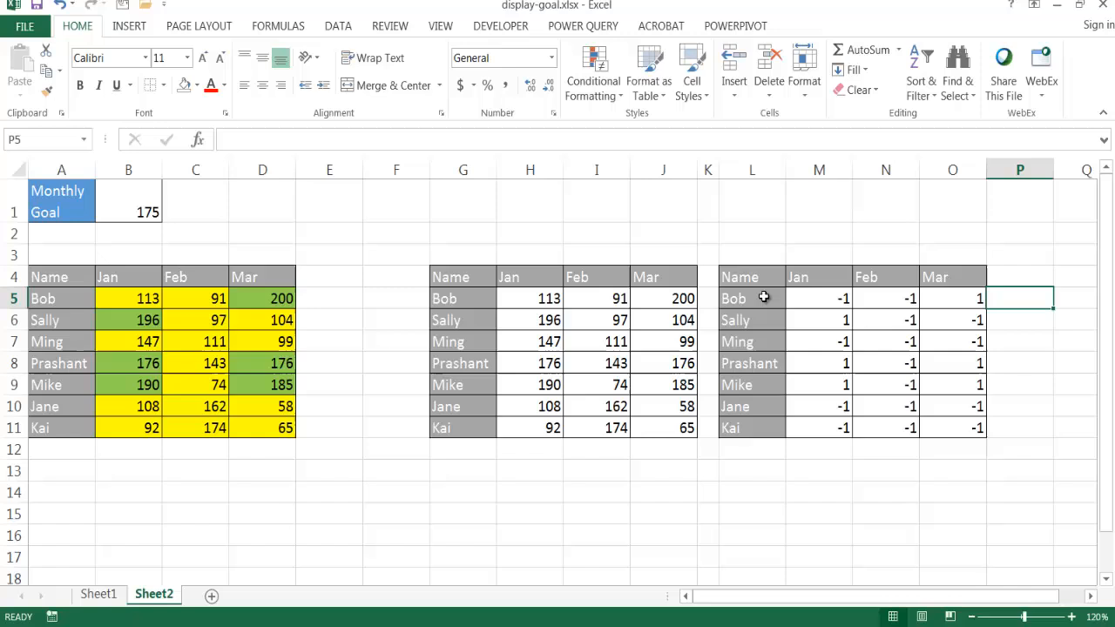
mouse_move(808, 343)
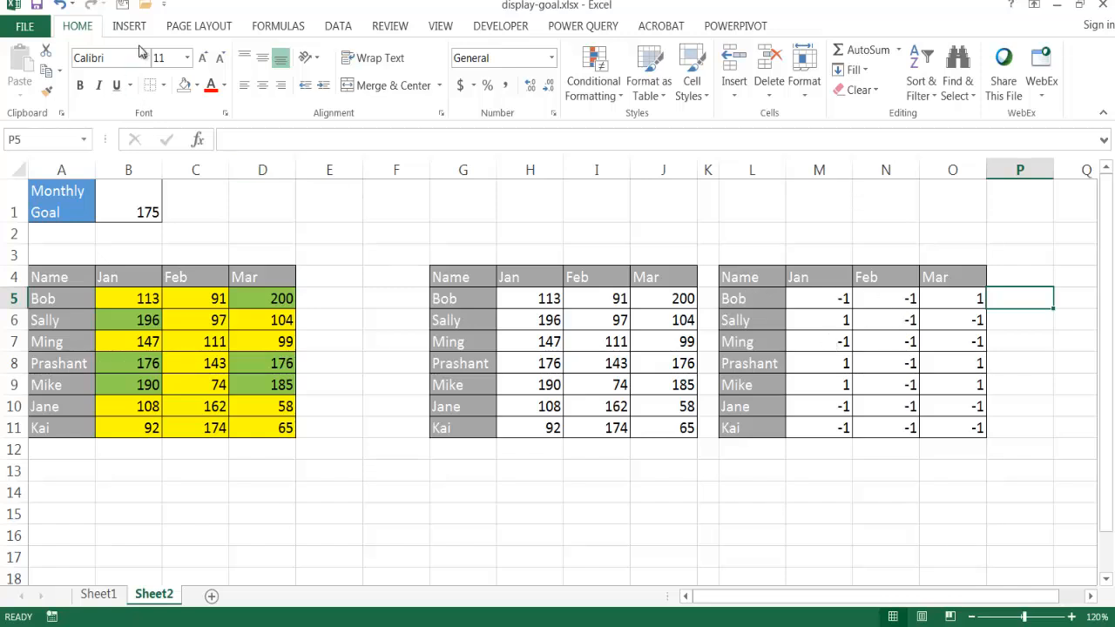
Step: Insert a Win/Loss sparkline for Bob using his 1/-1 markers M5:O5
click(127, 26)
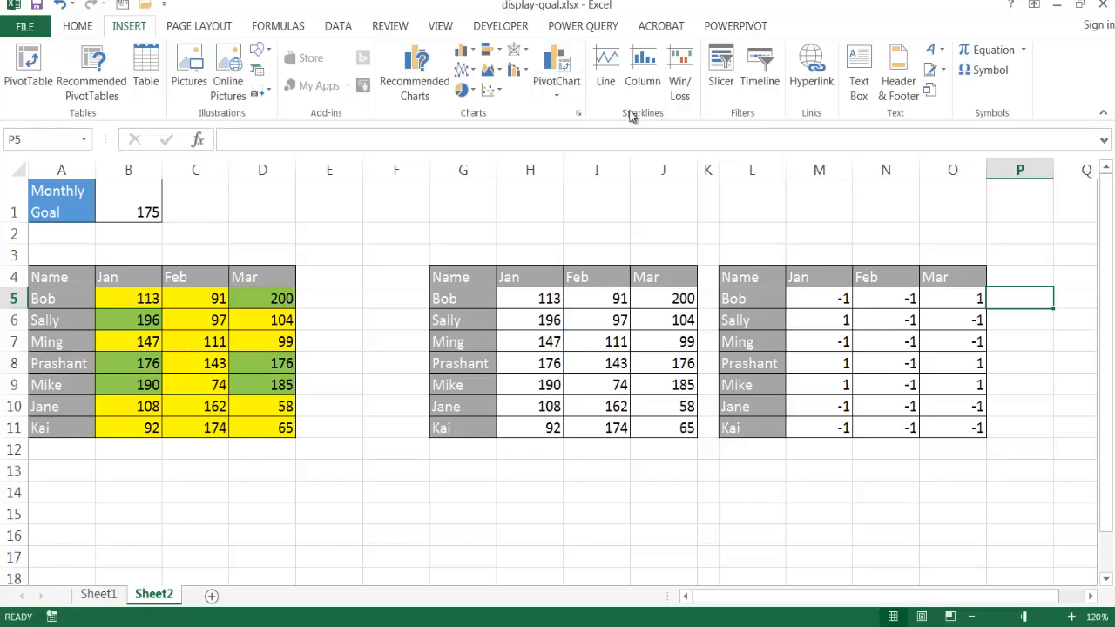
click(679, 67)
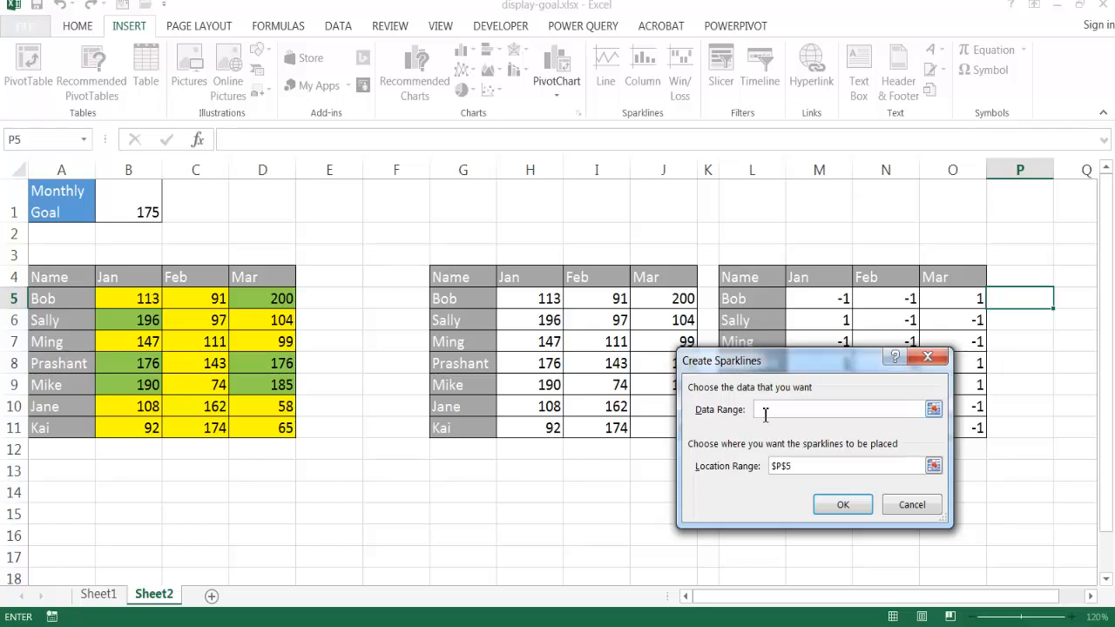
drag(818, 299, 884, 299)
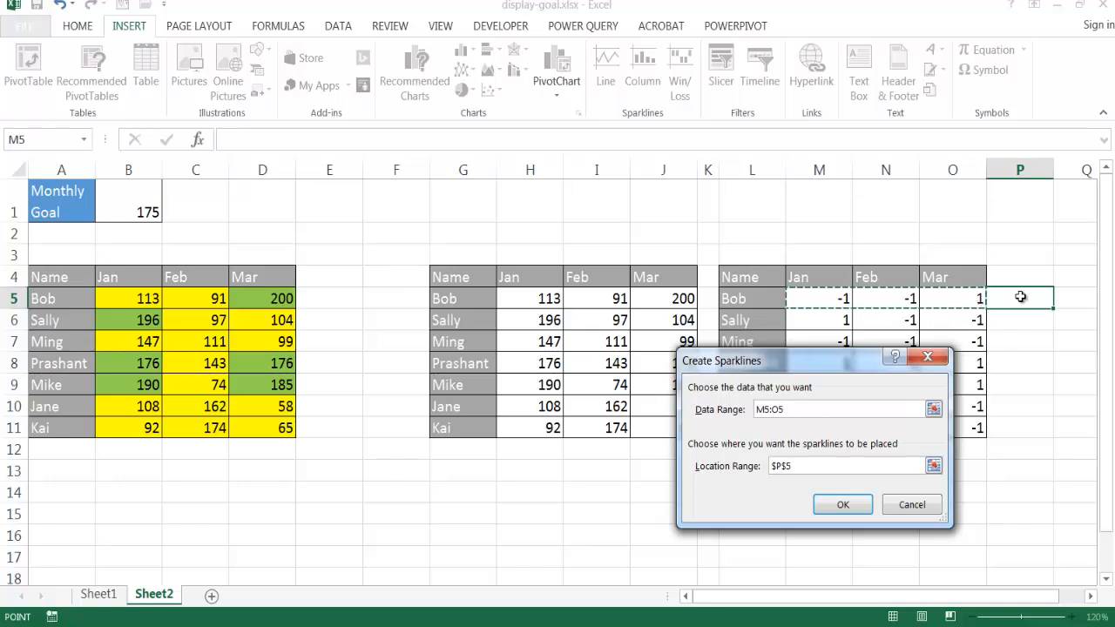
click(843, 505)
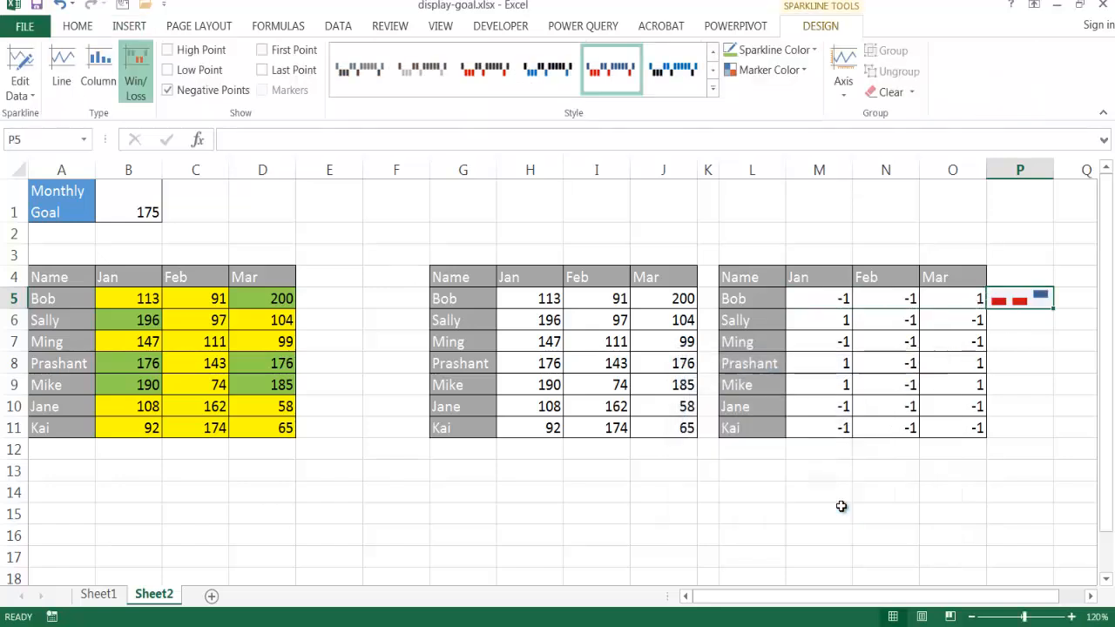
mouse_move(1009, 300)
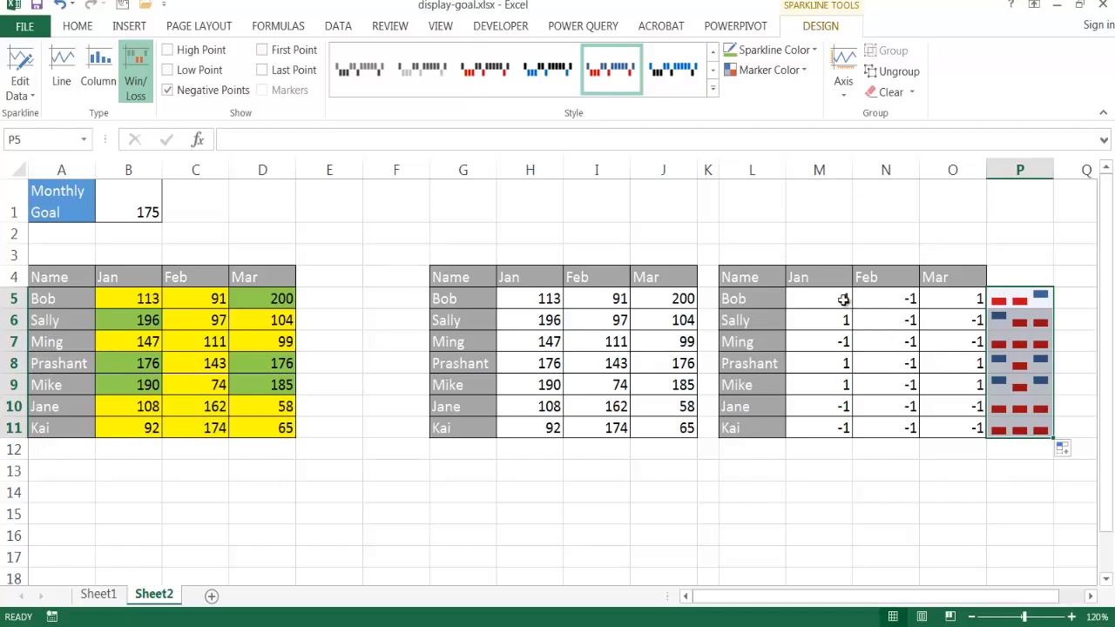
click(819, 300)
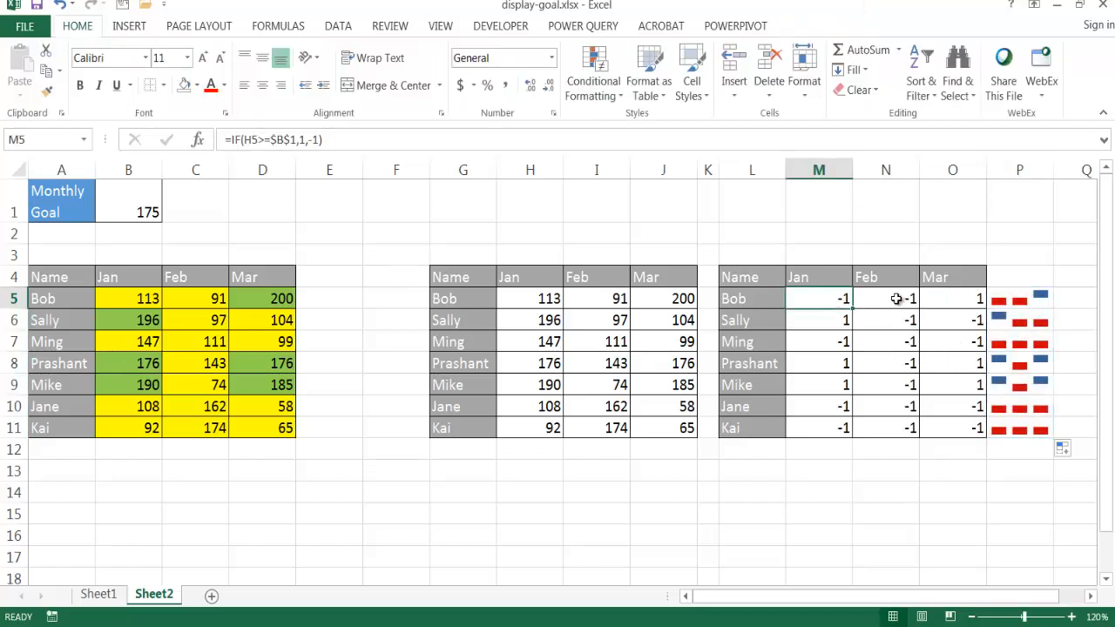
click(961, 297)
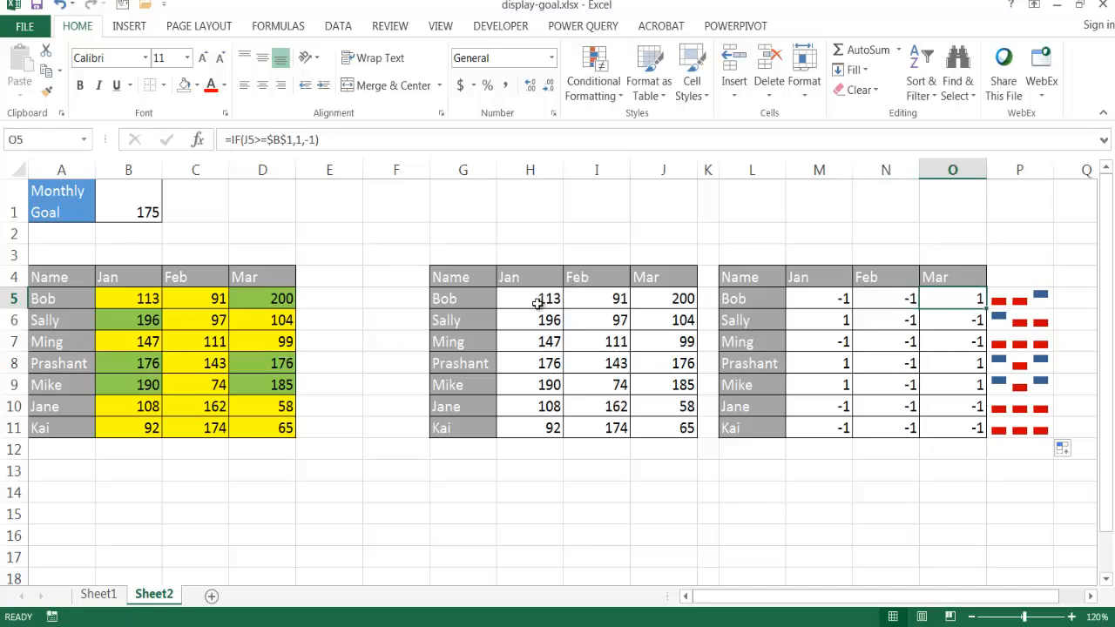
click(529, 298)
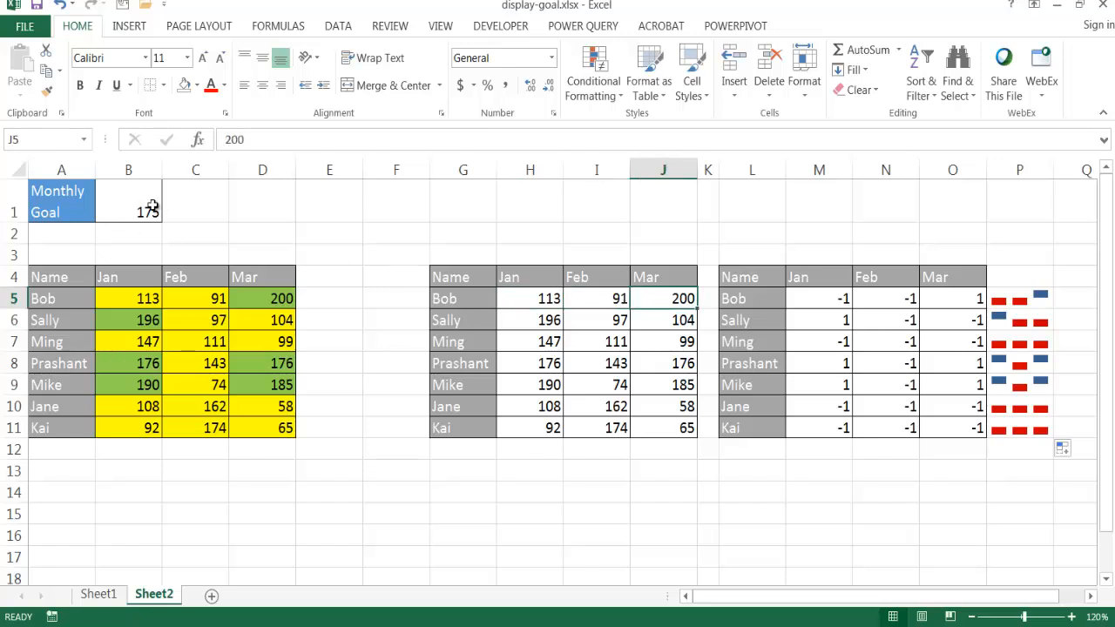
click(818, 320)
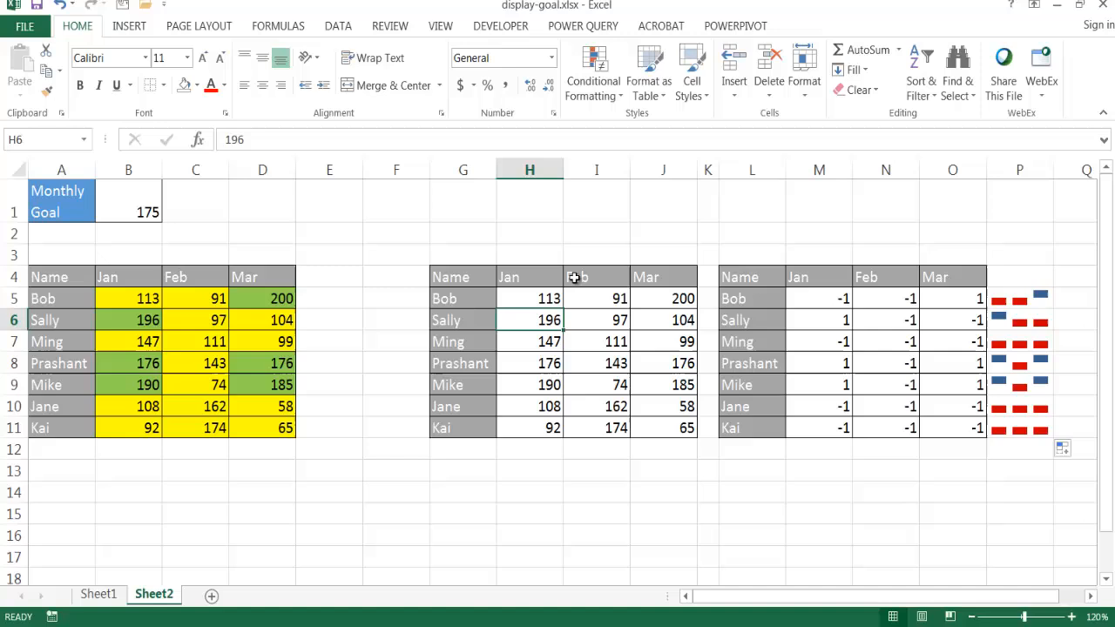
mouse_move(1024, 303)
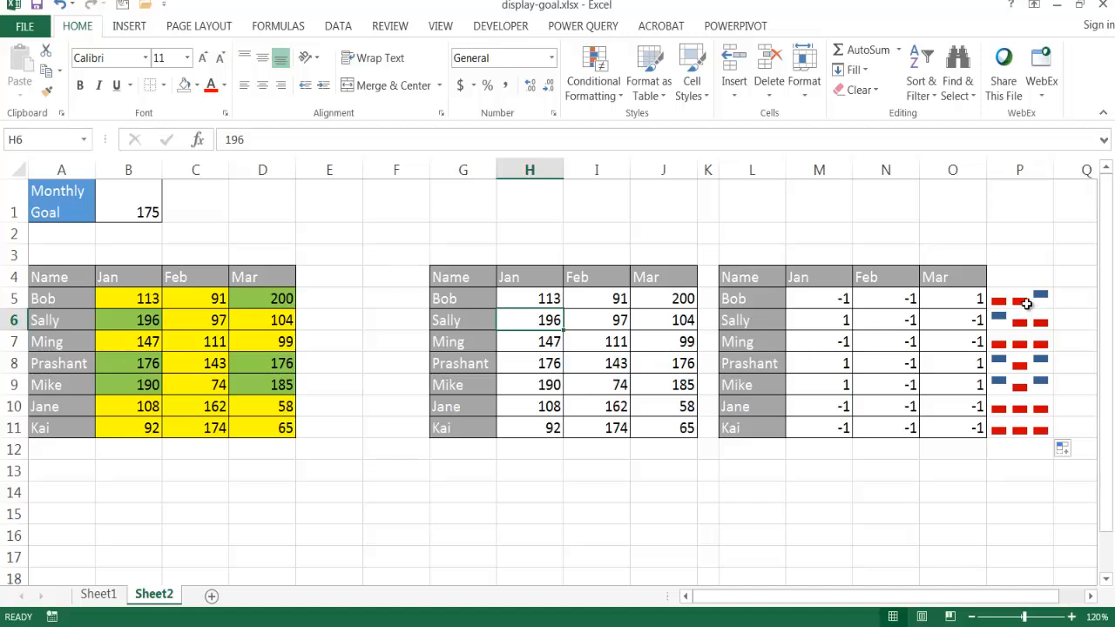
mouse_move(1021, 299)
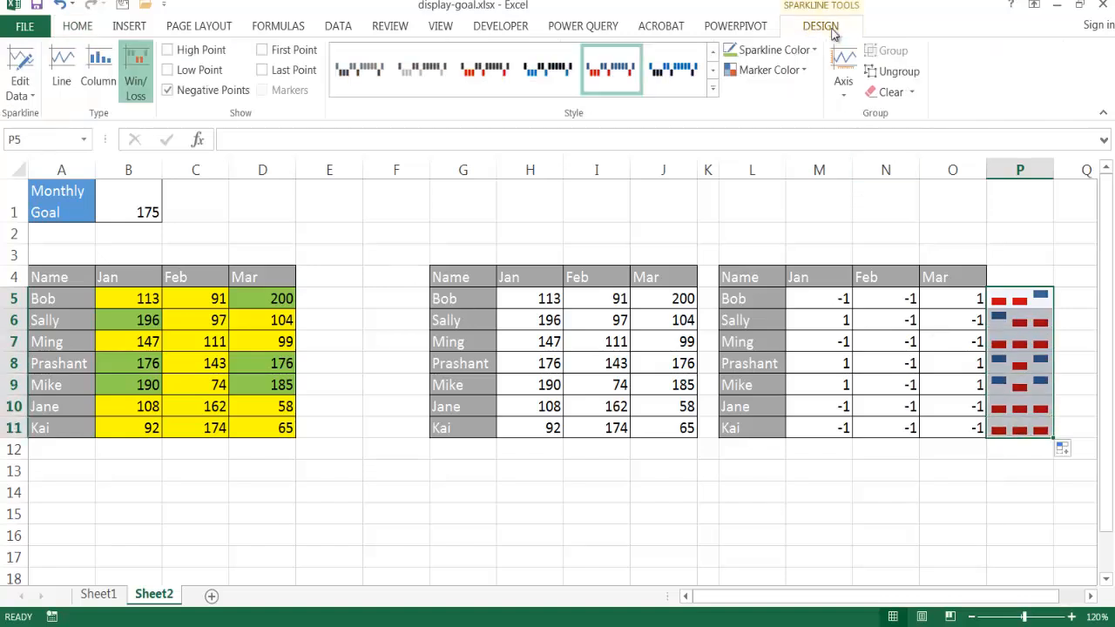
mouse_move(736, 112)
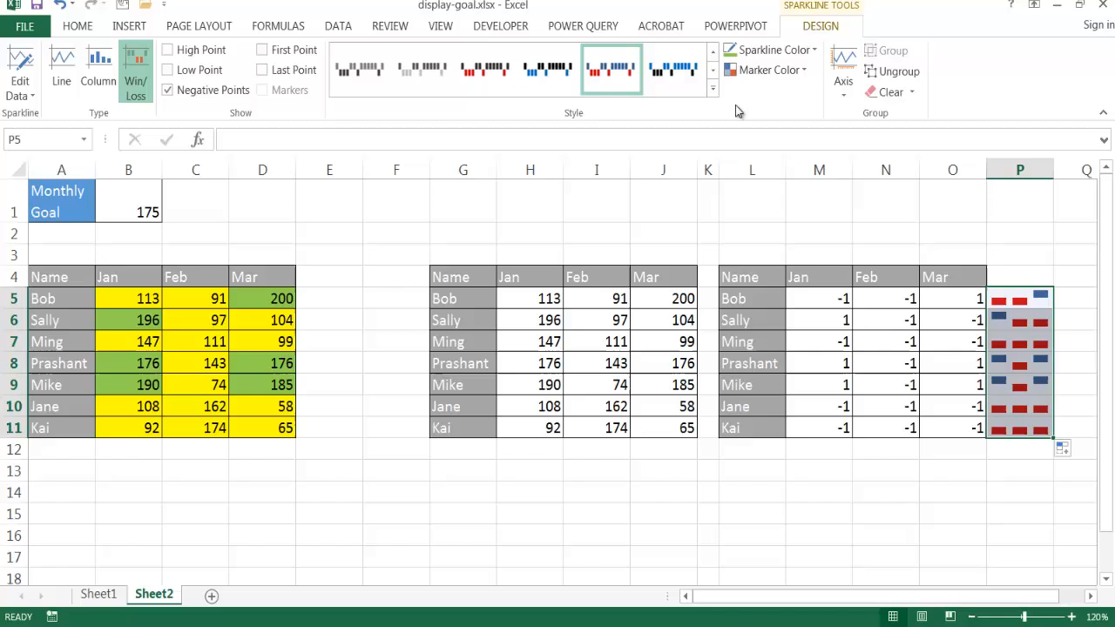
Step: Colour the sparklines green with negative points shown in red
click(771, 48)
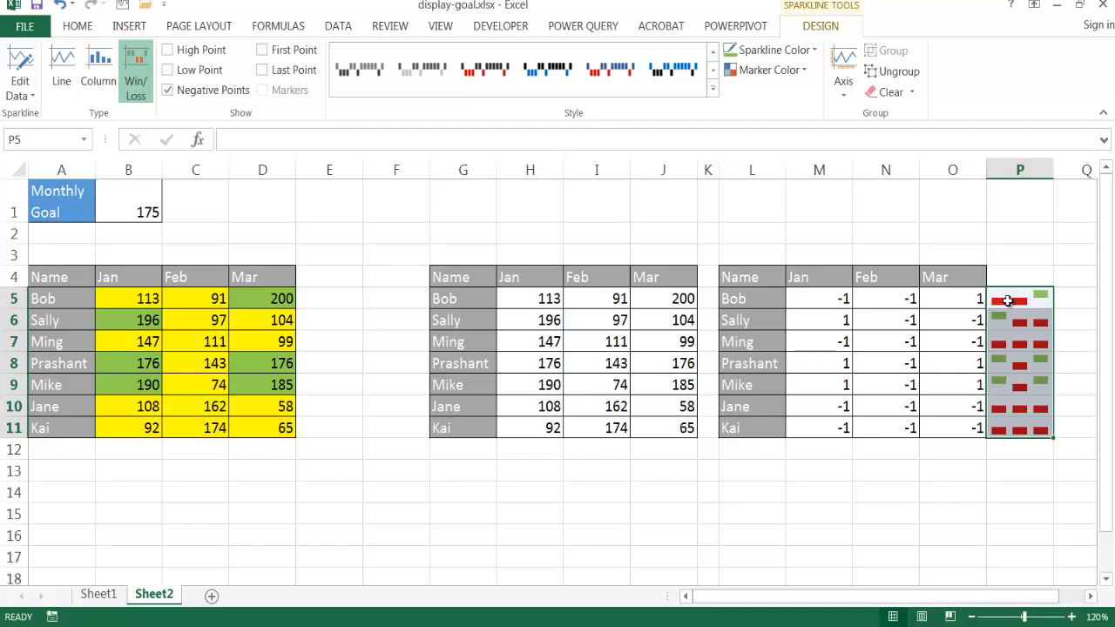
click(770, 70)
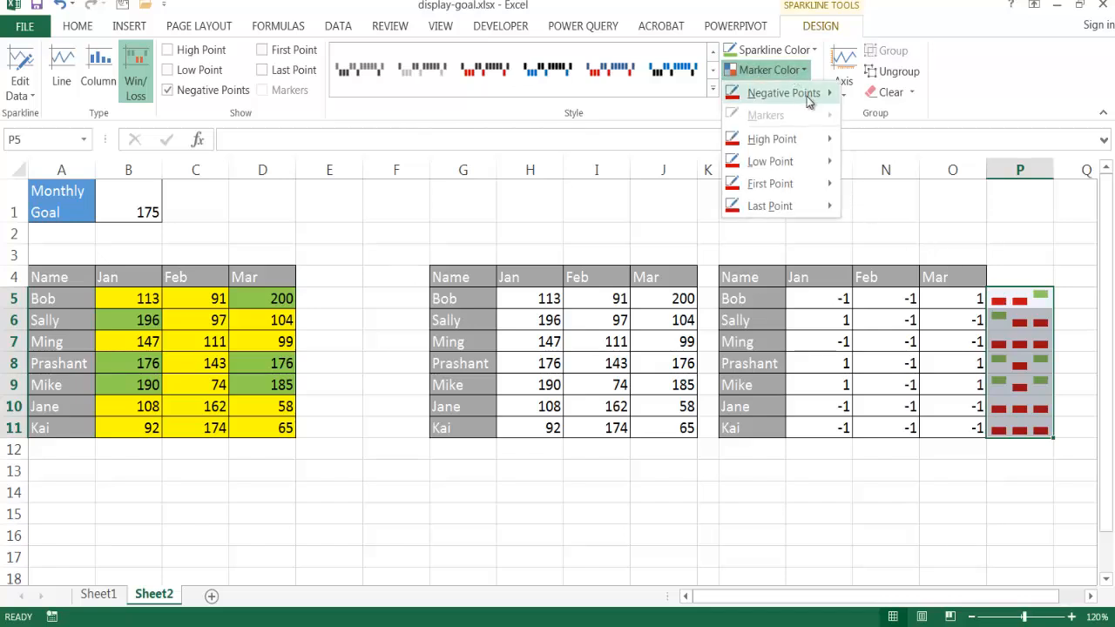
click(782, 94)
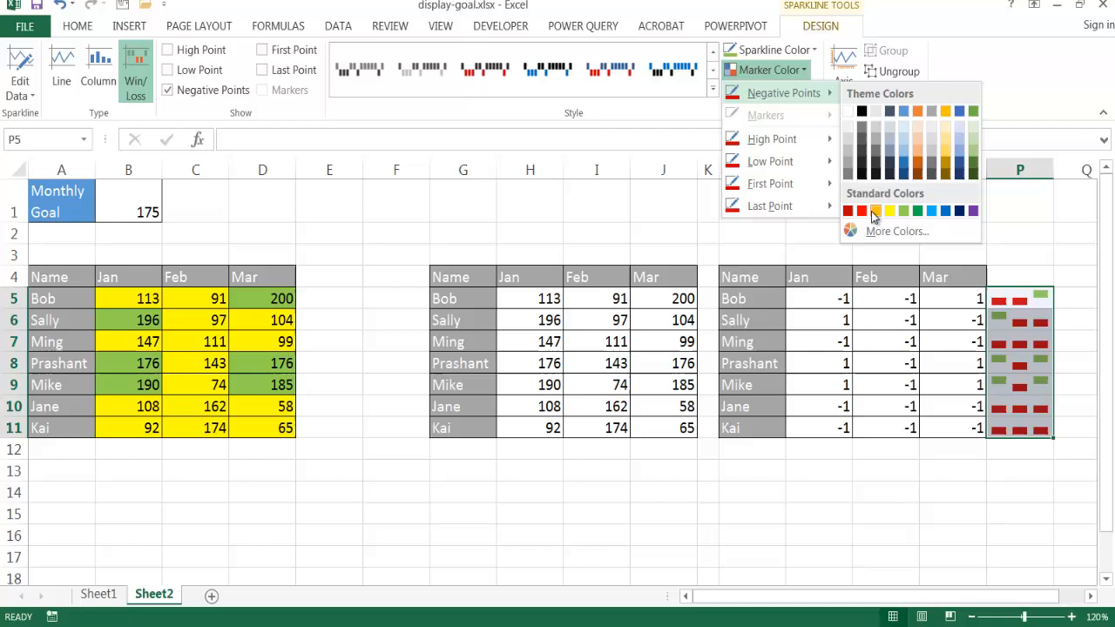
click(874, 211)
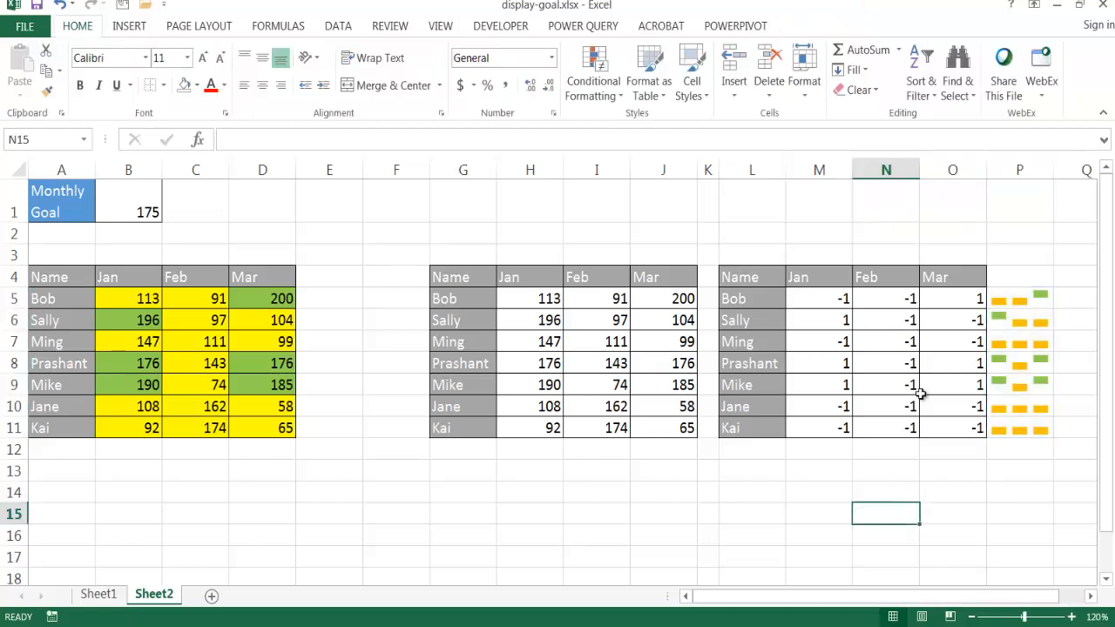
mouse_move(897, 372)
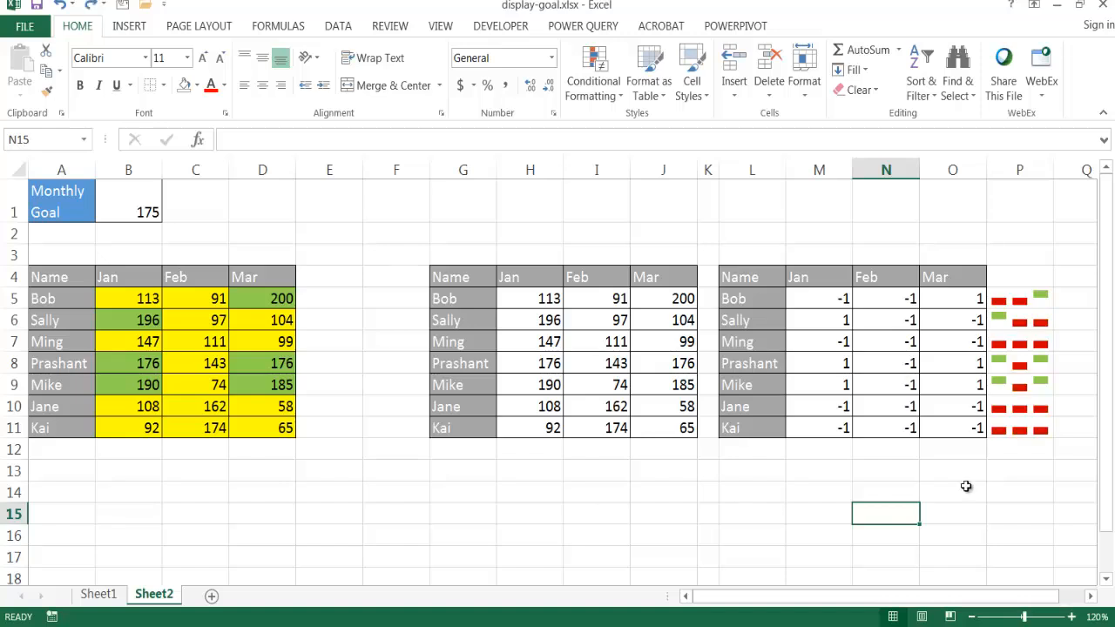
Step: Hide the helper columns K through O holding the 1/-1 win/loss values
click(707, 169)
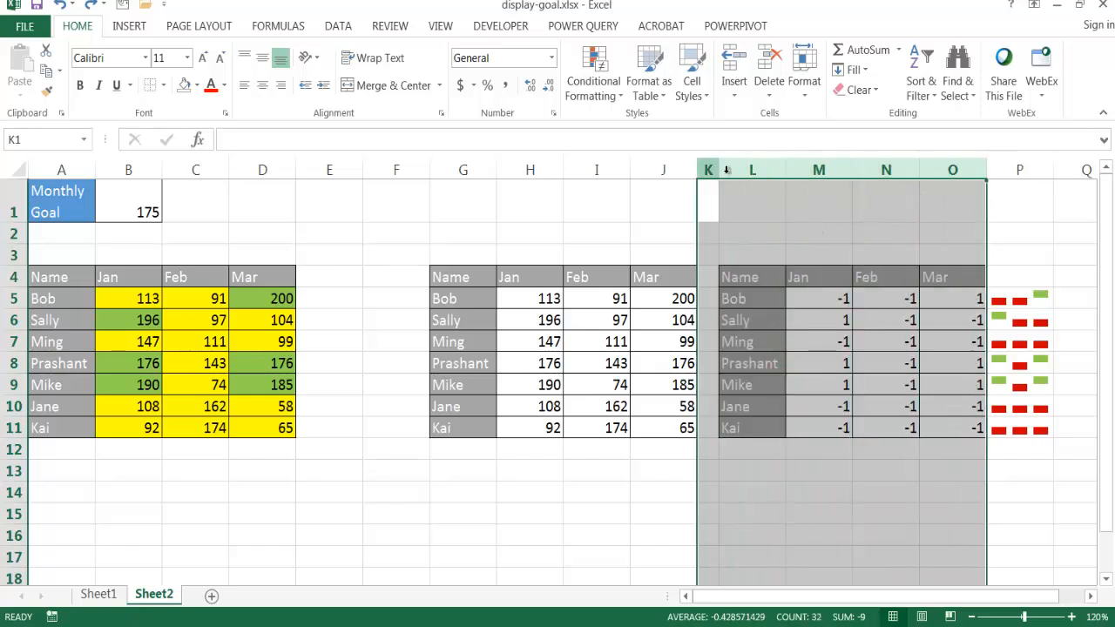
right_click(753, 169)
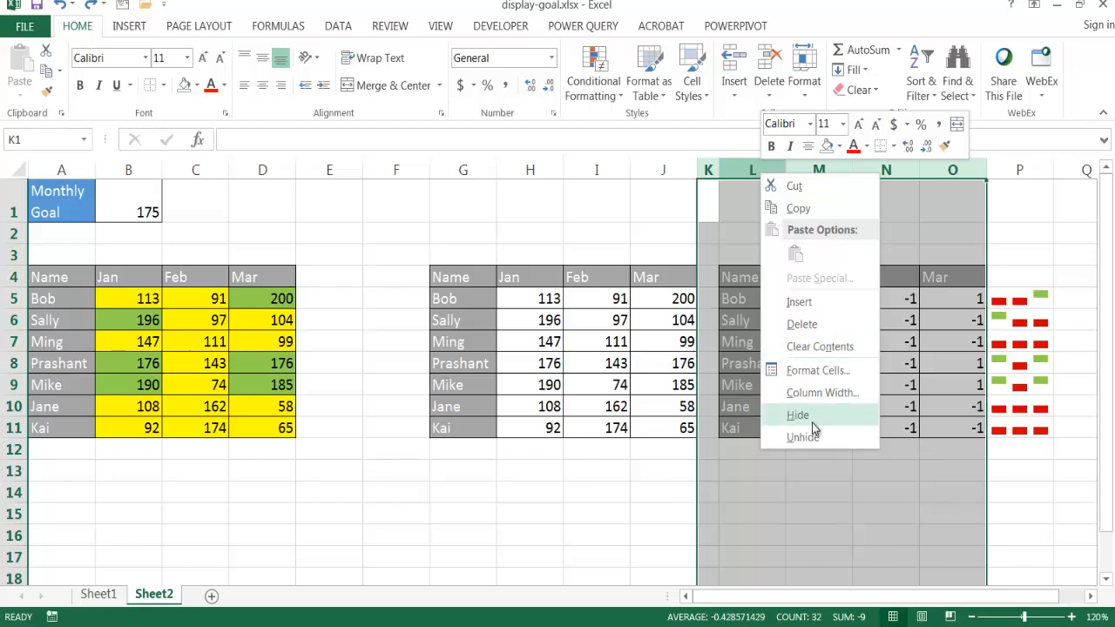
click(796, 414)
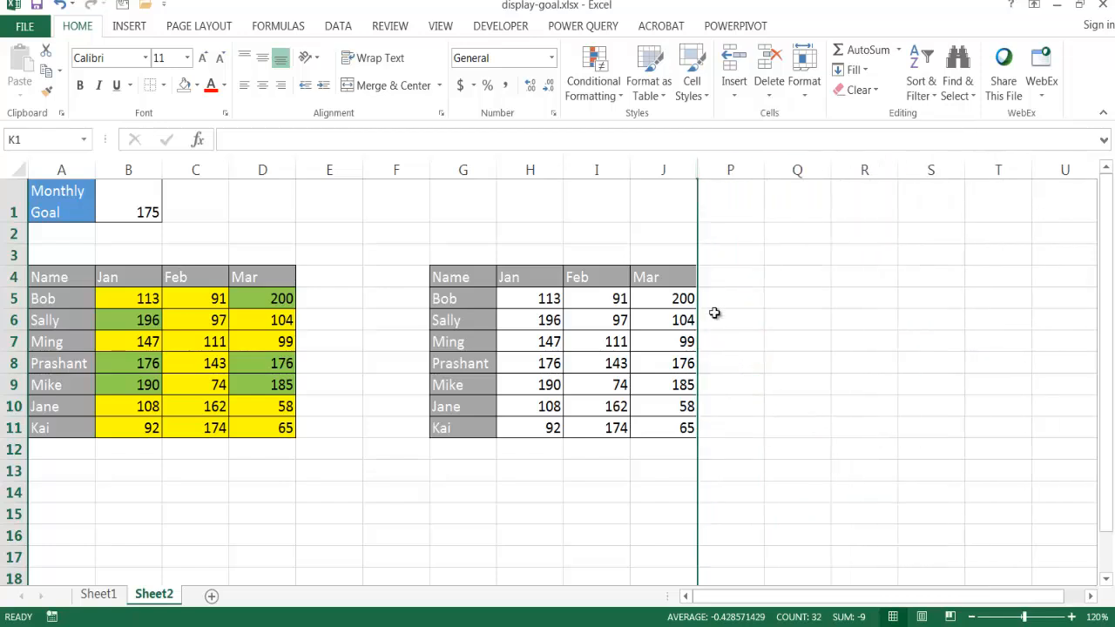
mouse_move(728, 428)
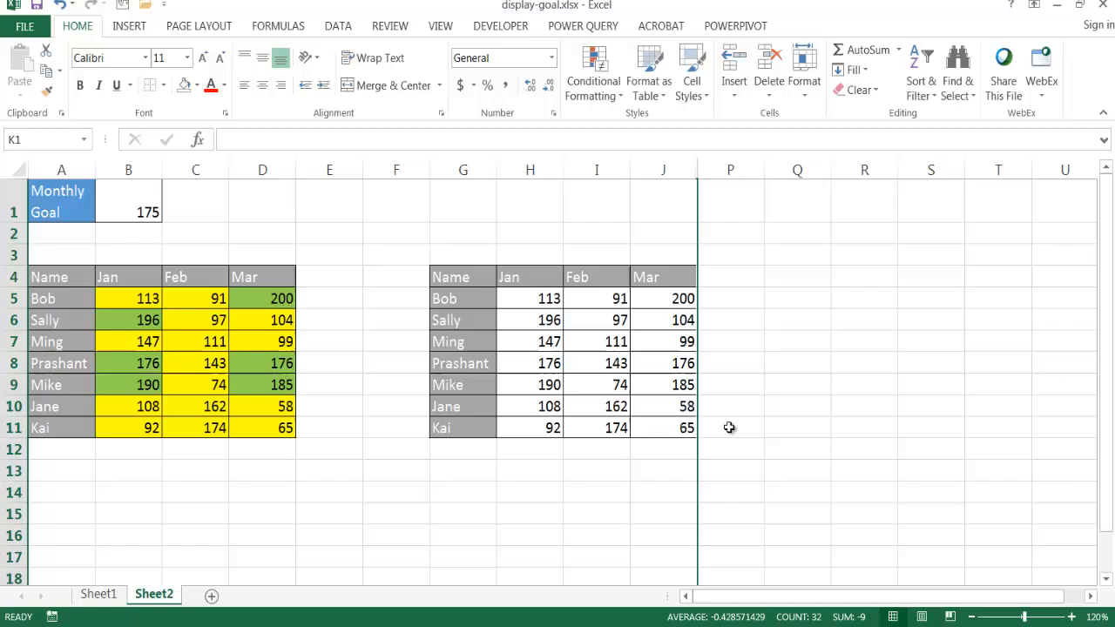
mouse_move(735, 427)
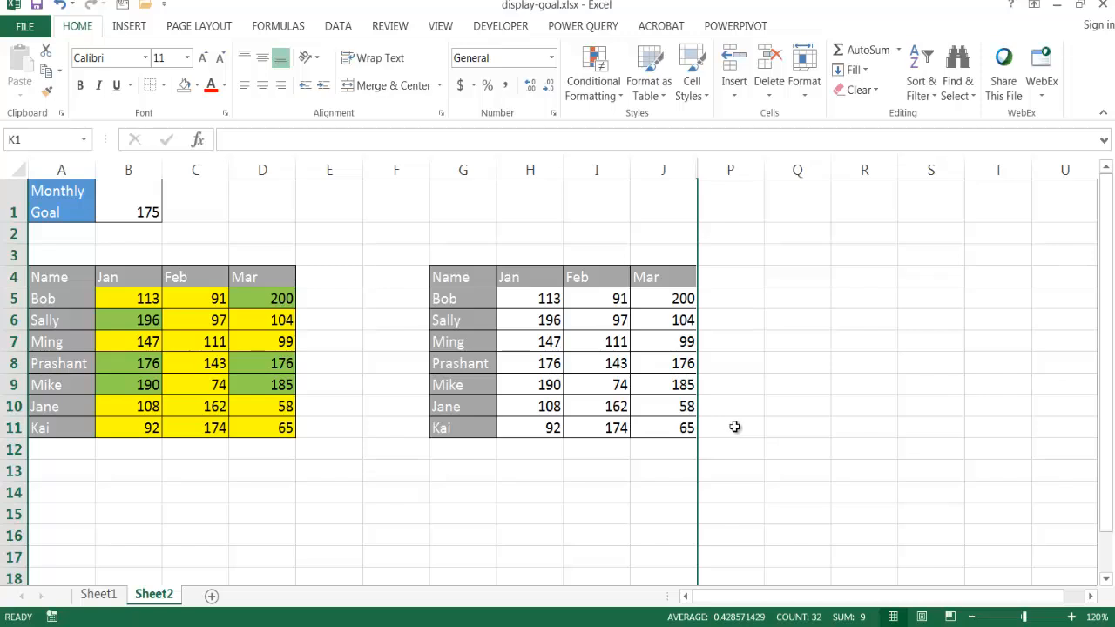
mouse_move(735, 282)
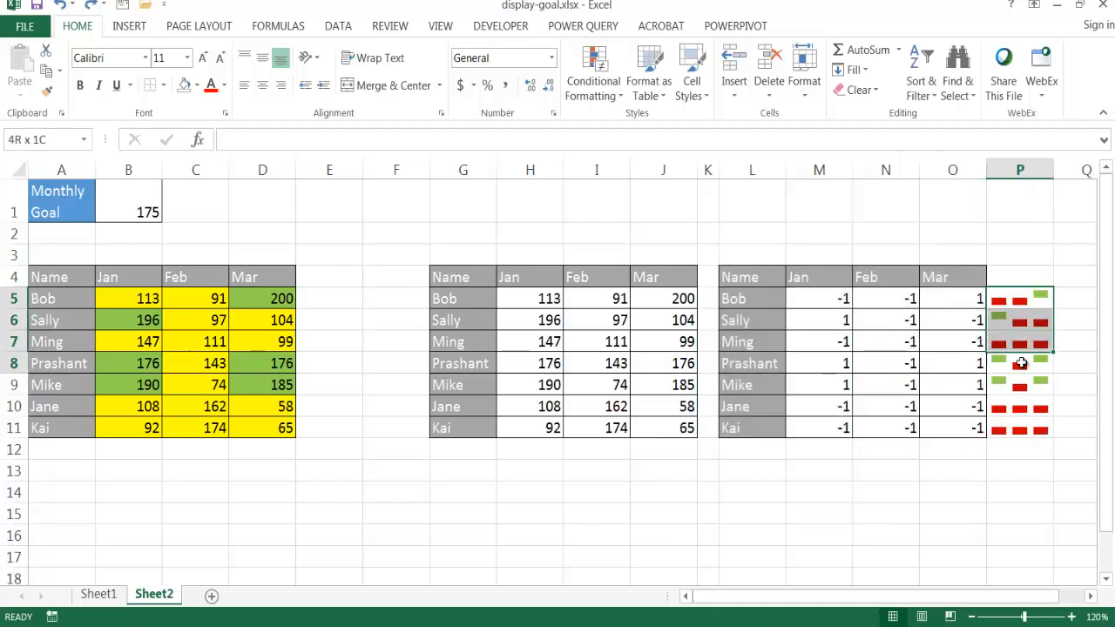
Step: Let the win/loss sparklines show data from hidden columns via Hidden and Empty Cells settings
click(1020, 363)
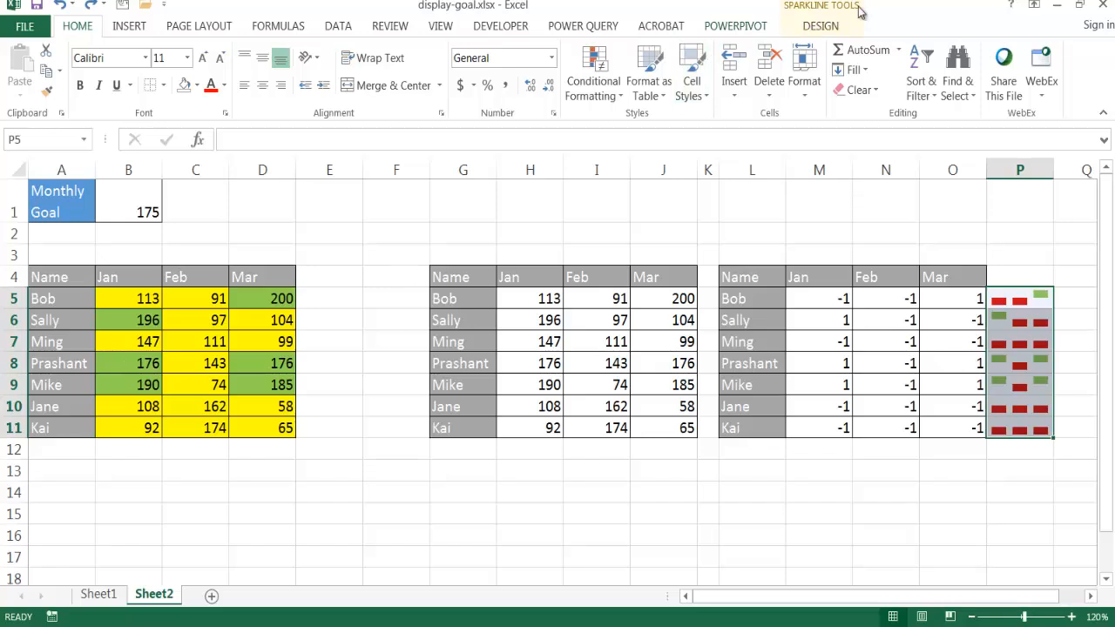
click(818, 26)
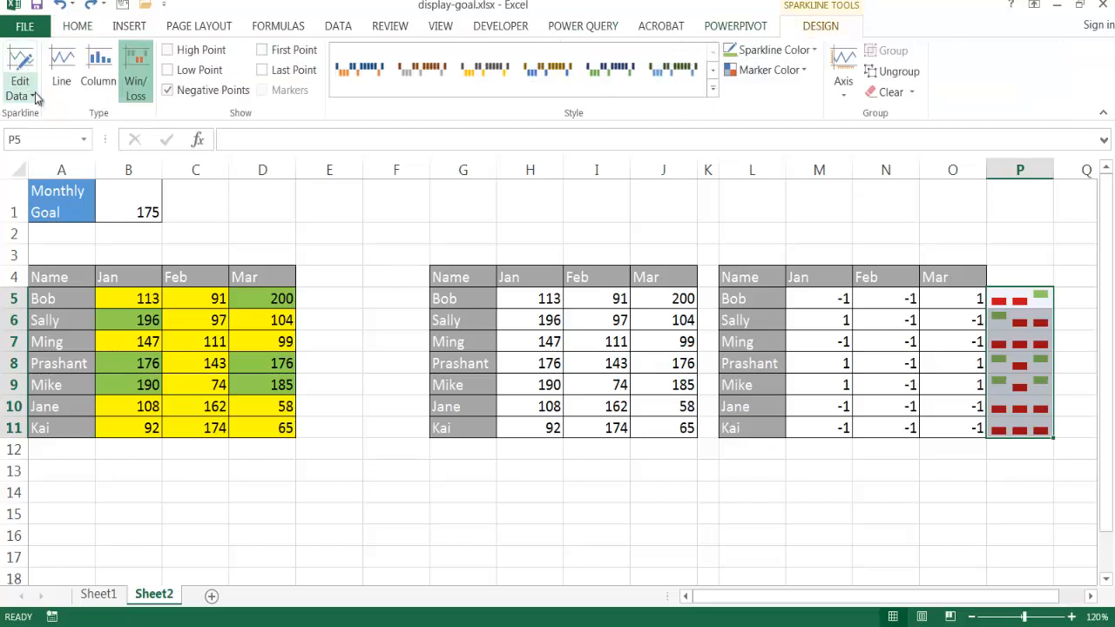
click(20, 87)
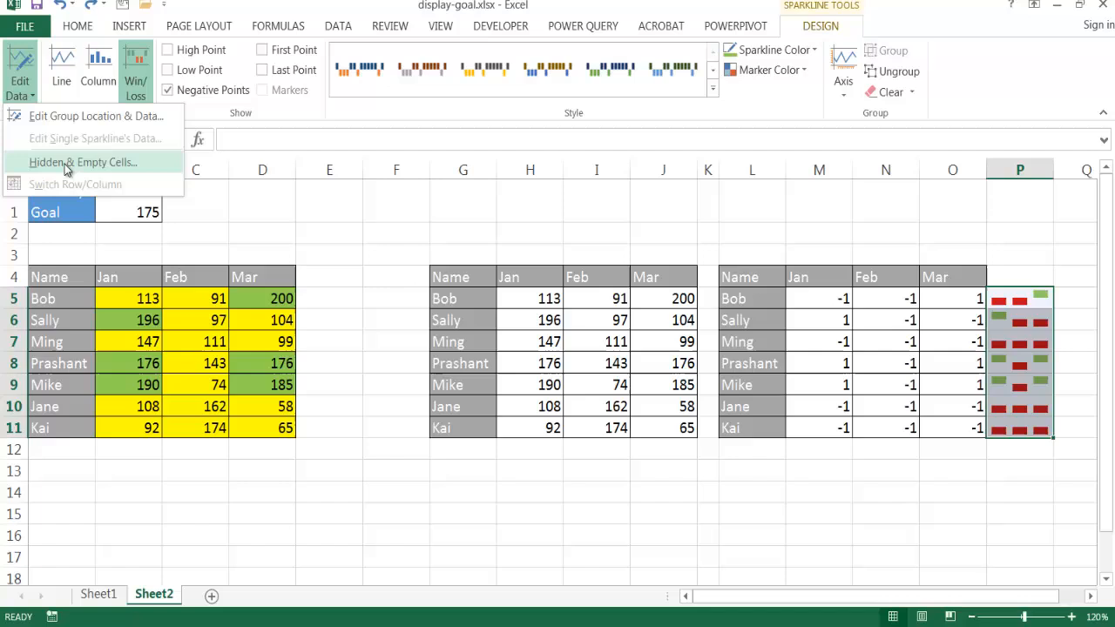
click(84, 162)
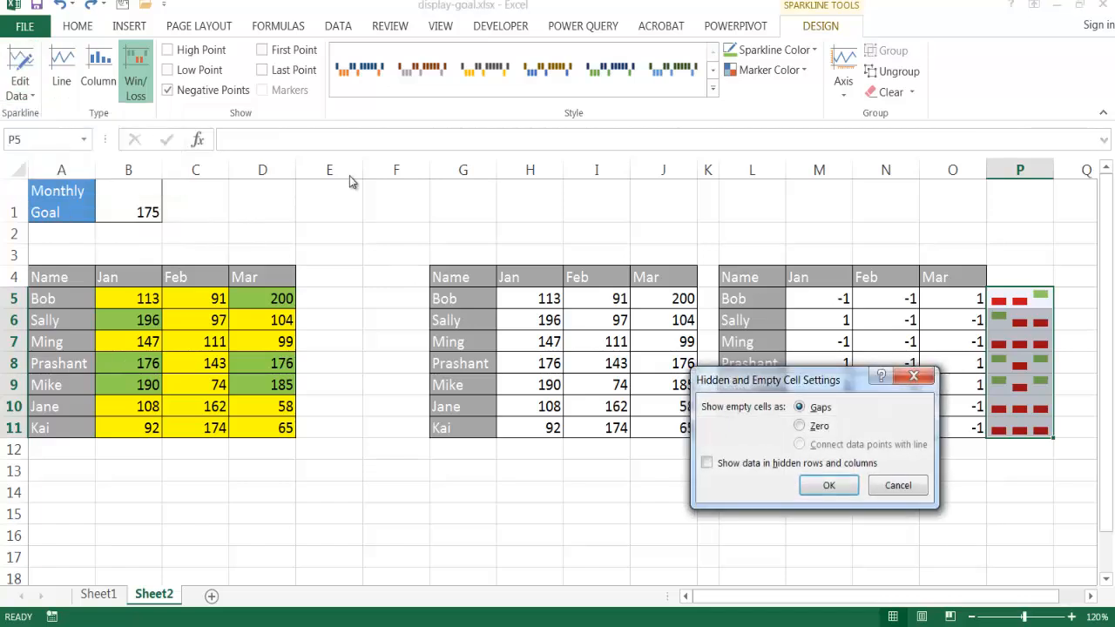
click(706, 463)
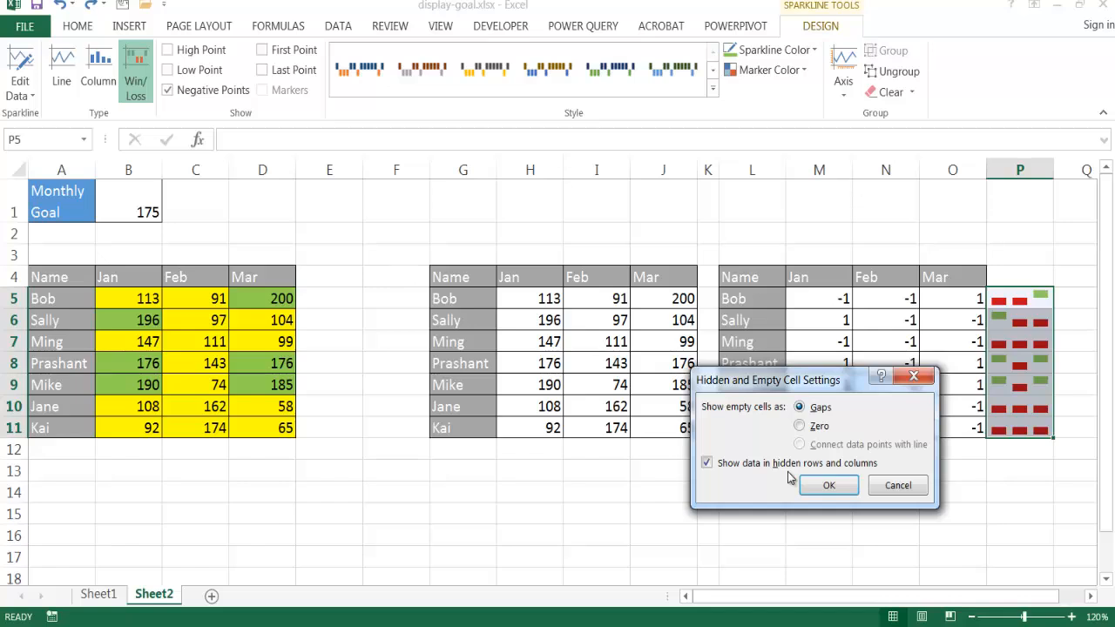
mouse_move(1048, 340)
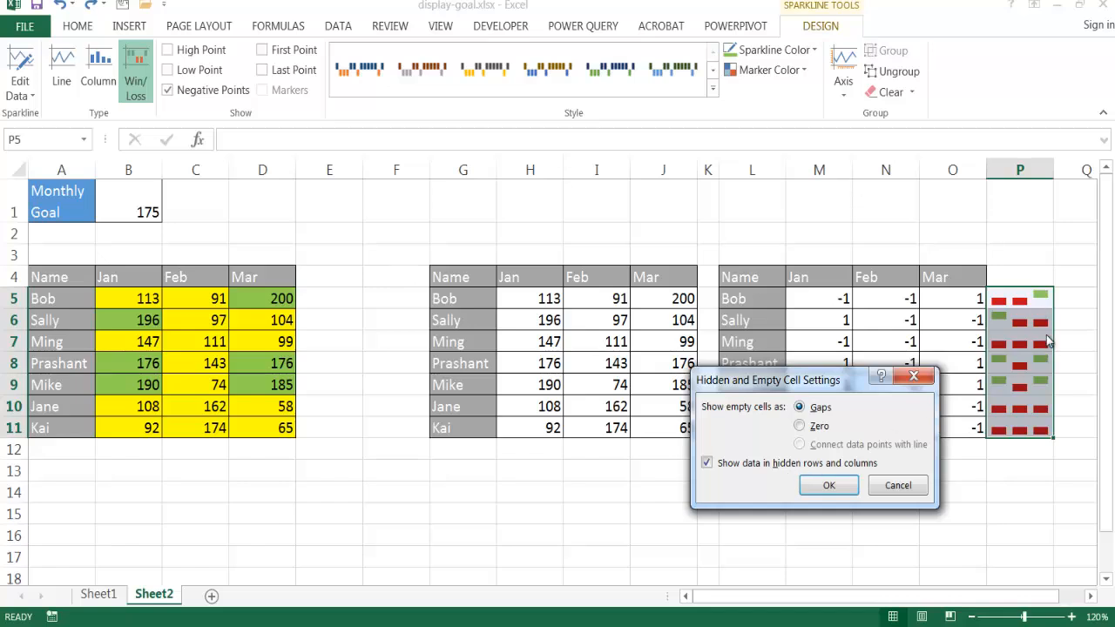
click(829, 484)
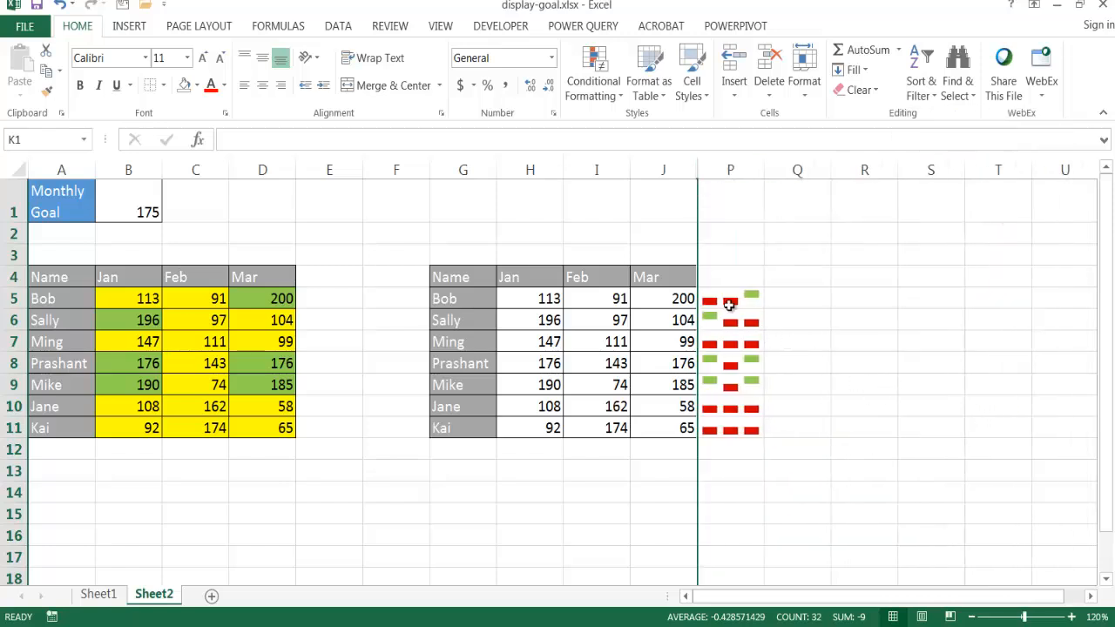
Step: Head the sparkline column 'Goal', 'Met', 'Not Met', colouring Not Met red
click(730, 300)
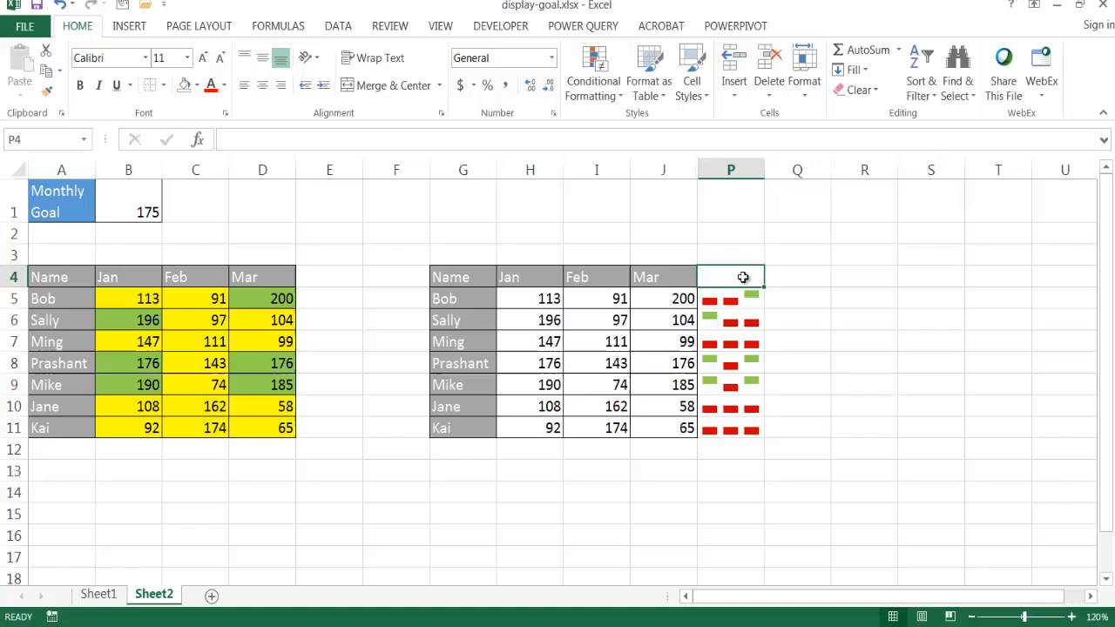
text(G)
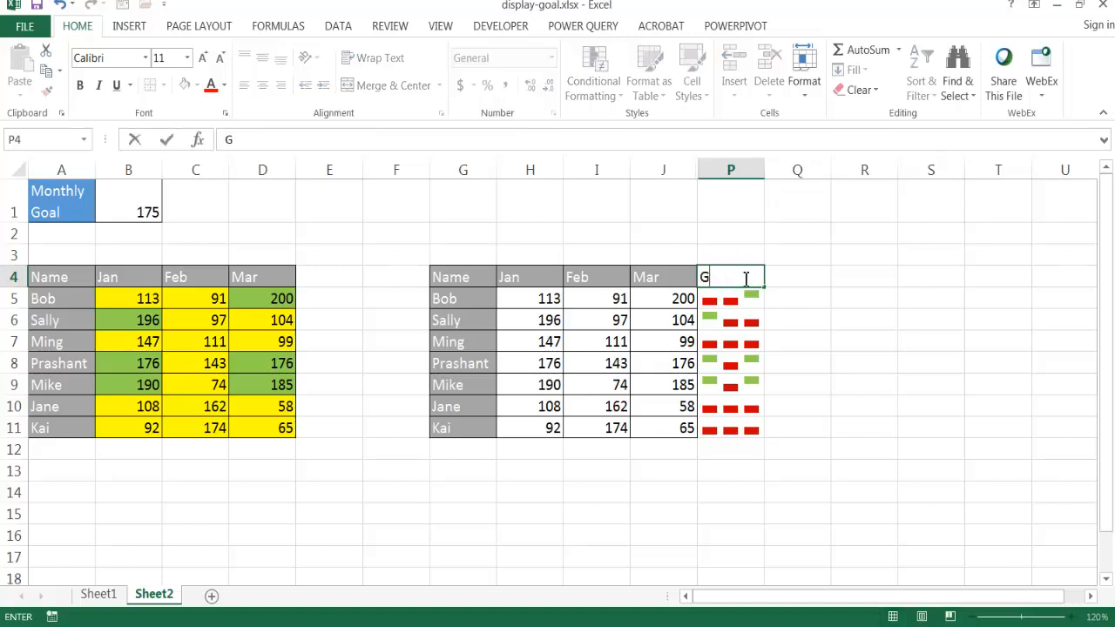
text(oal Met)
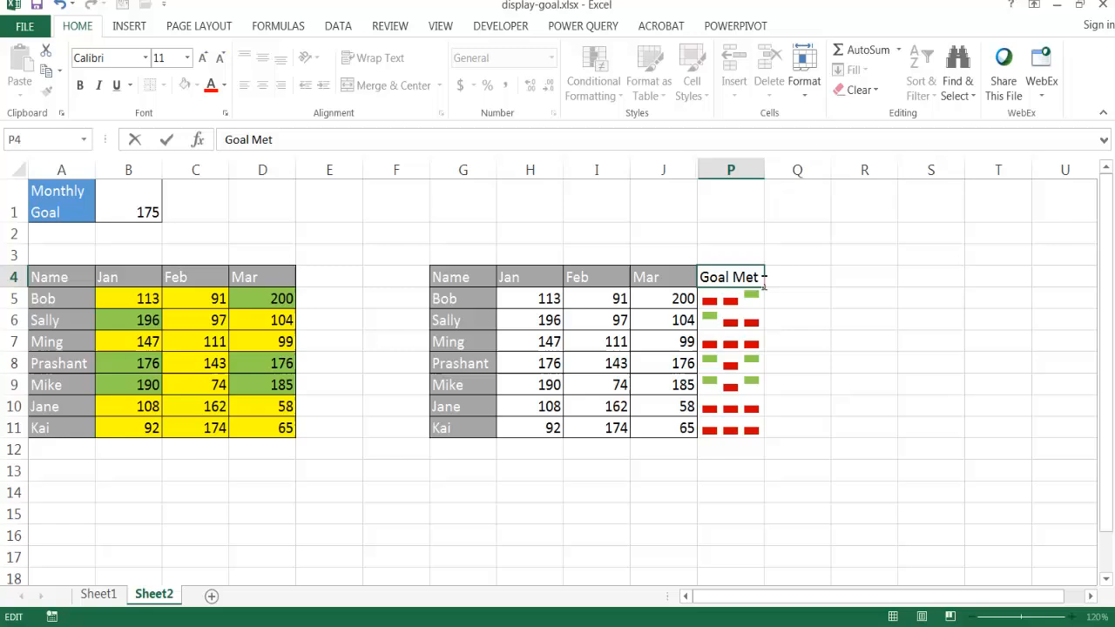
text(Not Met)
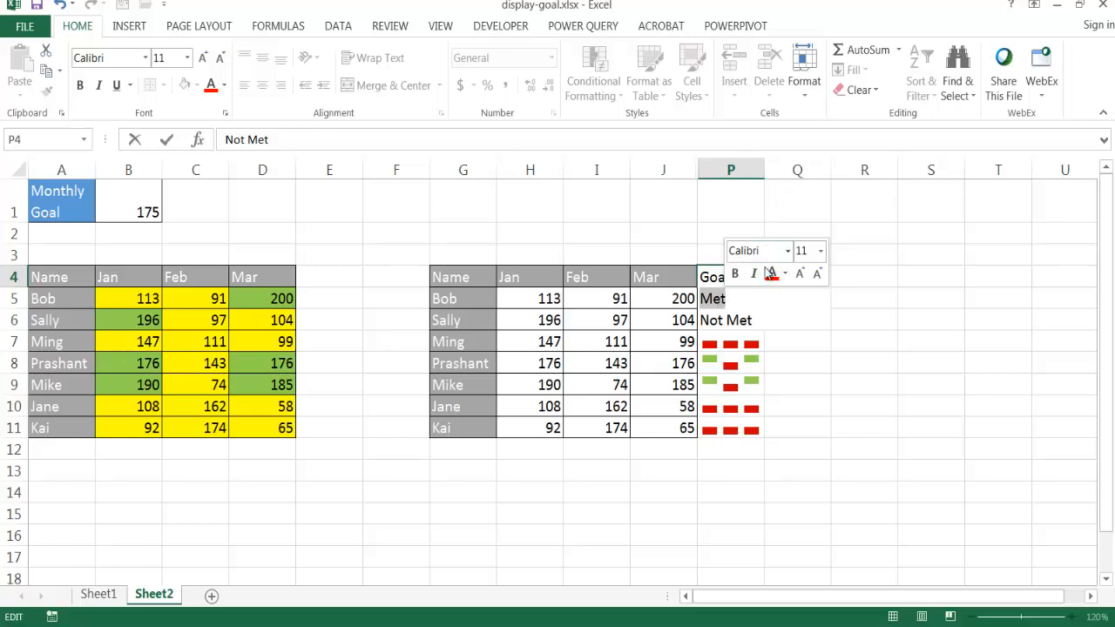
mouse_move(784, 273)
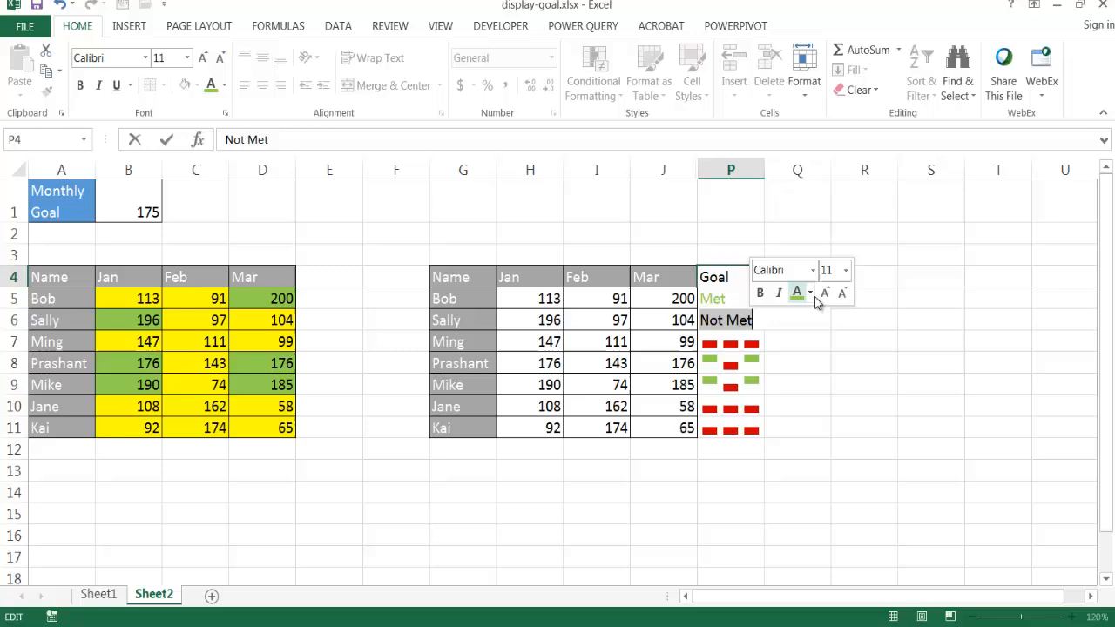
click(810, 292)
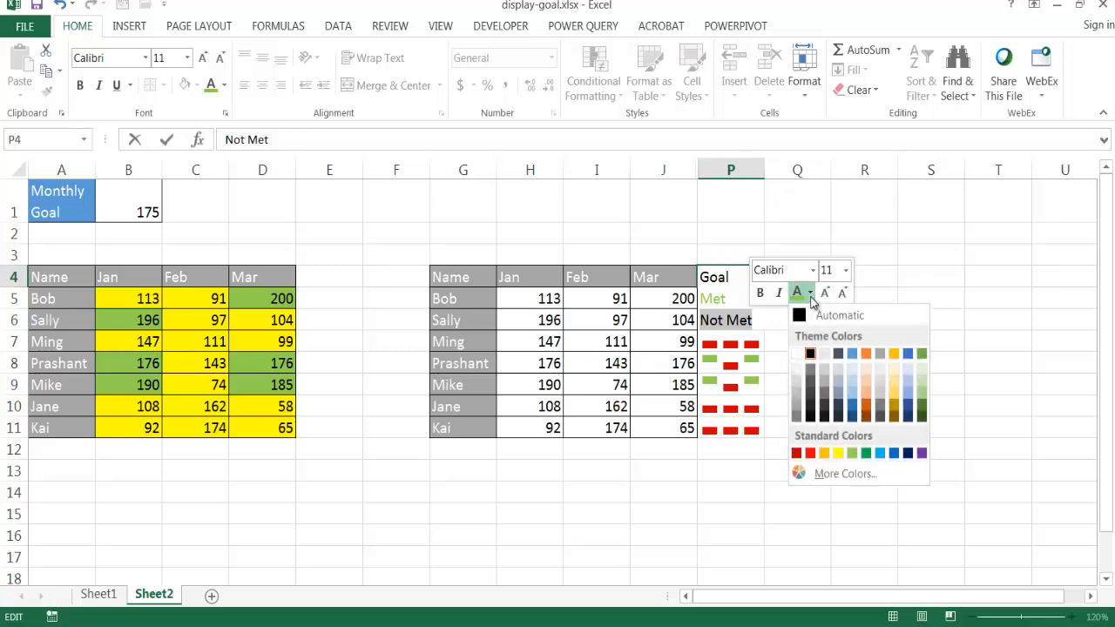
click(808, 446)
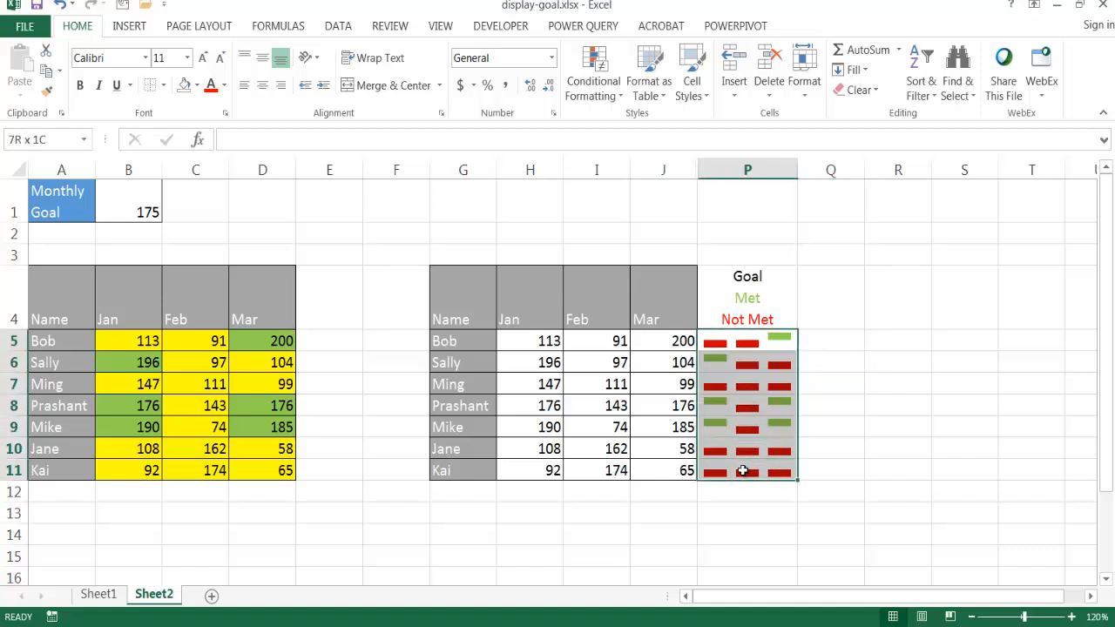
Step: Apply All Borders around the Goal Met/Not Met column P4:P11
click(742, 470)
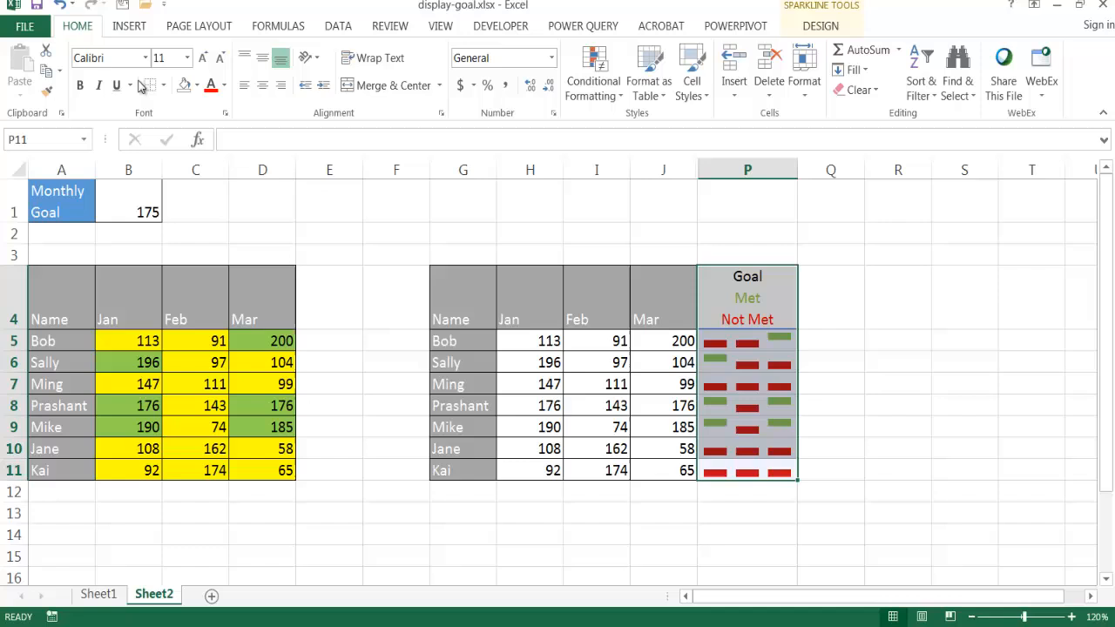
click(146, 83)
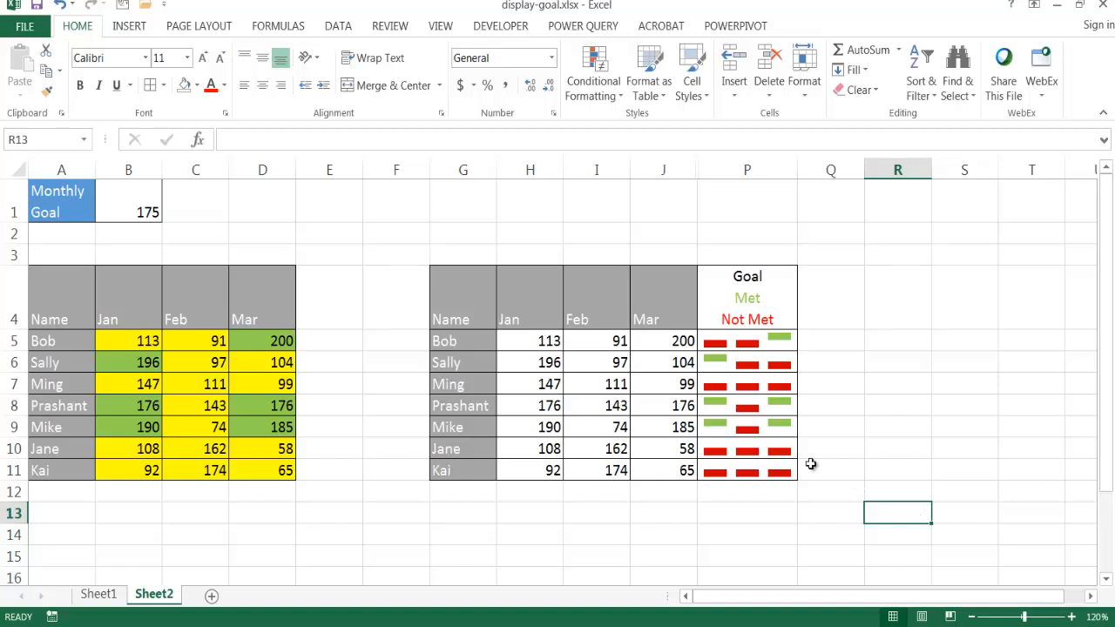
Step: Change Bob's February sales in I5 from 91 to 175
click(595, 340)
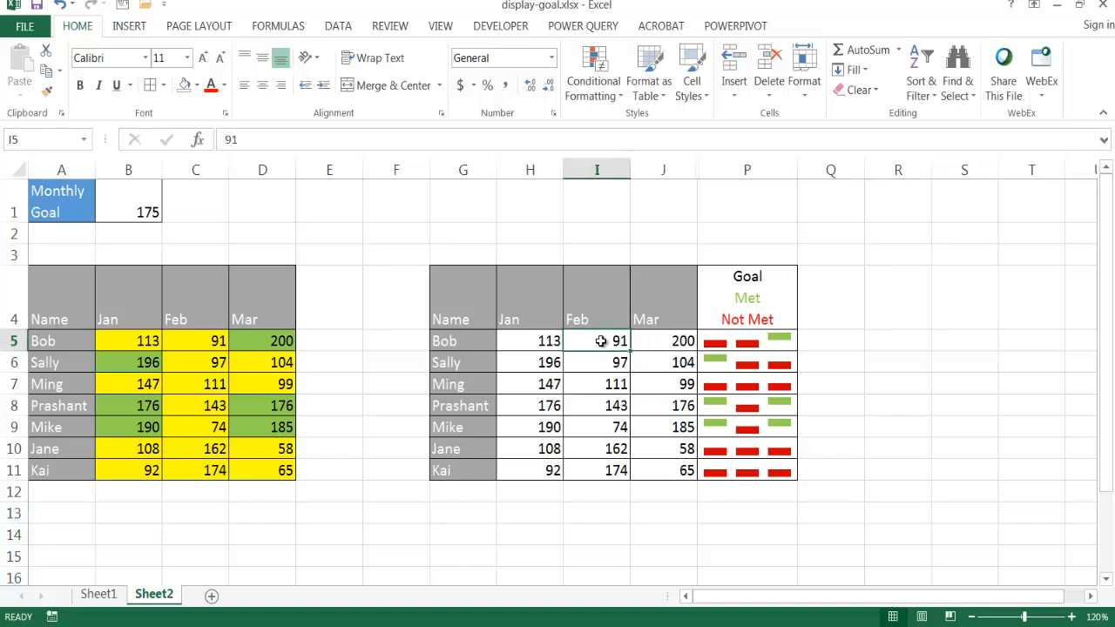
text(175)
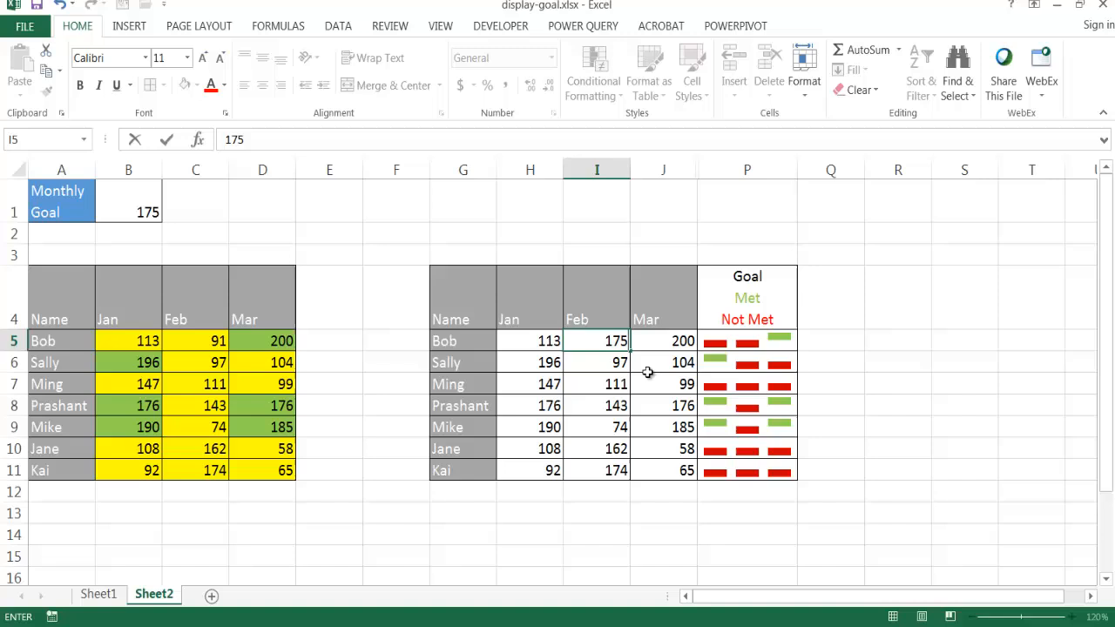
mouse_move(752, 360)
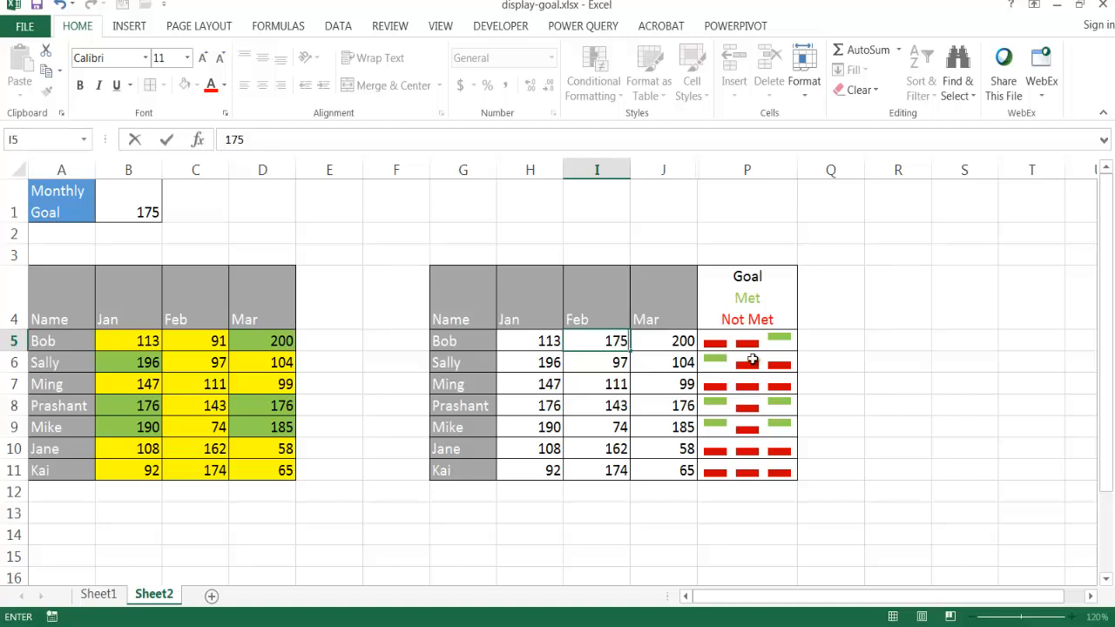
mouse_move(752, 340)
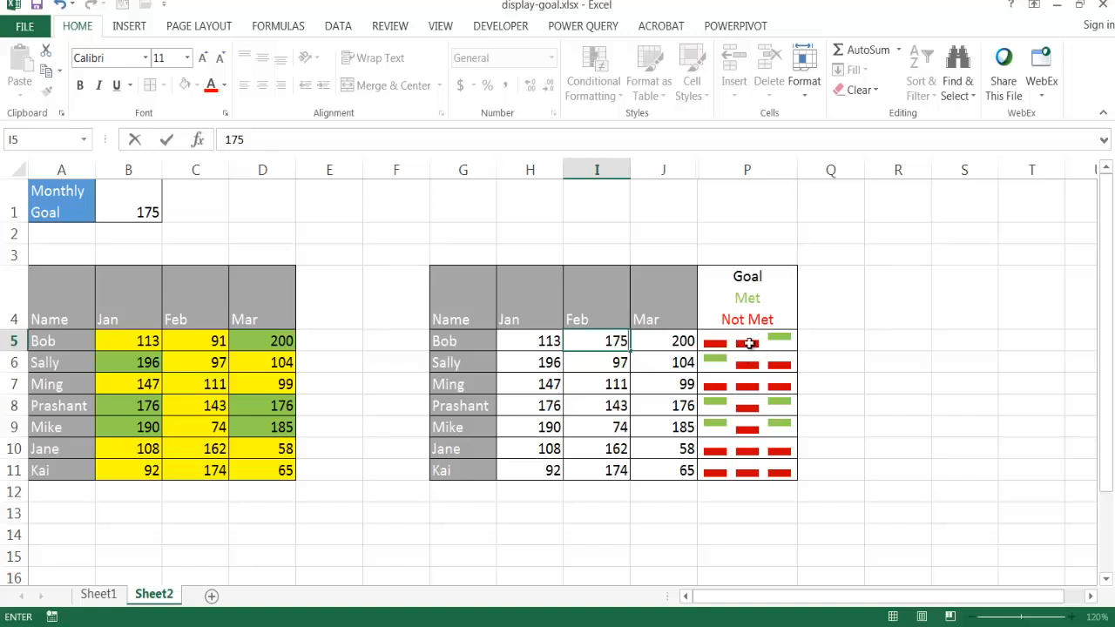
click(595, 360)
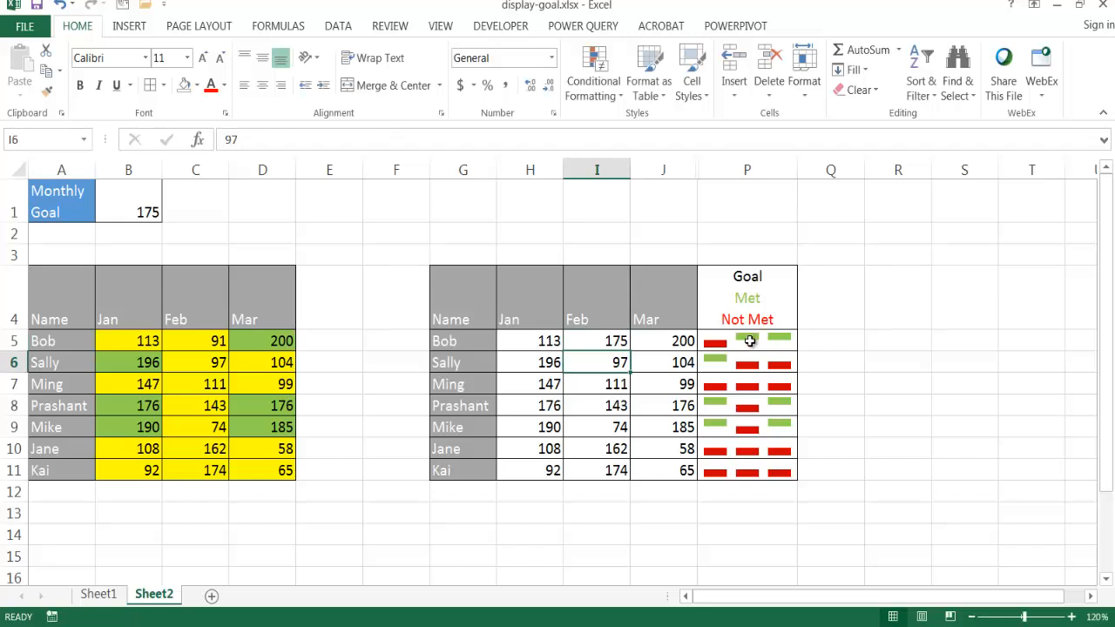
mouse_move(721, 174)
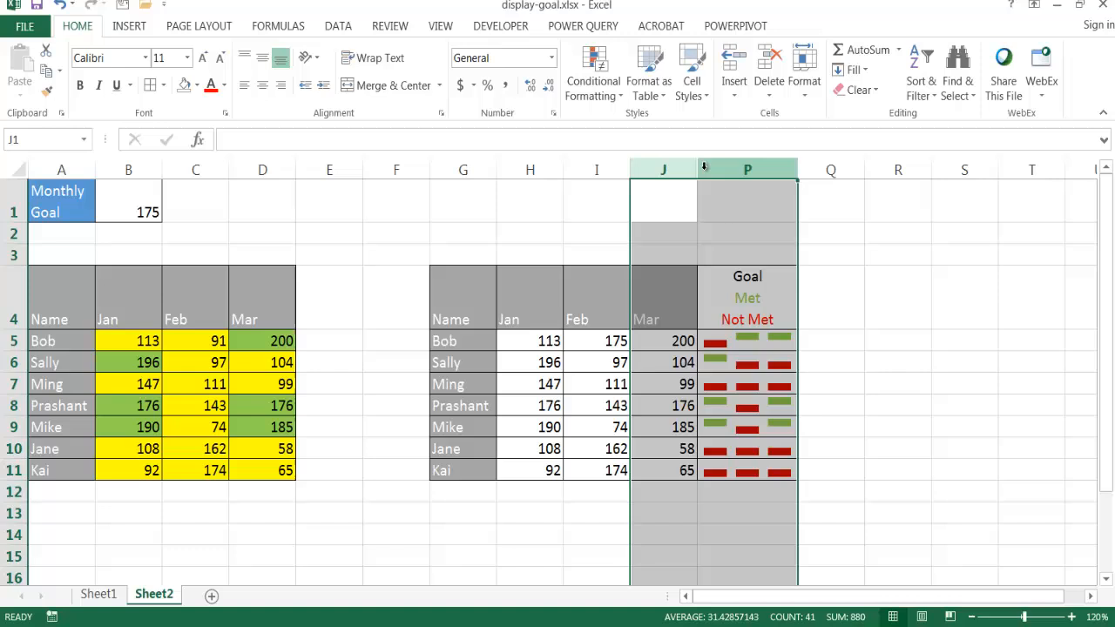
right_click(748, 169)
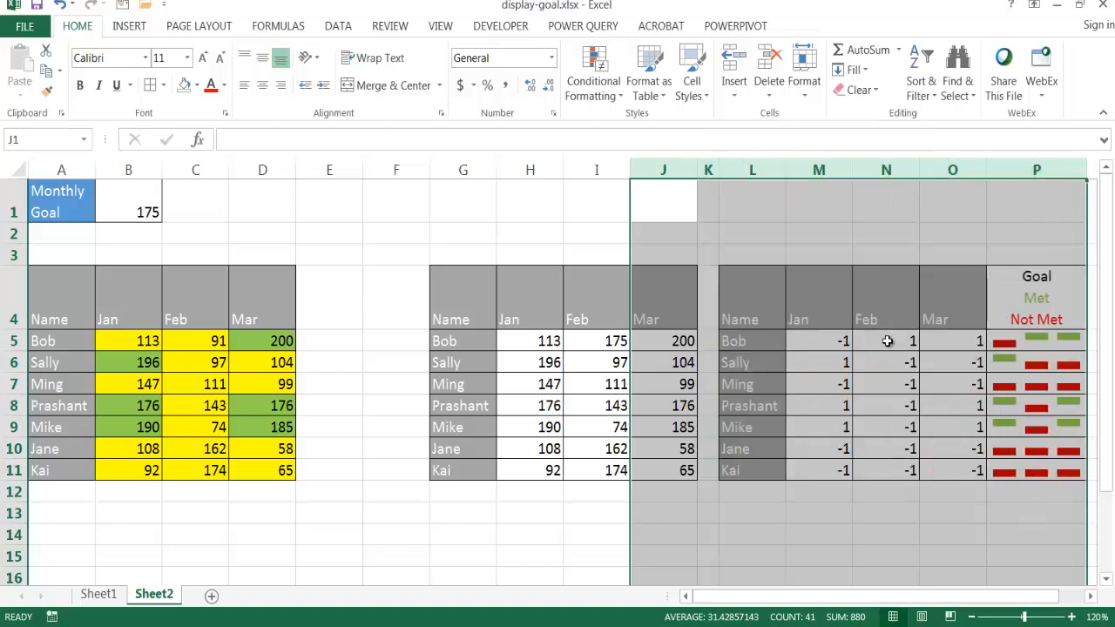
click(885, 341)
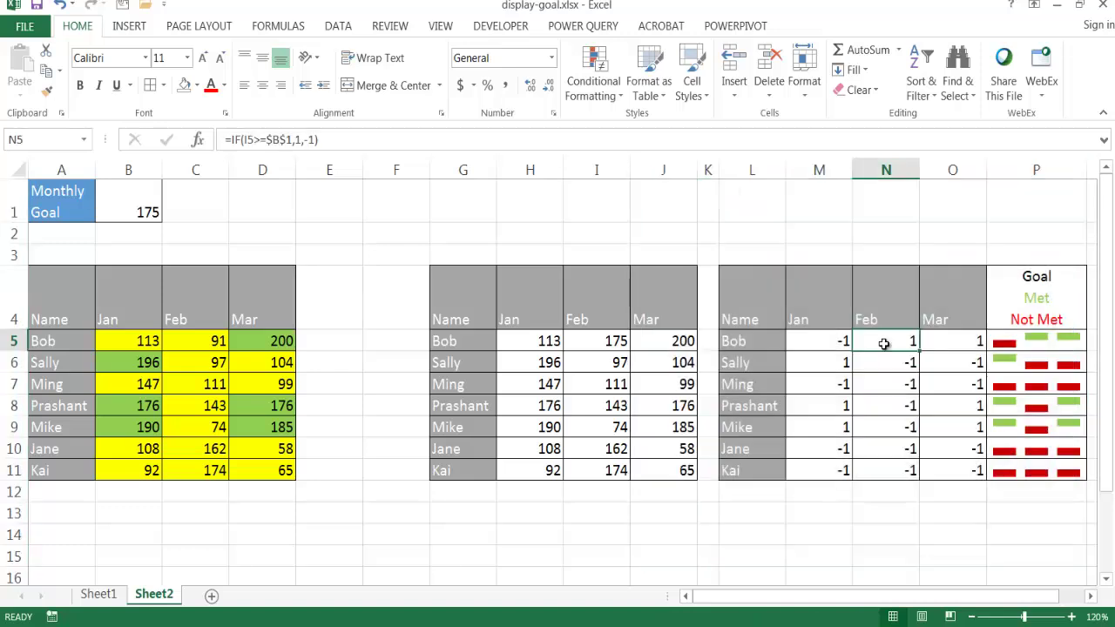
mouse_move(1048, 343)
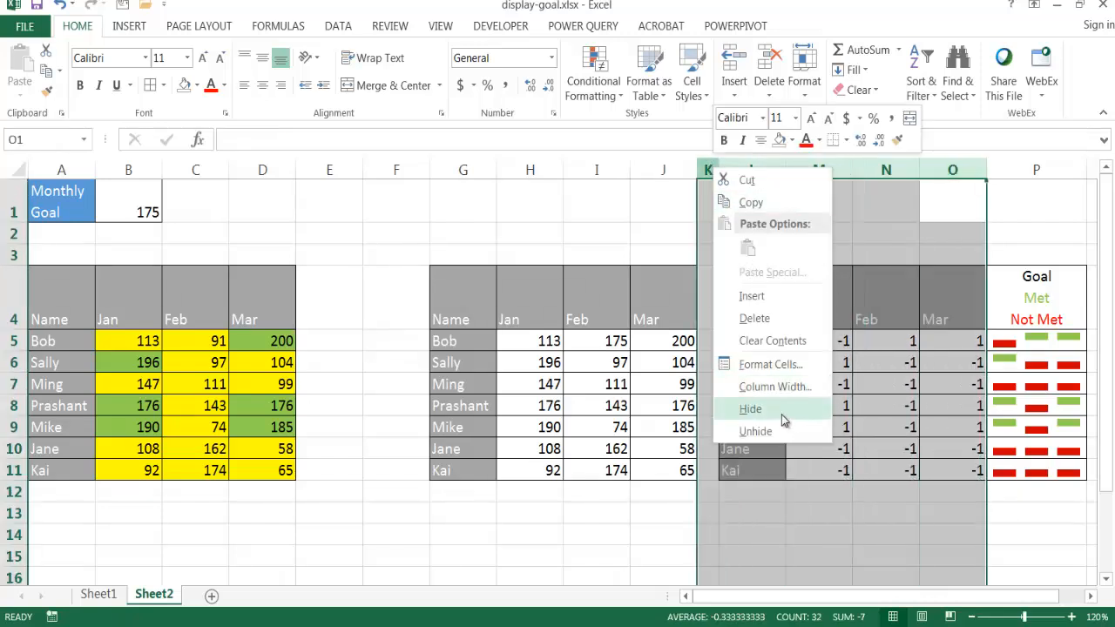
click(748, 408)
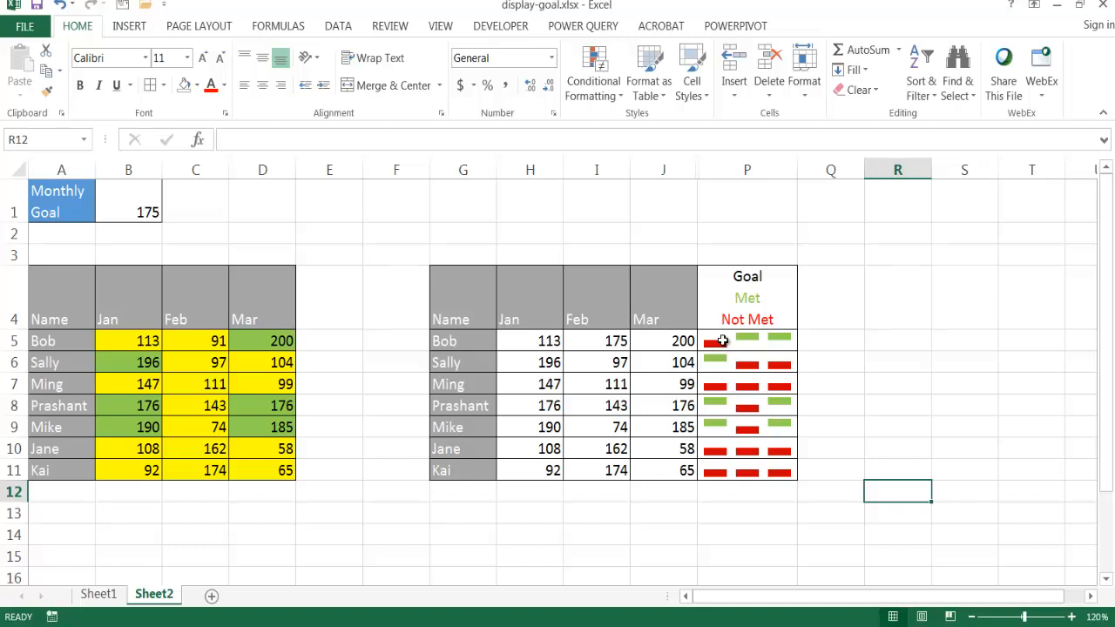
mouse_move(742, 345)
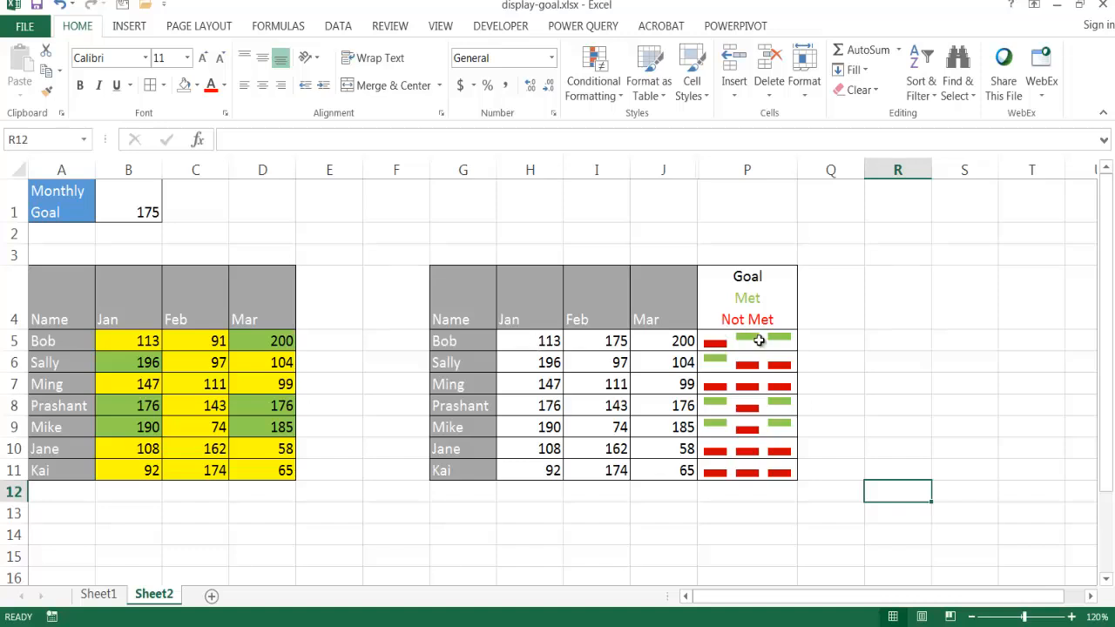
mouse_move(881, 352)
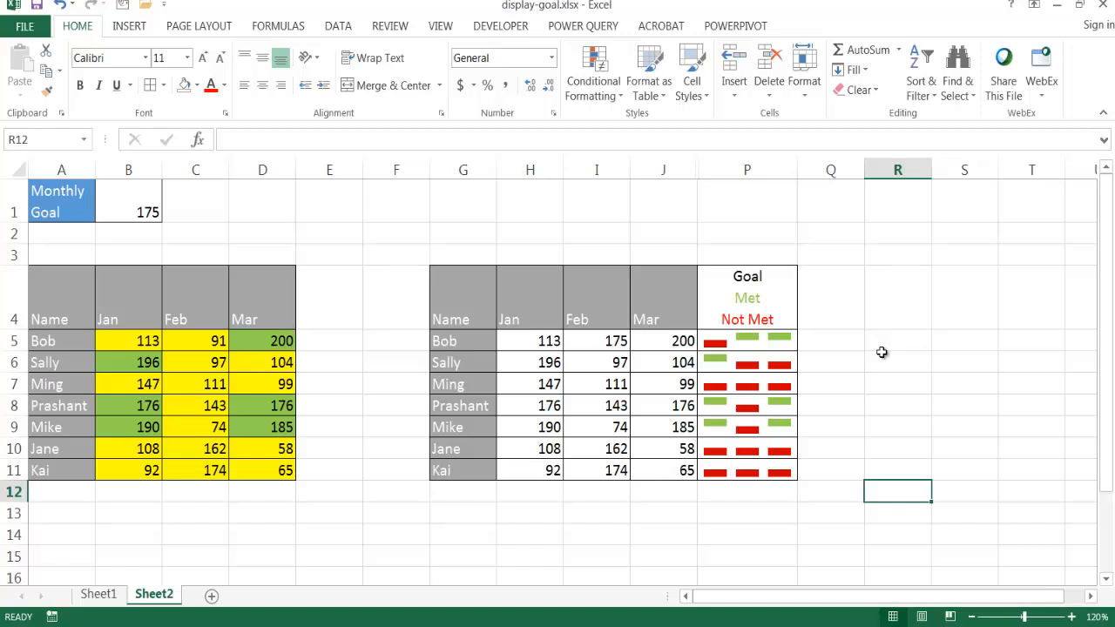
mouse_move(381, 470)
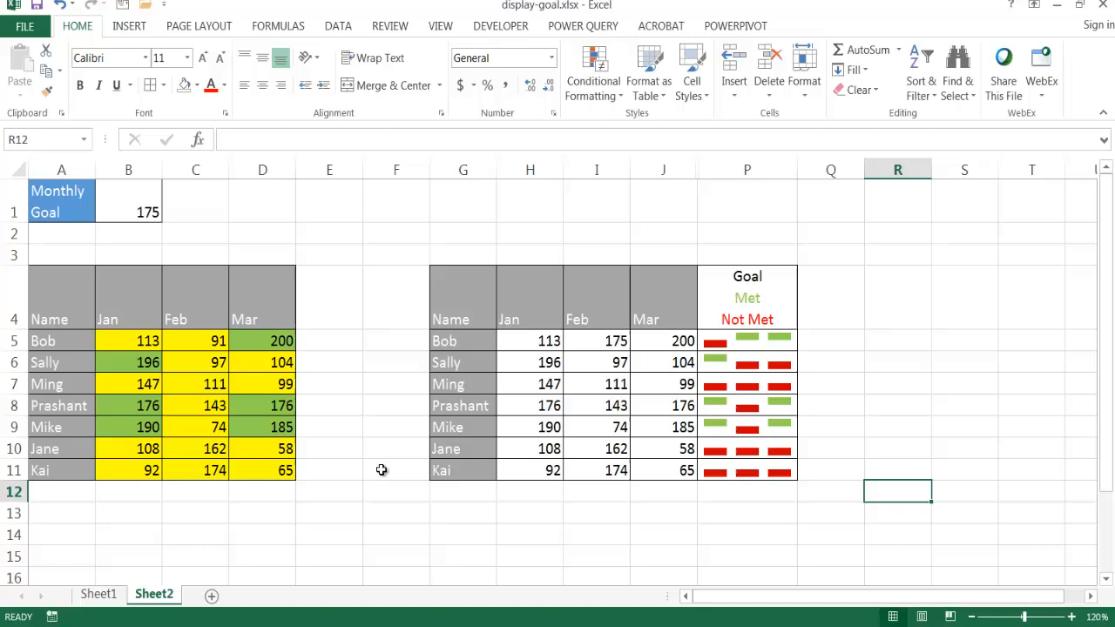